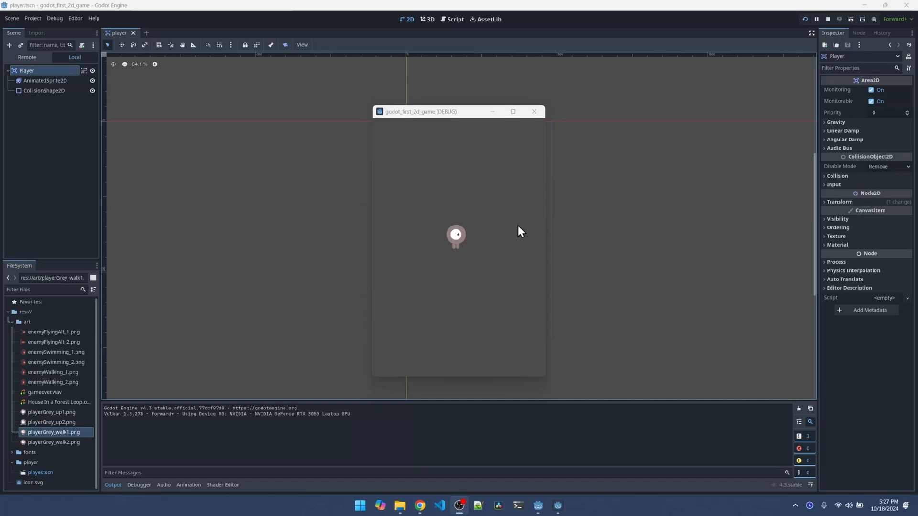
{"action": "mouse_move", "coordinate": [462, 220]}
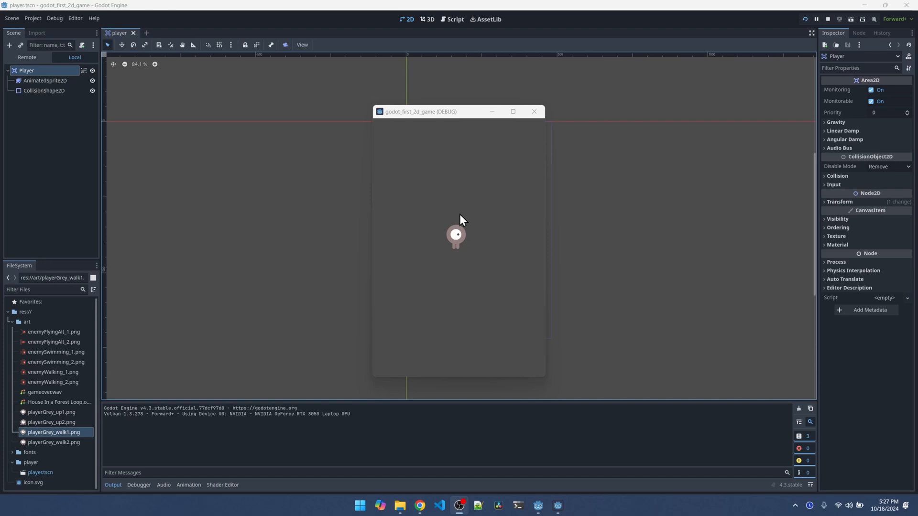
{"action": "mouse_move", "coordinate": [460, 259]}
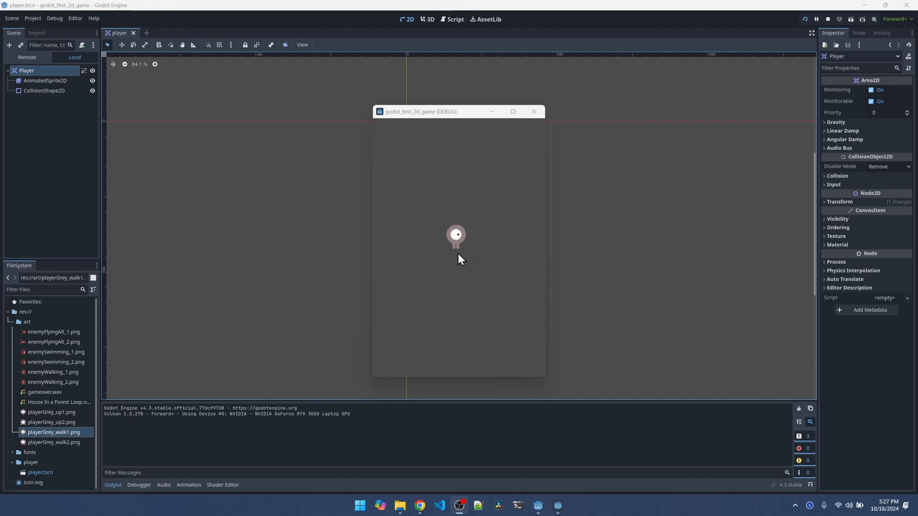
{"action": "mouse_move", "coordinate": [451, 256]}
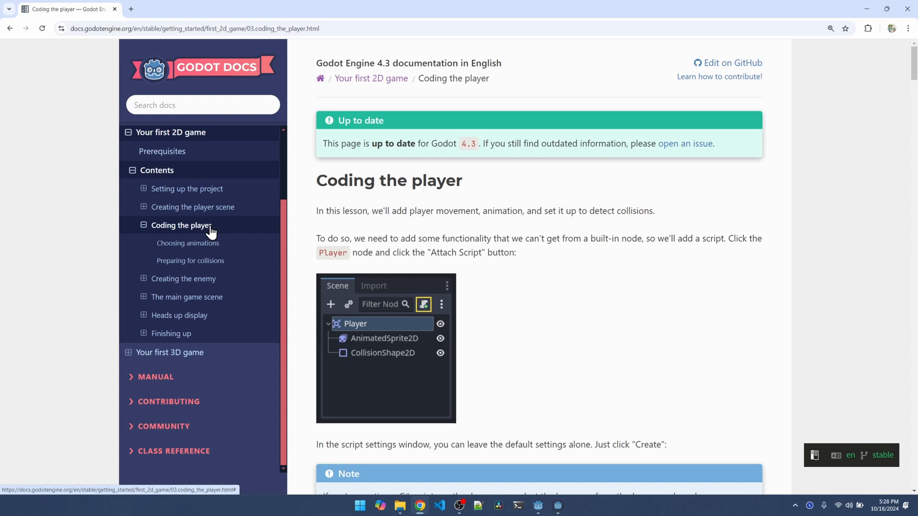
{"action": "mouse_move", "coordinate": [209, 233]}
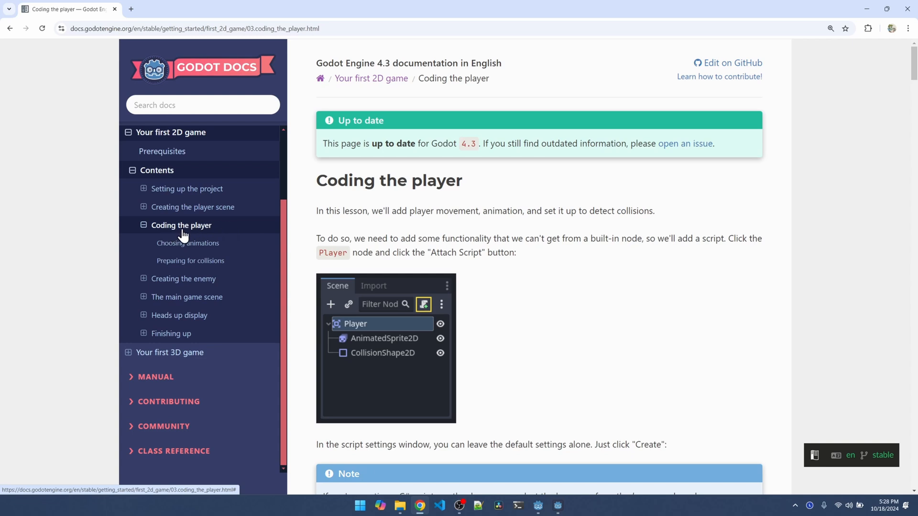
{"action": "mouse_move", "coordinate": [458, 229]}
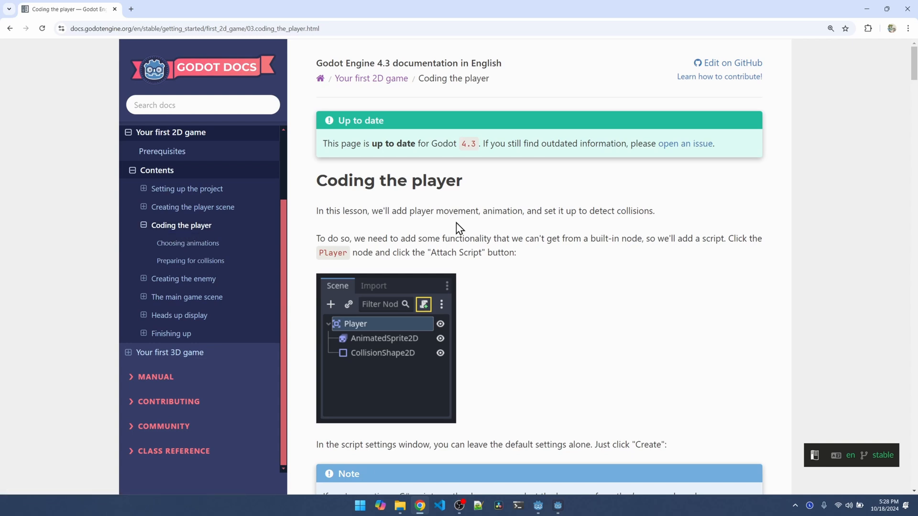
{"action": "mouse_move", "coordinate": [559, 234]}
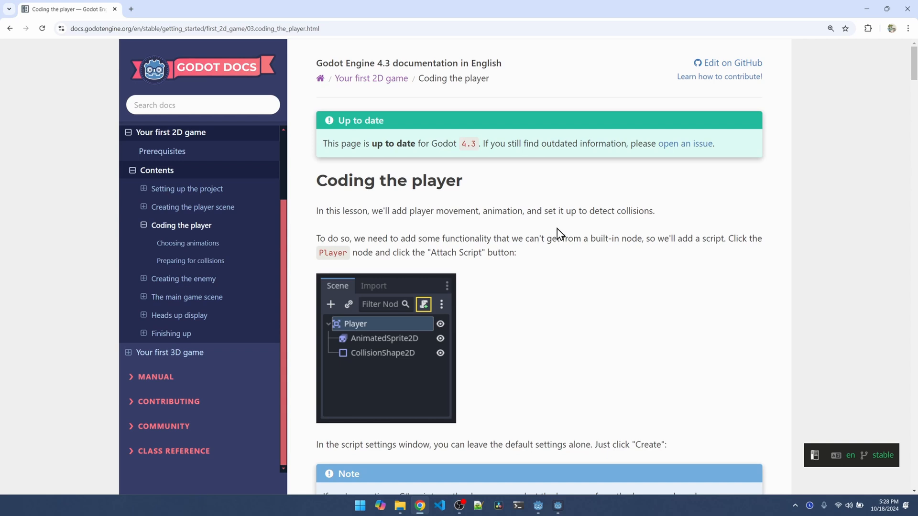
{"action": "mouse_move", "coordinate": [611, 229]}
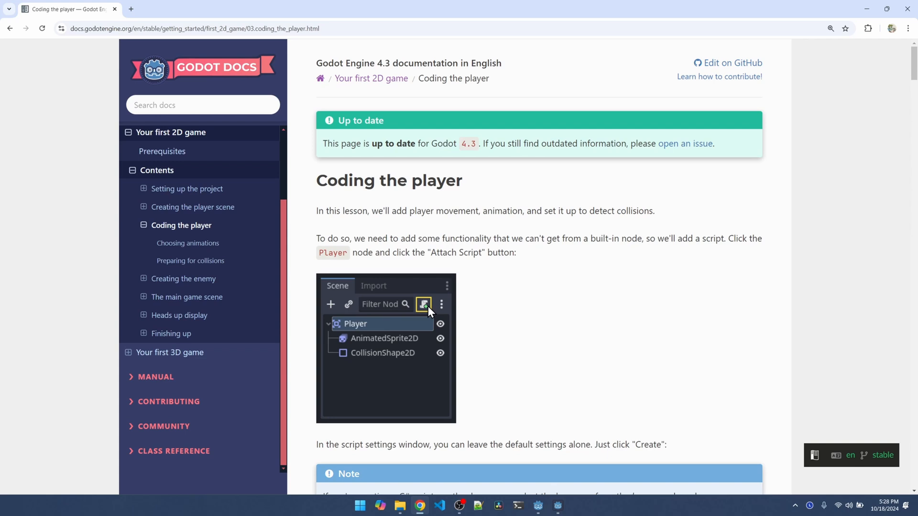
{"action": "mouse_move", "coordinate": [533, 469]}
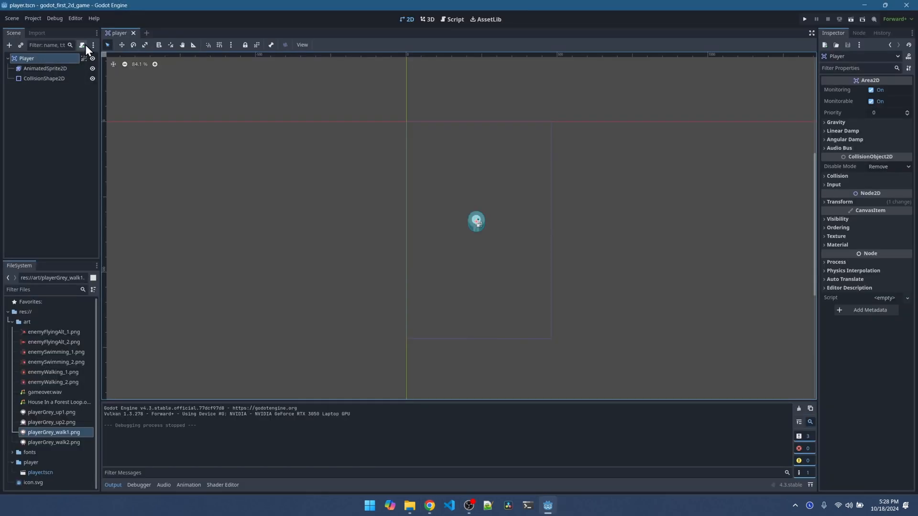
Attach a new default-template script at res://player/player.gd to the Player node.
{"action": "left_click", "coordinate": [82, 44]}
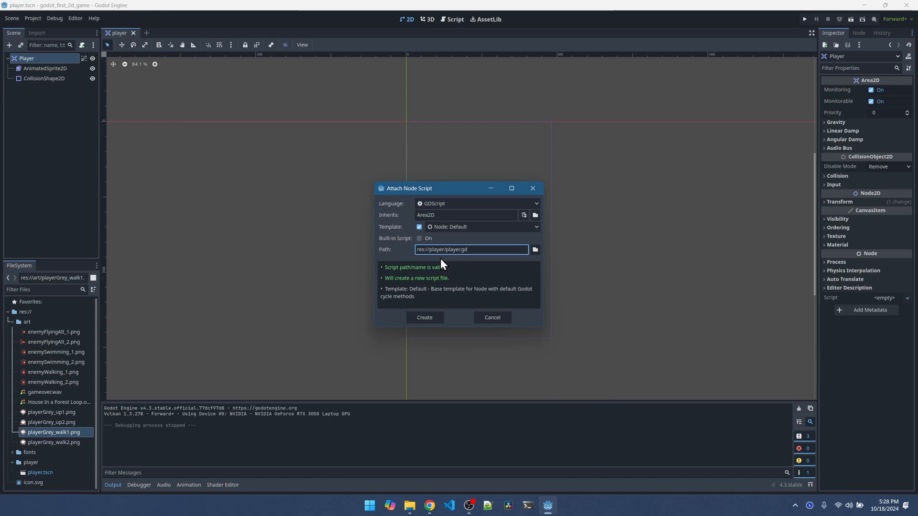
{"action": "left_click", "coordinate": [424, 318]}
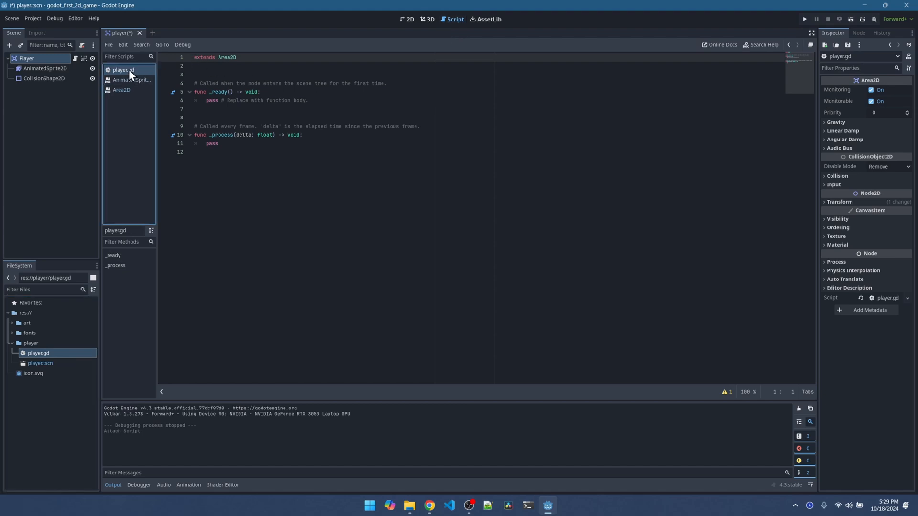
{"action": "mouse_move", "coordinate": [235, 75]}
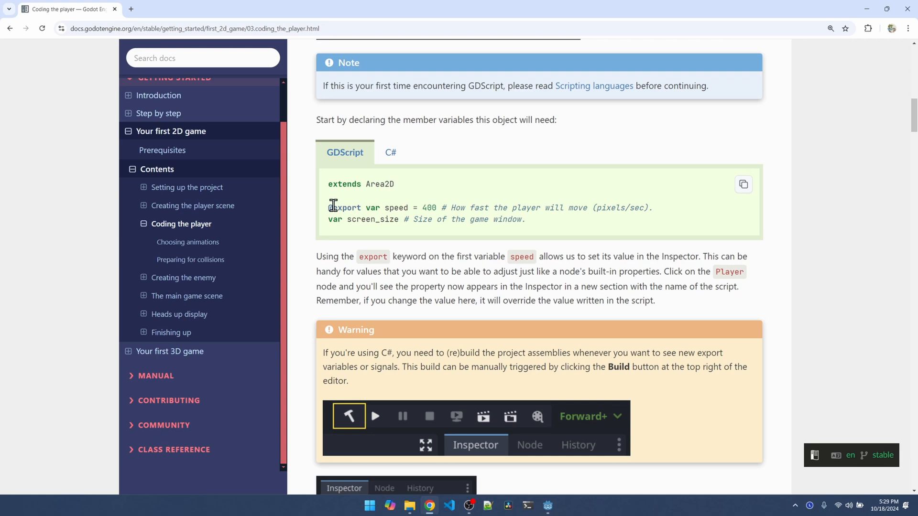
Copy the speed and screen_size var lines from the docs and ready a line under extends Area2D.
{"action": "left_click_drag", "start_coordinate": [329, 208], "coordinate": [525, 219]}
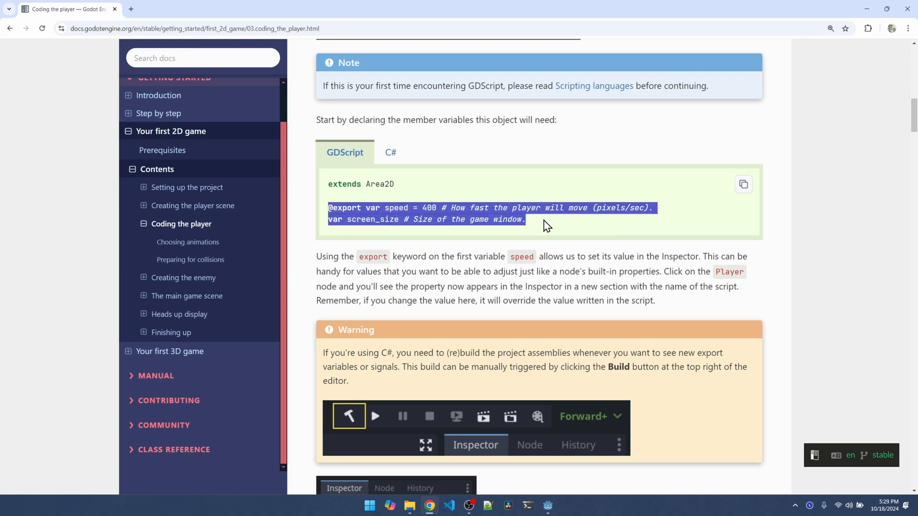
{"action": "left_click", "coordinate": [511, 211]}
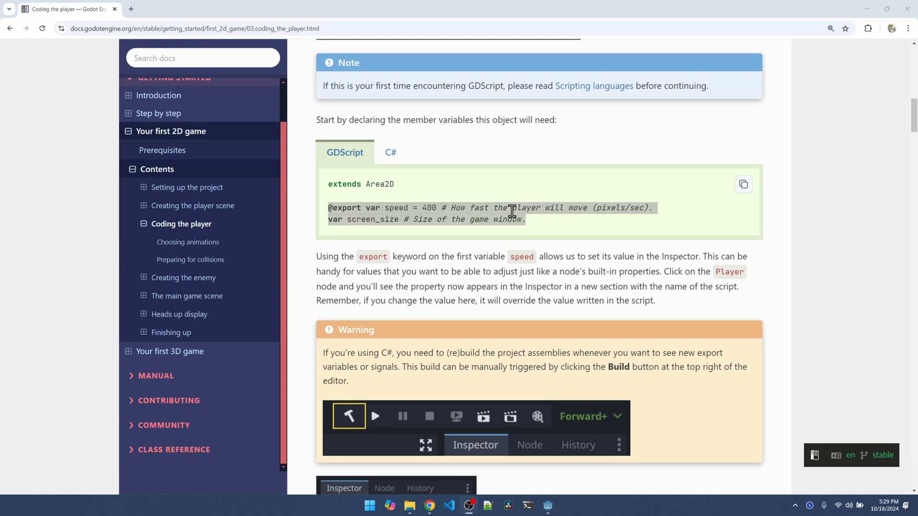
{"action": "left_click", "coordinate": [546, 505]}
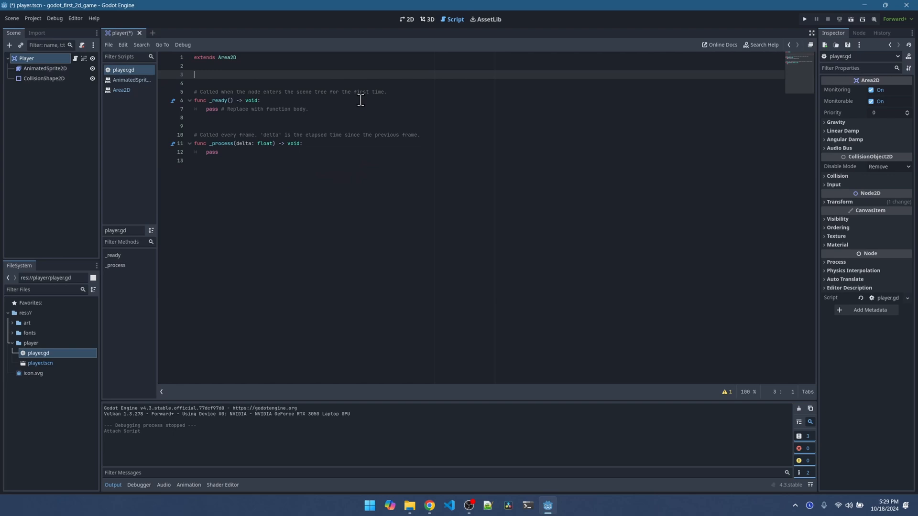
{"action": "type", "text": "@export var speed = 400 # How fast the player will move (pixels/sec)."}
{"action": "type", "text": "var screen_size # Size of the game window."}
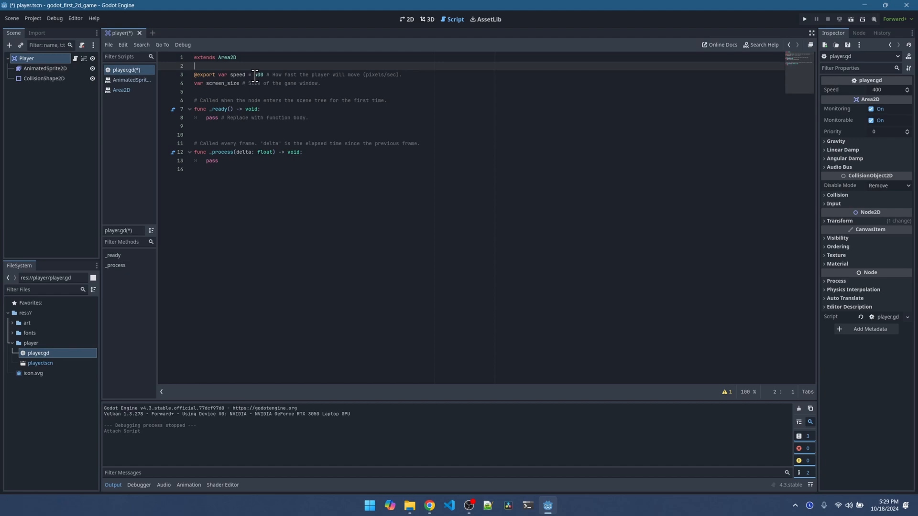
{"action": "double_click", "coordinate": [257, 75]}
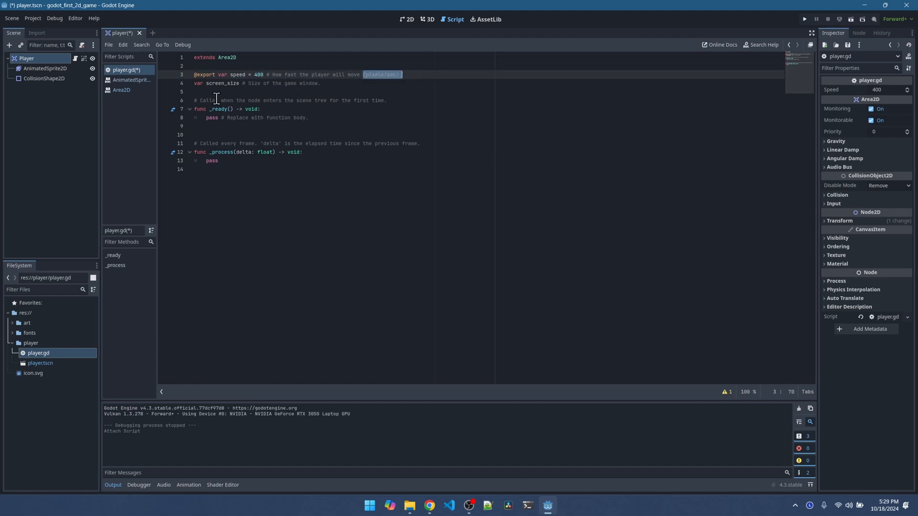
{"action": "double_click", "coordinate": [222, 82]}
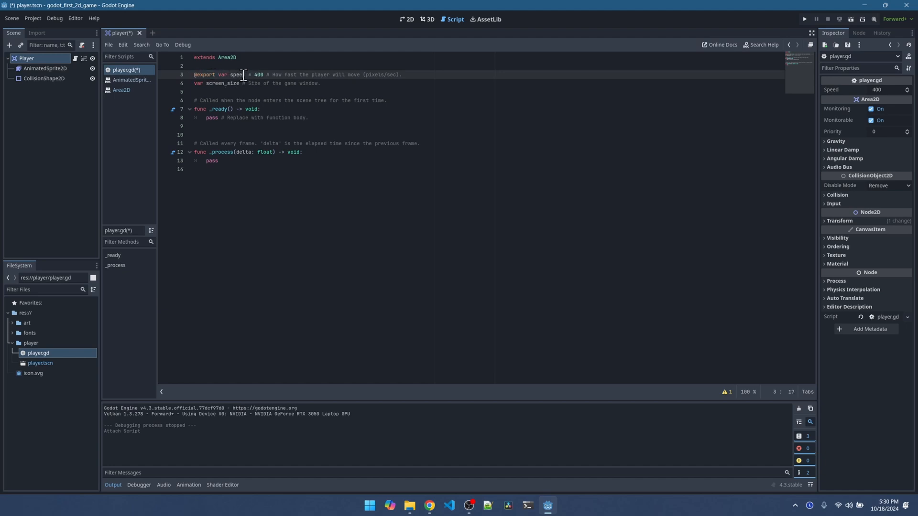
{"action": "double_click", "coordinate": [237, 74]}
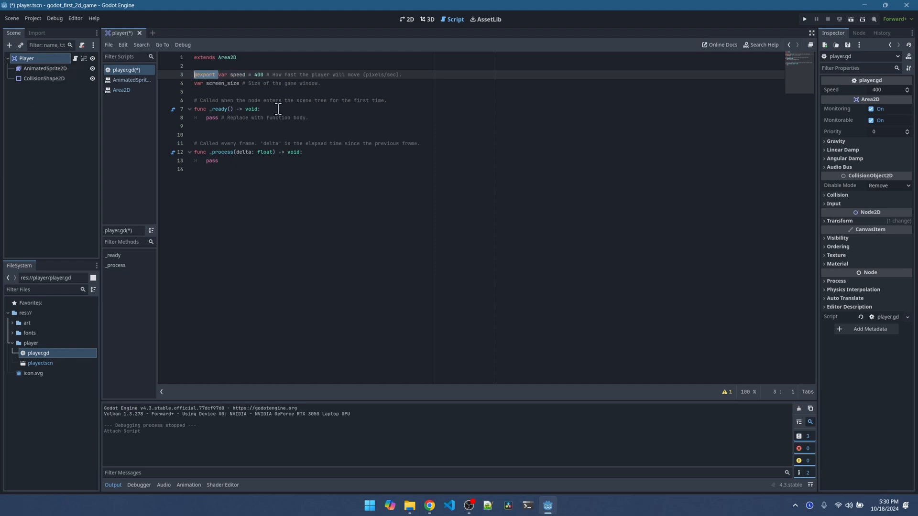
{"action": "key", "text": "ctrl+s"}
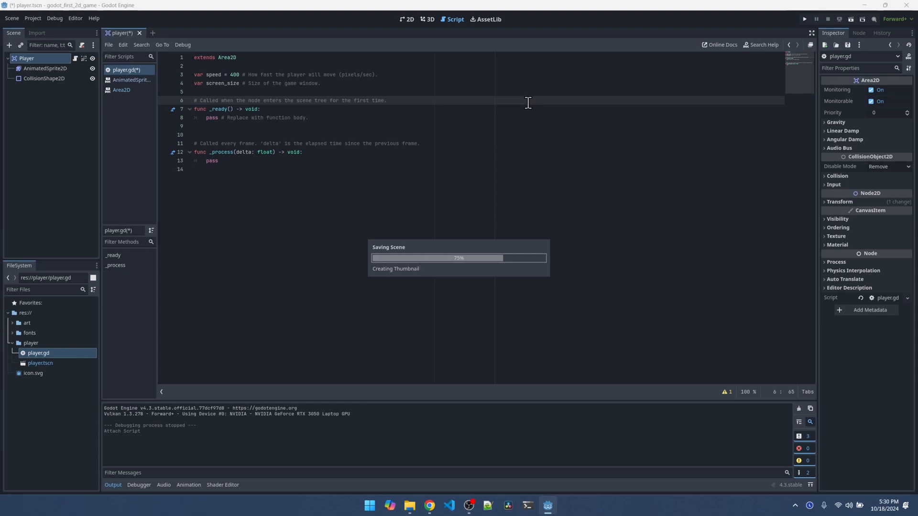
{"action": "key", "text": "ctrl+s"}
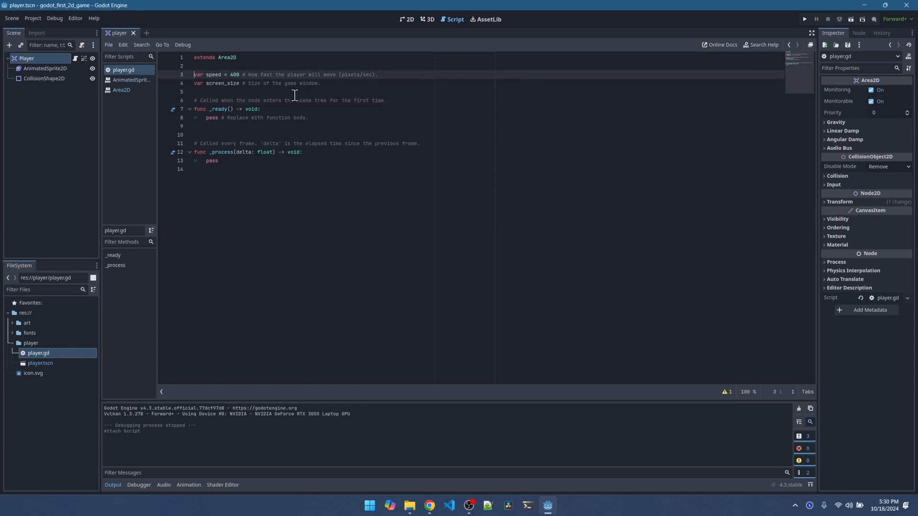
{"action": "type", "text": "@export"}
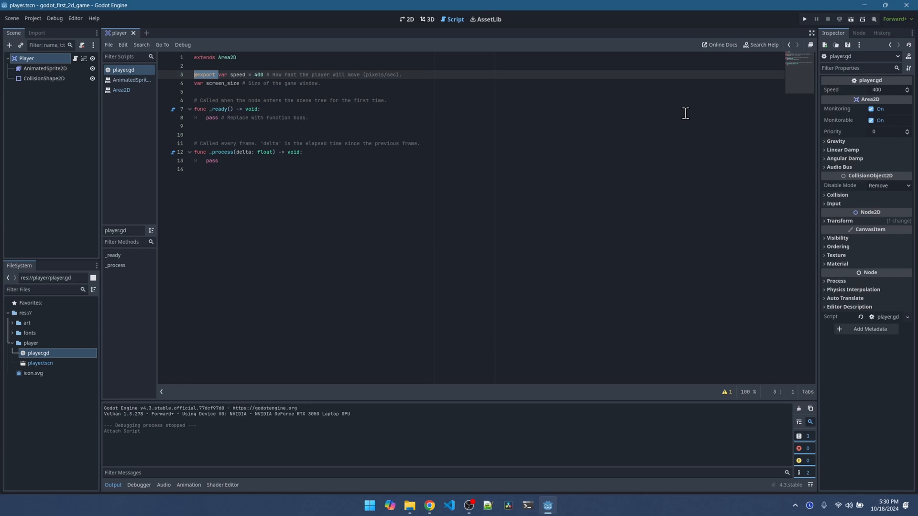
{"action": "left_click", "coordinate": [260, 109]}
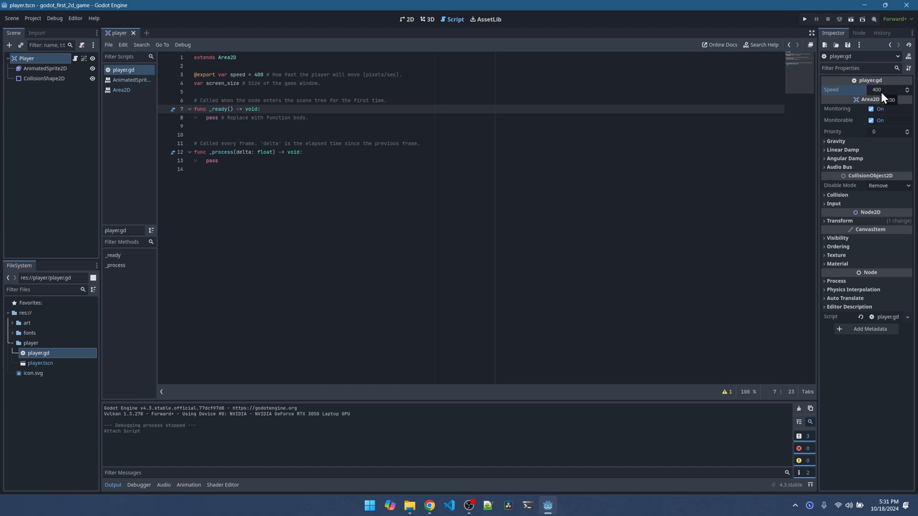
{"action": "left_click", "coordinate": [260, 109]}
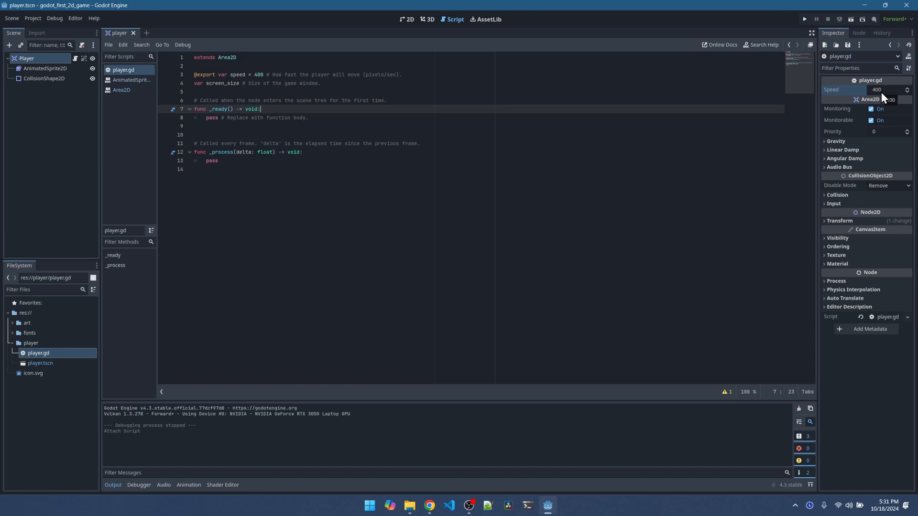
{"action": "left_click", "coordinate": [888, 89]}
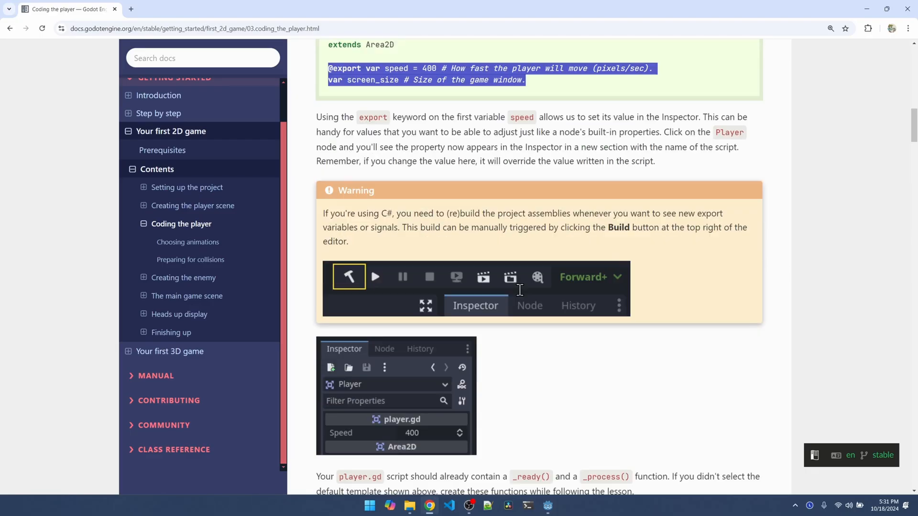
Find the screen_size = get_viewport_rect().size line in the _ready() example and return to Godot.
{"action": "scroll", "scroll_direction": "down", "scroll_amount": 3}
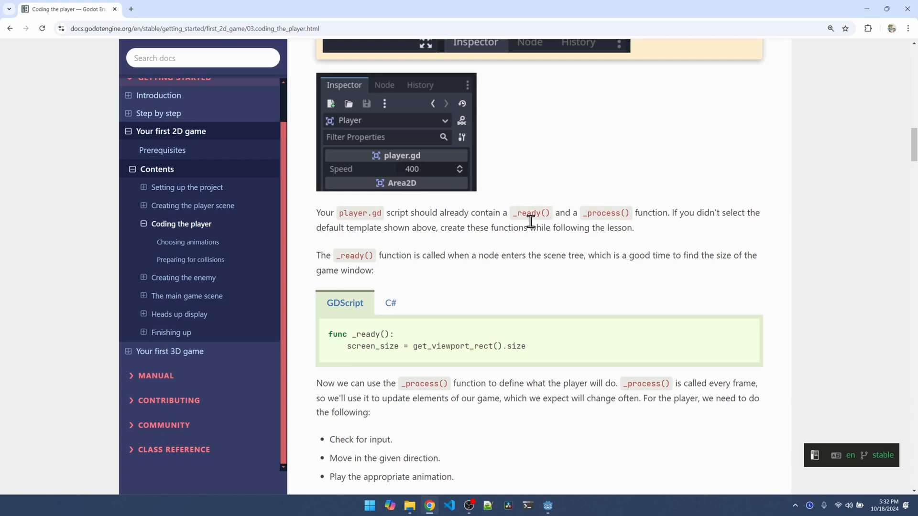
{"action": "mouse_move", "coordinate": [561, 224]}
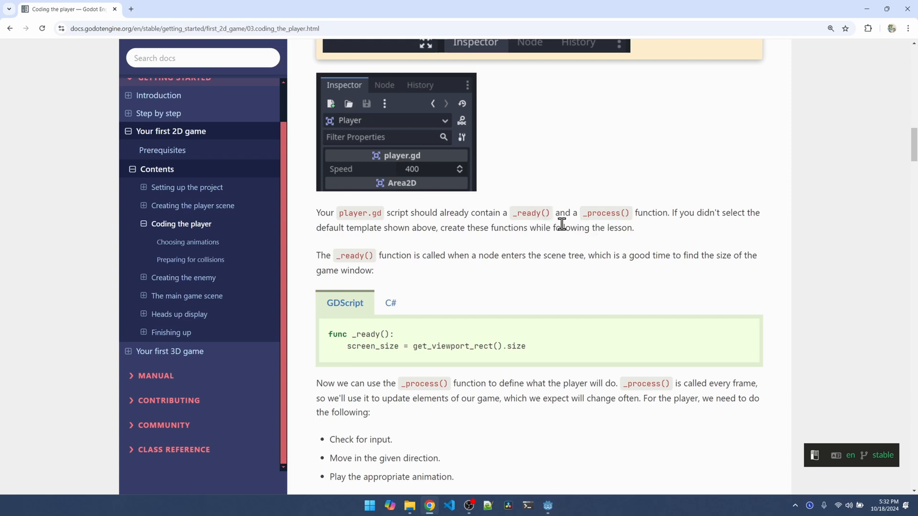
{"action": "mouse_move", "coordinate": [579, 228]}
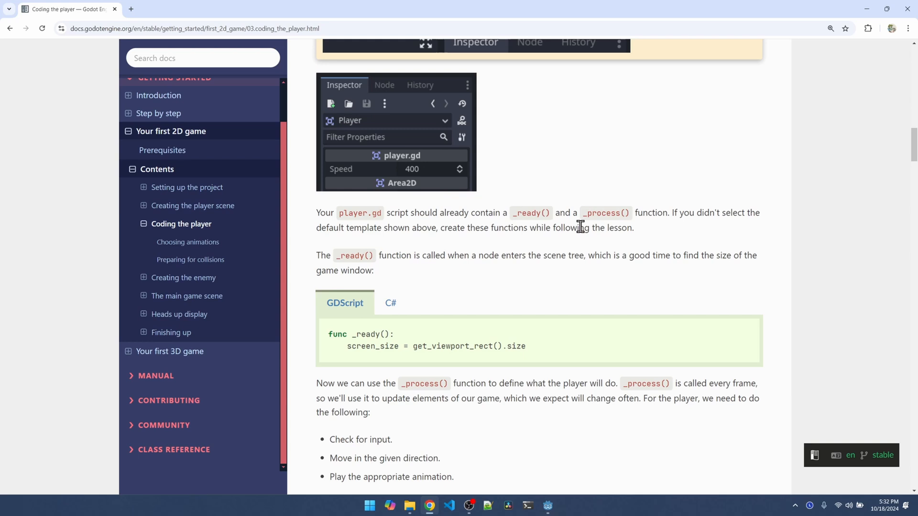
{"action": "mouse_move", "coordinate": [607, 223]}
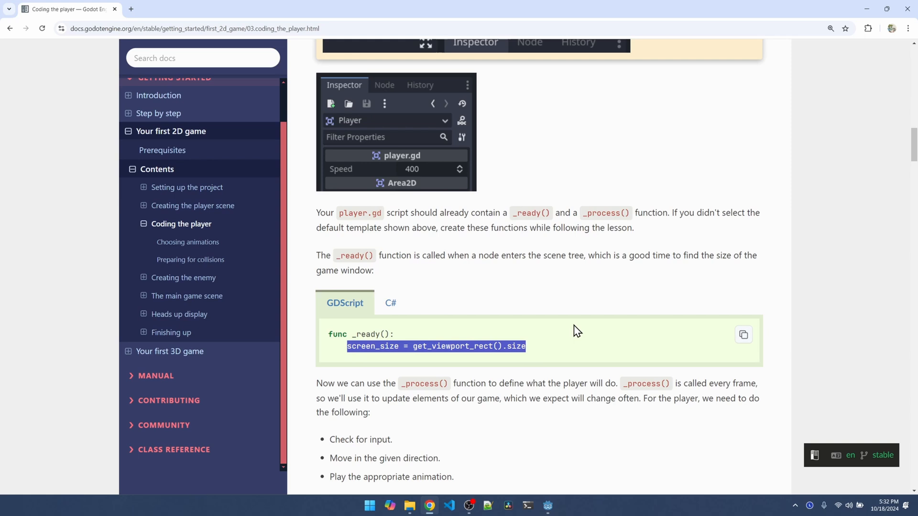
{"action": "mouse_move", "coordinate": [497, 360]}
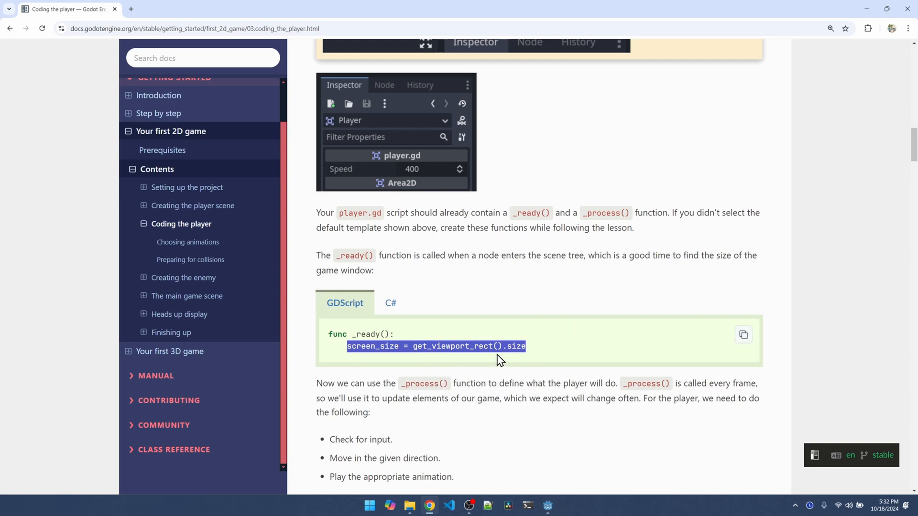
{"action": "left_click", "coordinate": [546, 505]}
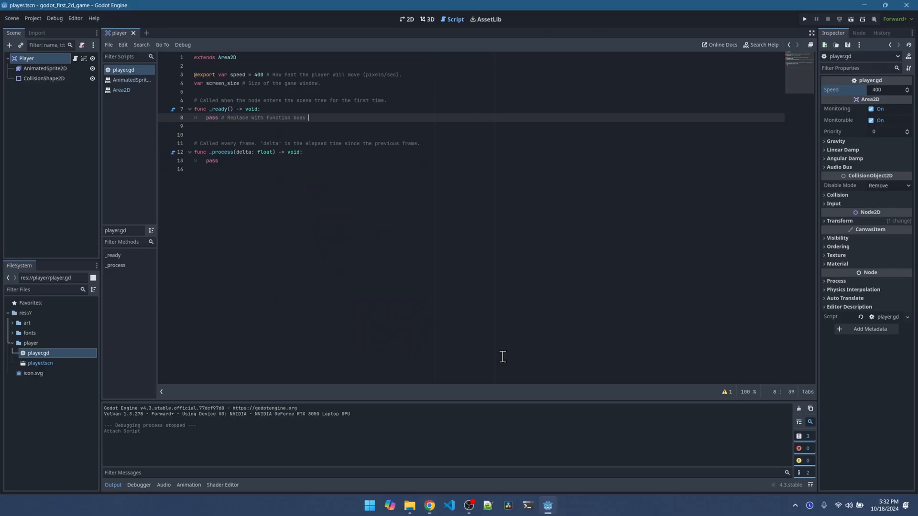
{"action": "mouse_move", "coordinate": [485, 140]}
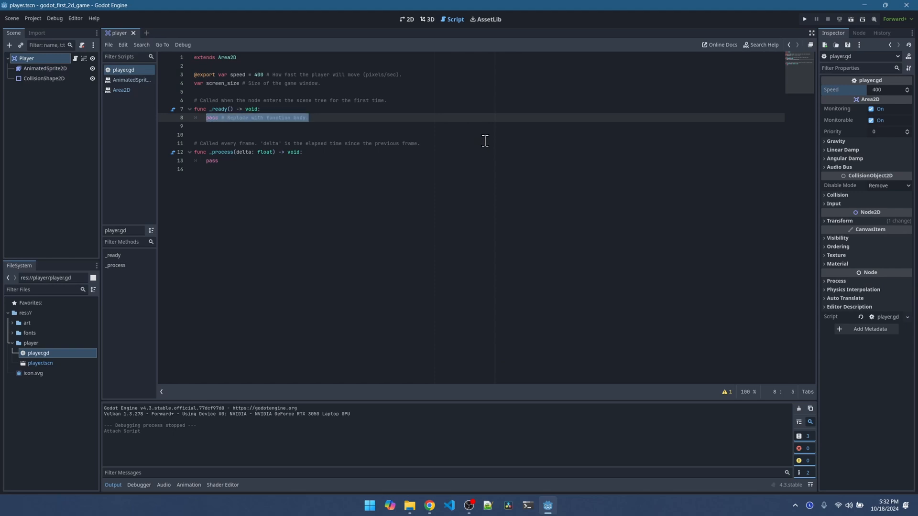
Make _ready() set screen_size = get_viewport_rect().size, then return to the tutorial.
{"action": "type", "text": "screen_size = get_viewport_rect().size"}
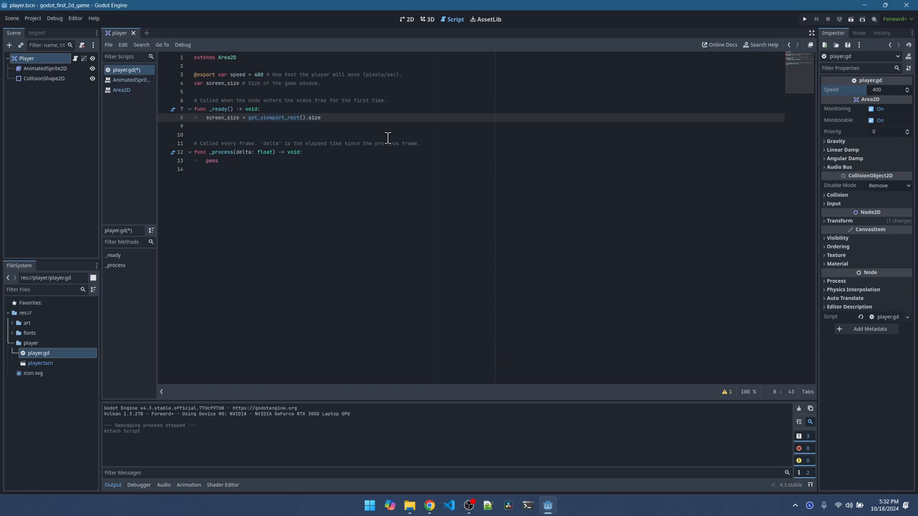
{"action": "left_click", "coordinate": [429, 504]}
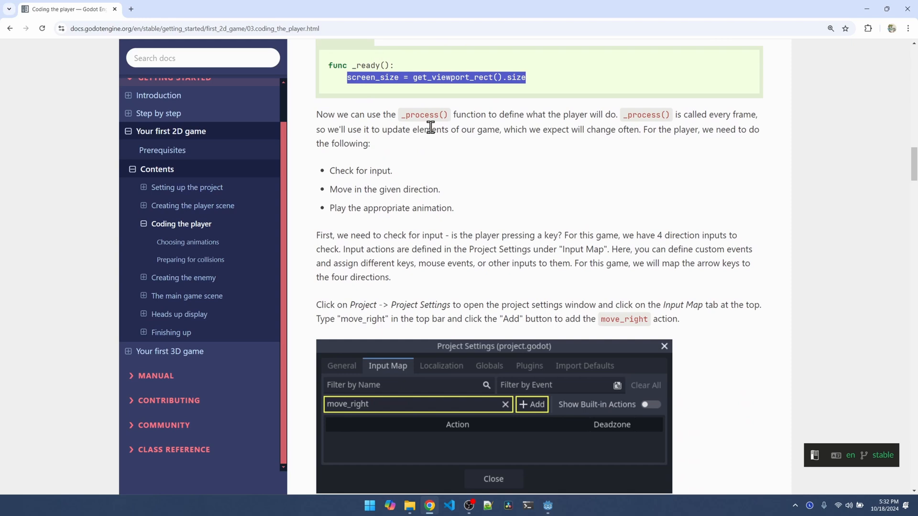
Scroll the lesson to the Input Map instructions for the move_right action.
{"action": "scroll", "scroll_direction": "down", "scroll_amount": 3}
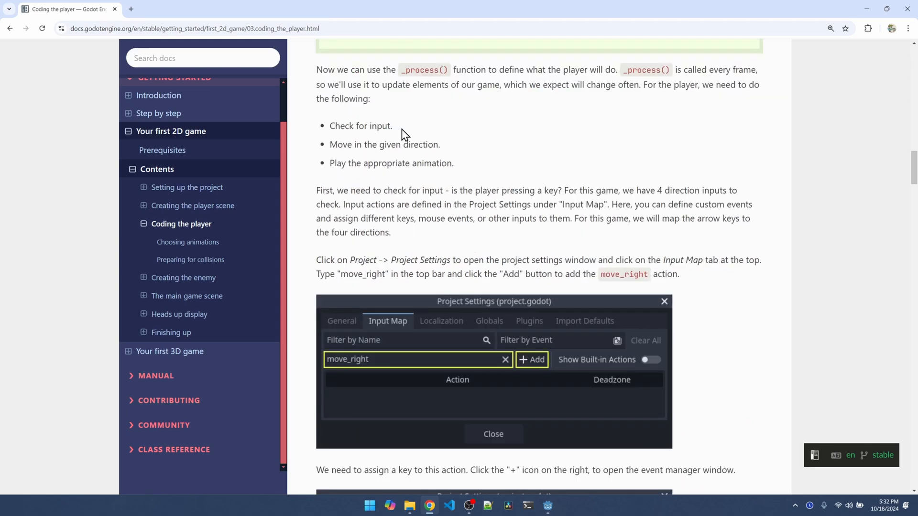
{"action": "mouse_move", "coordinate": [455, 153]}
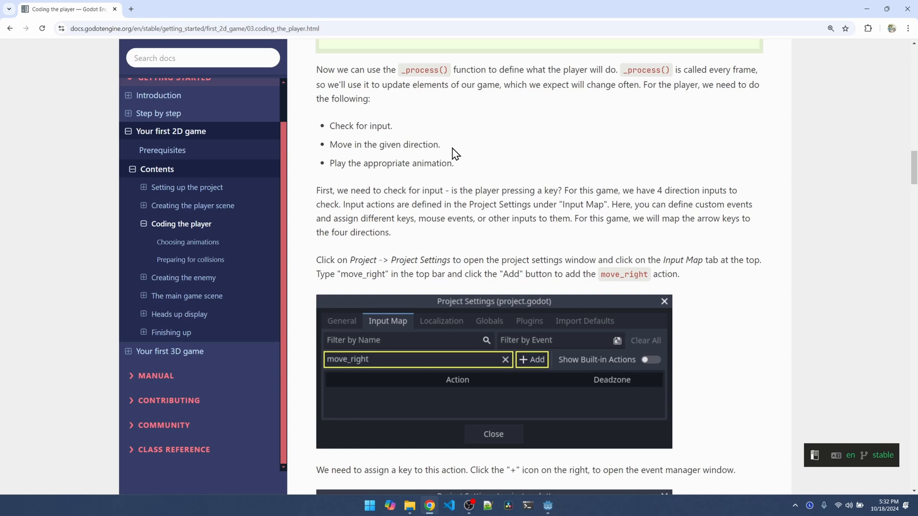
{"action": "mouse_move", "coordinate": [476, 169]}
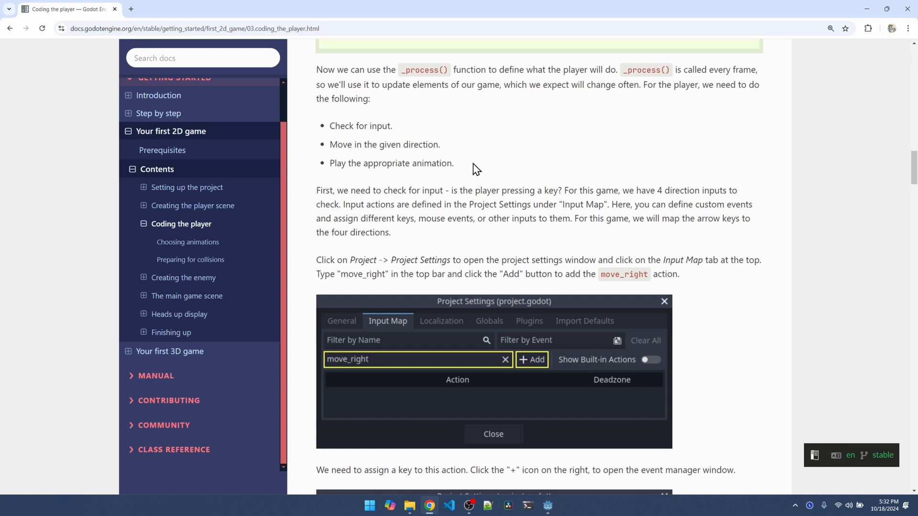
{"action": "scroll", "scroll_direction": "down", "scroll_amount": 3}
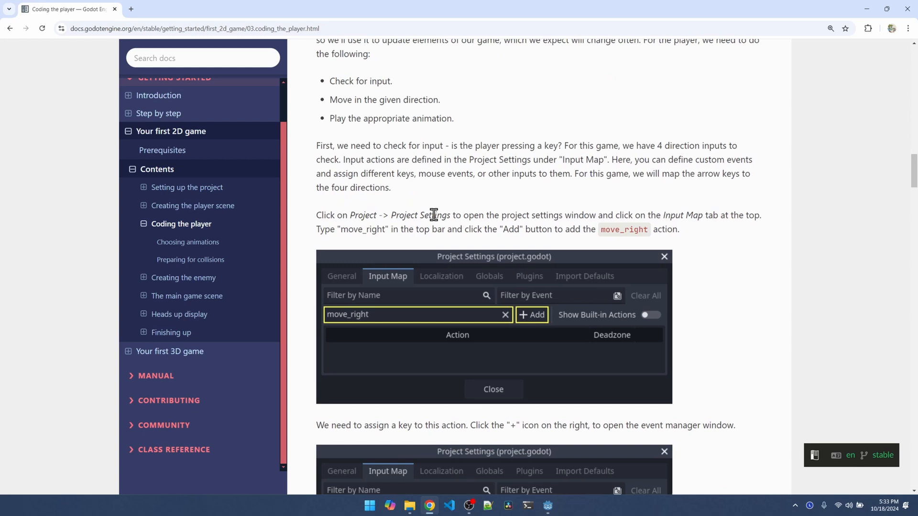
{"action": "mouse_move", "coordinate": [693, 215]}
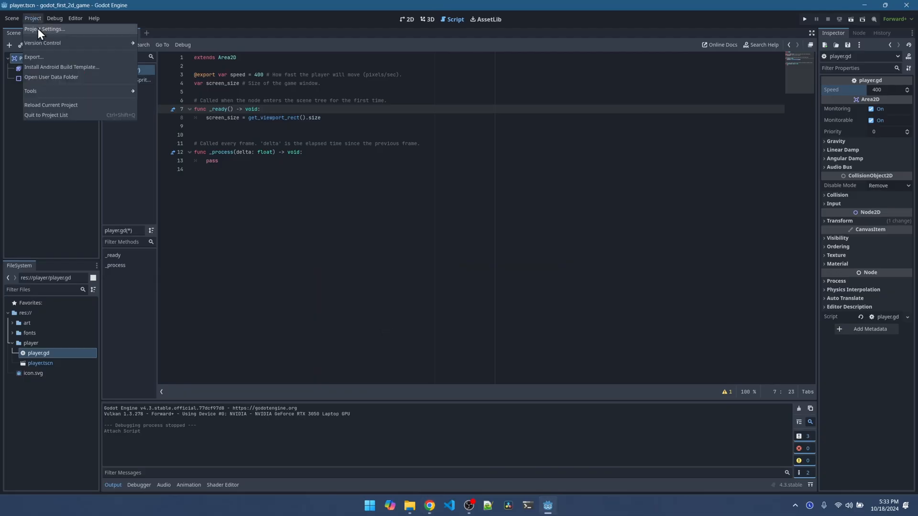
Add a move_right action in Project Settings' Input Map.
{"action": "left_click", "coordinate": [43, 30]}
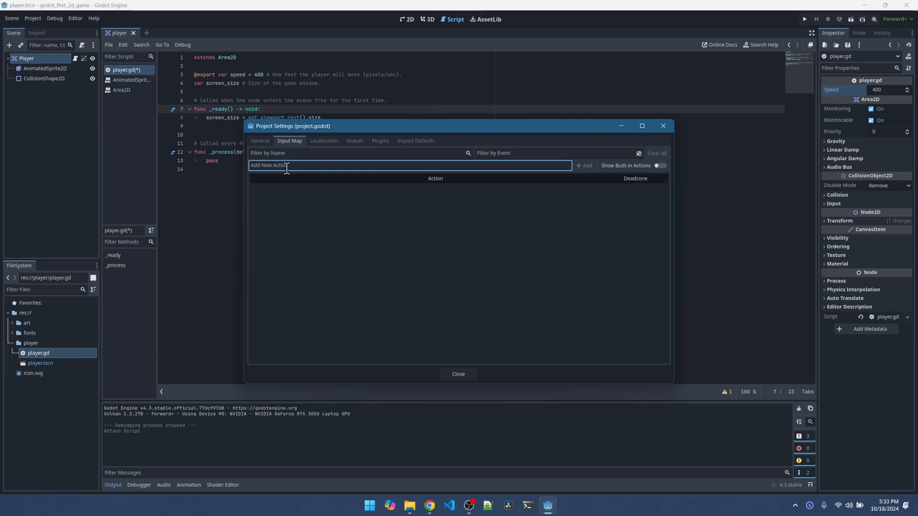
{"action": "type", "text": "m"}
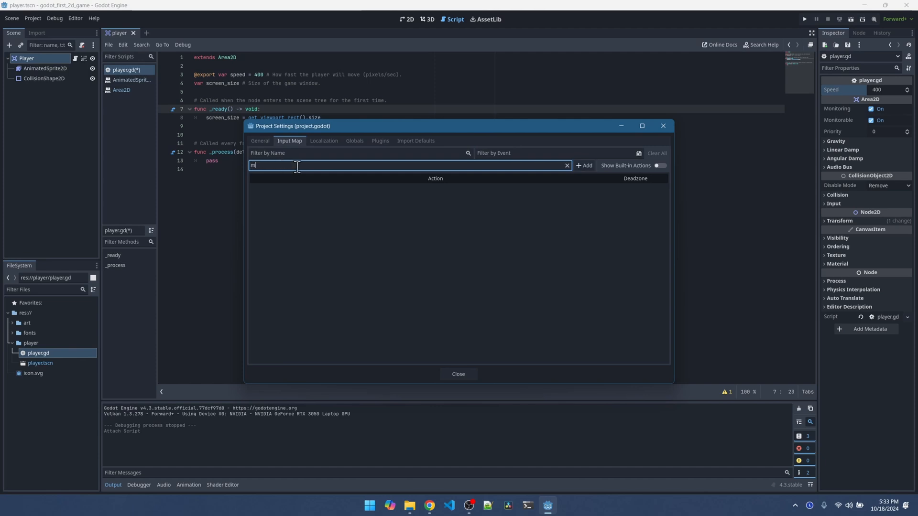
{"action": "type", "text": "ove_e"}
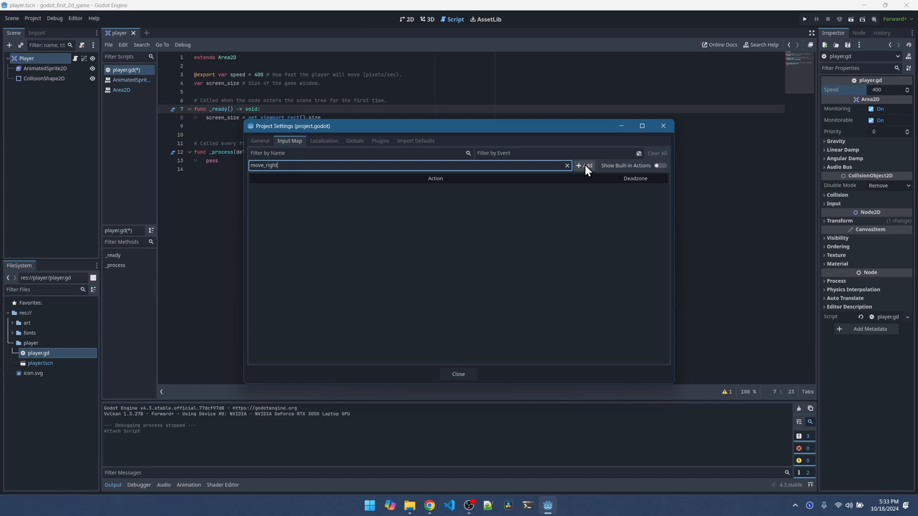
{"action": "left_click", "coordinate": [583, 165]}
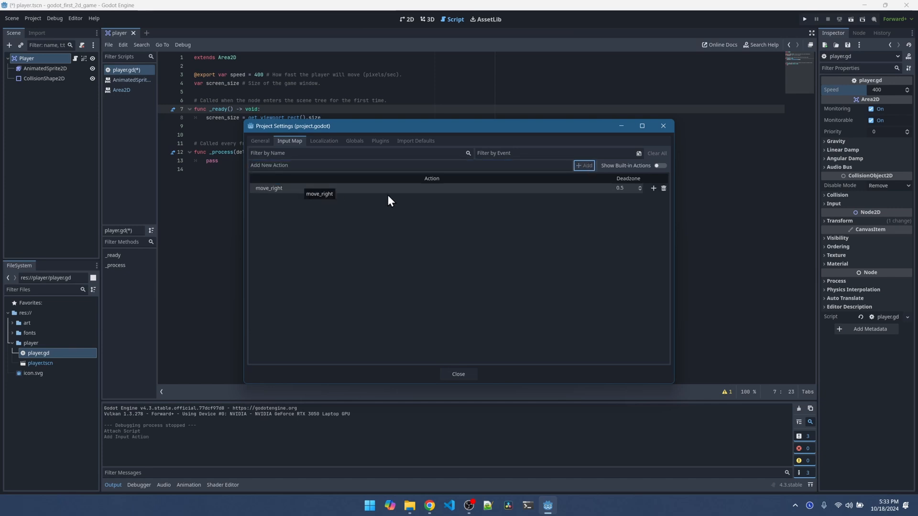
{"action": "mouse_move", "coordinate": [654, 194]}
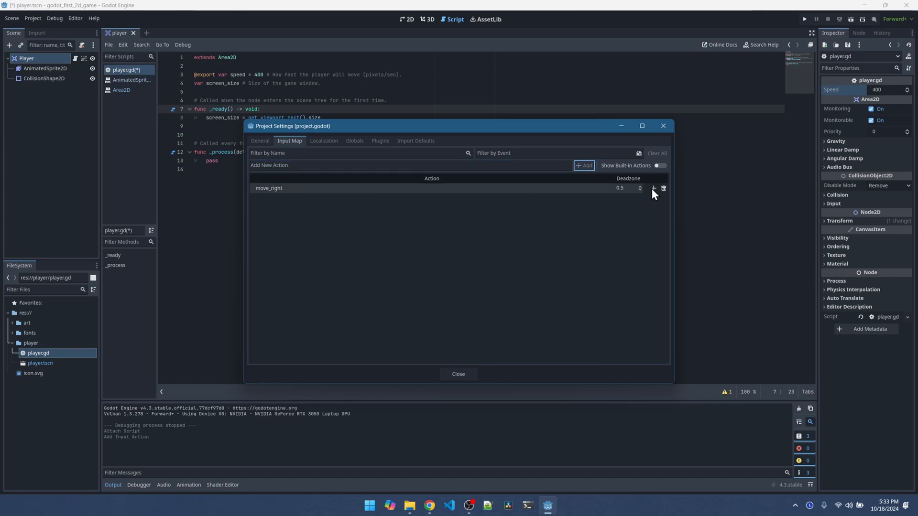
Bind both the Right arrow key and the D key to move_right.
{"action": "left_click", "coordinate": [653, 189]}
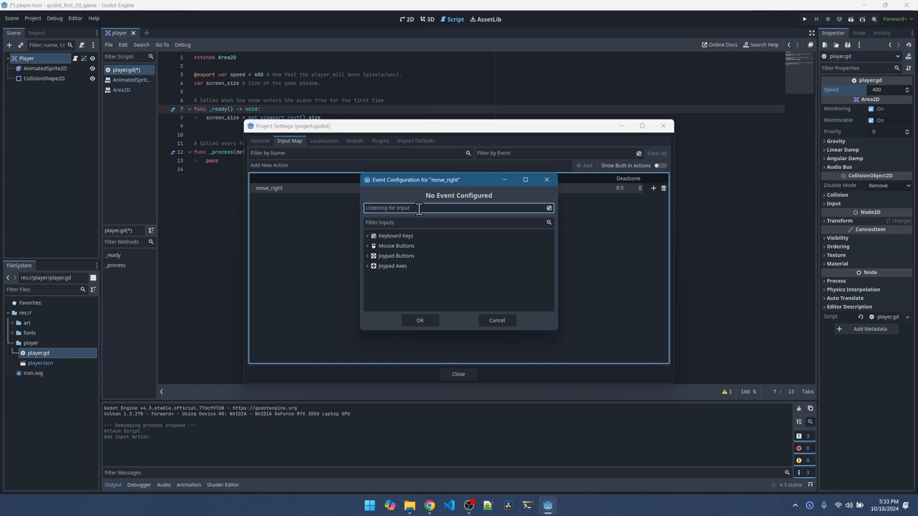
{"action": "key", "text": "right"}
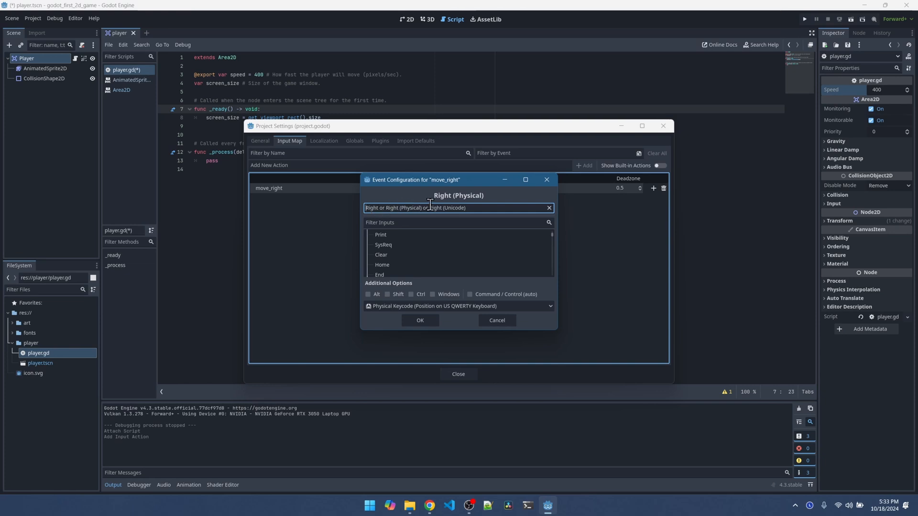
{"action": "left_click", "coordinate": [419, 320]}
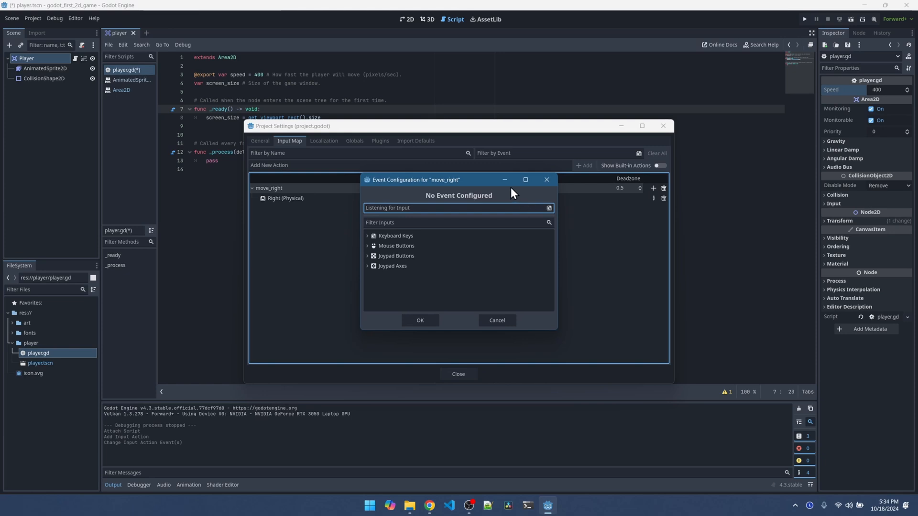
{"action": "key", "text": "d"}
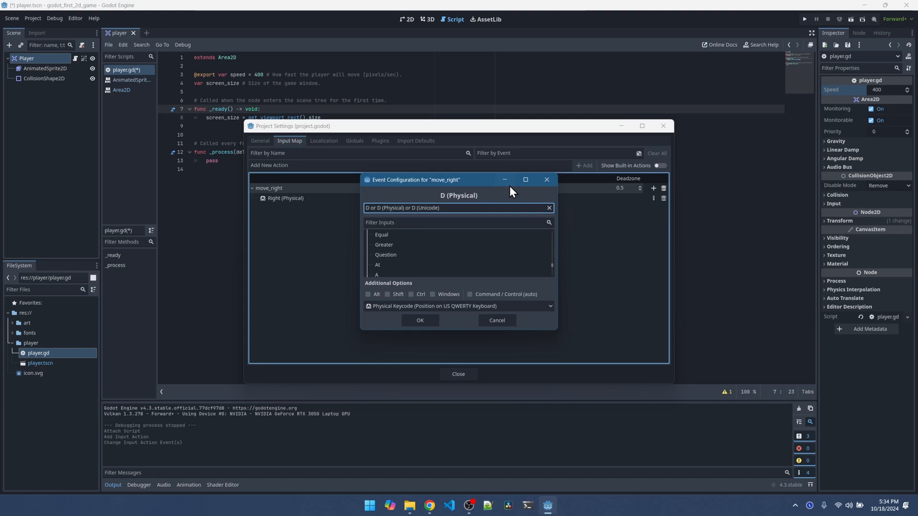
{"action": "left_click", "coordinate": [419, 320]}
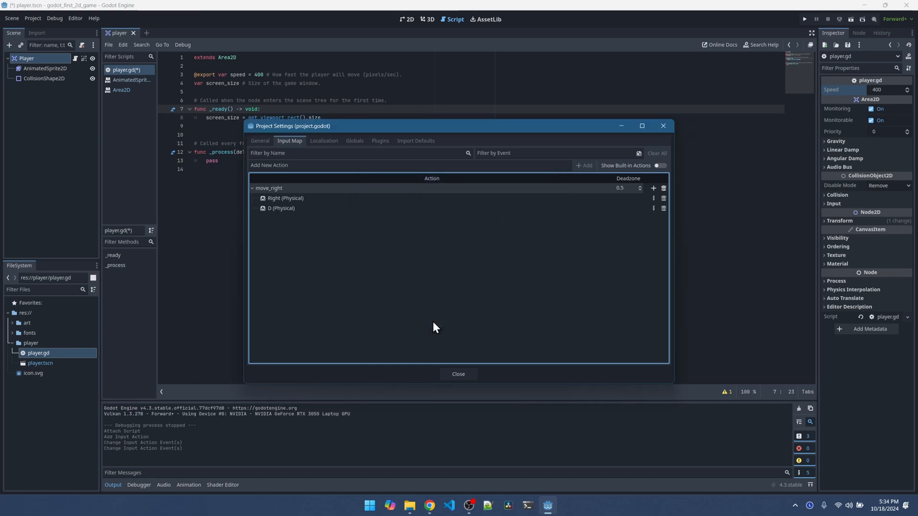
{"action": "mouse_move", "coordinate": [439, 285]}
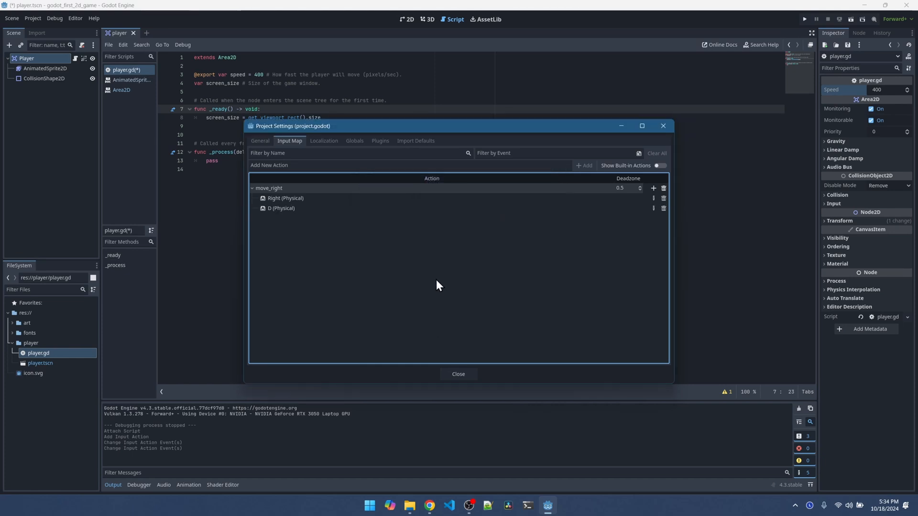
{"action": "mouse_move", "coordinate": [367, 179]}
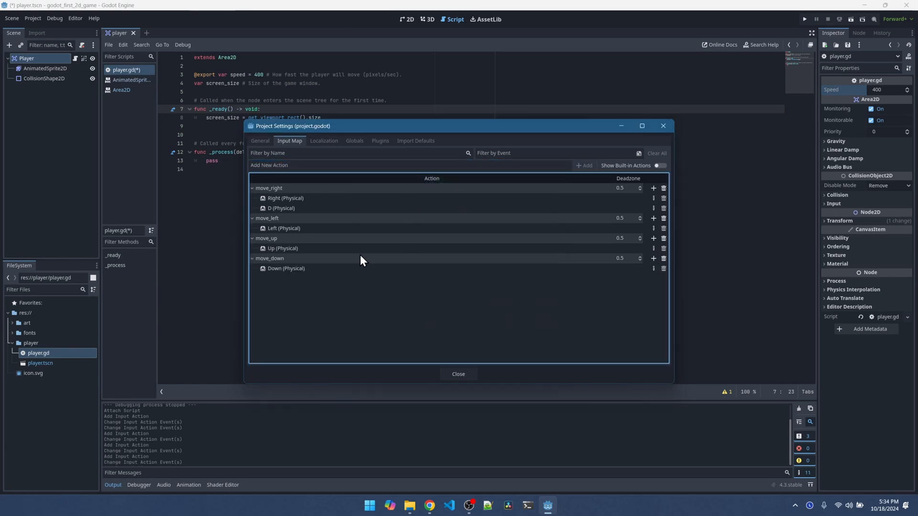
{"action": "mouse_move", "coordinate": [292, 213]}
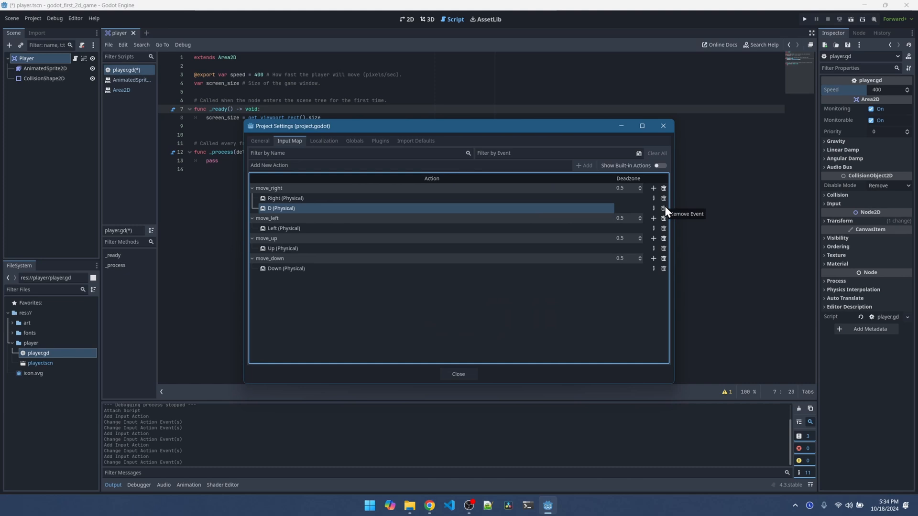
Remove the D key event from move_right, leaving arrow-key bindings on all four actions.
{"action": "left_click", "coordinate": [663, 209]}
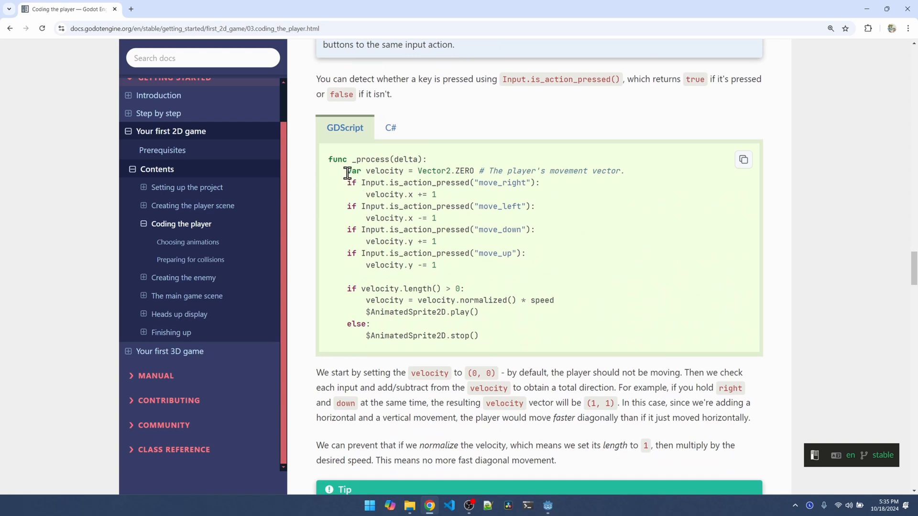
Copy the _process(delta) movement example and read the normalization notes below it.
{"action": "left_click_drag", "start_coordinate": [346, 170], "coordinate": [430, 194]}
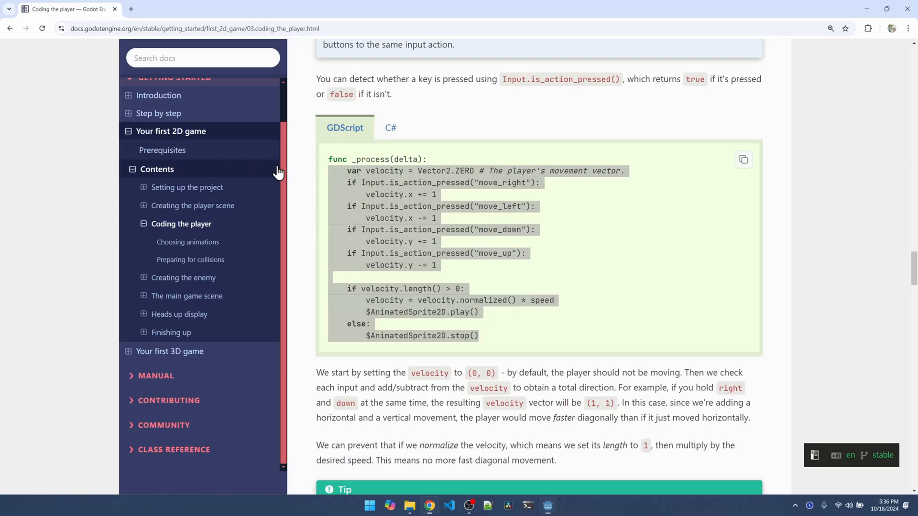
{"action": "scroll", "scroll_direction": "down", "scroll_amount": 3}
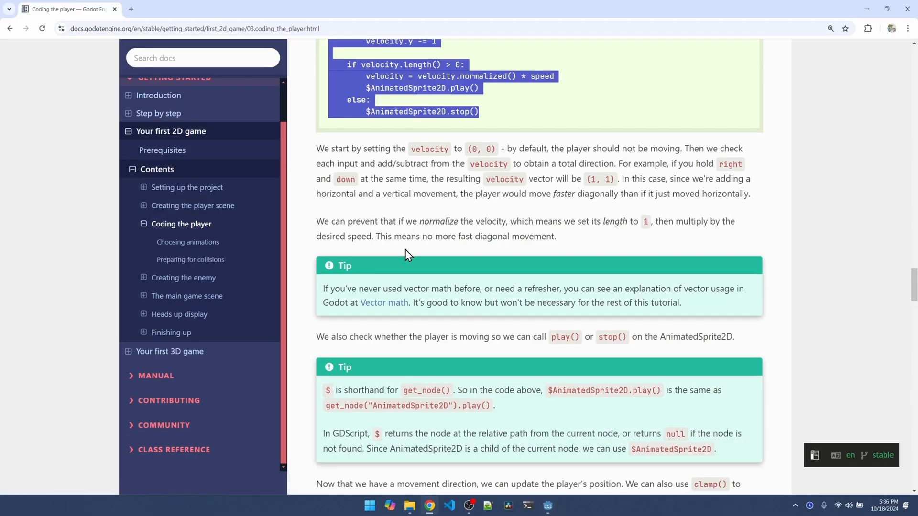
{"action": "mouse_move", "coordinate": [384, 303]}
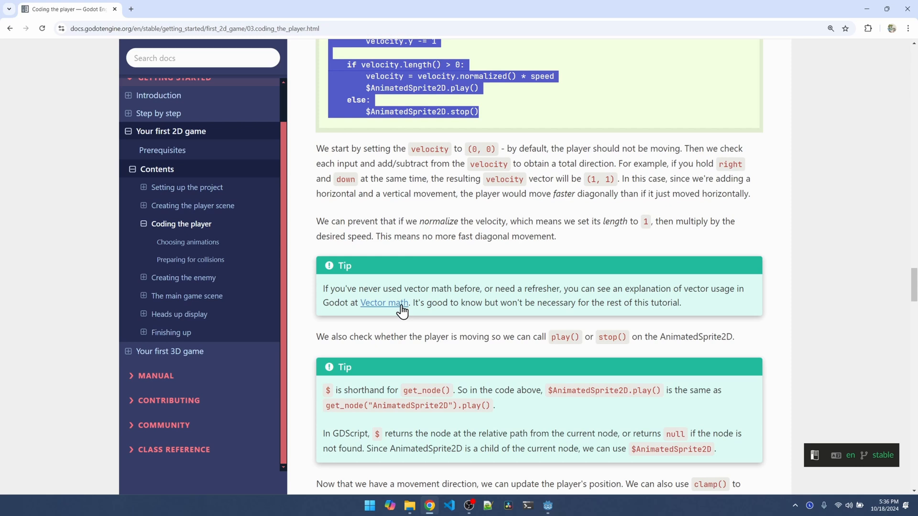
{"action": "mouse_move", "coordinate": [386, 309]}
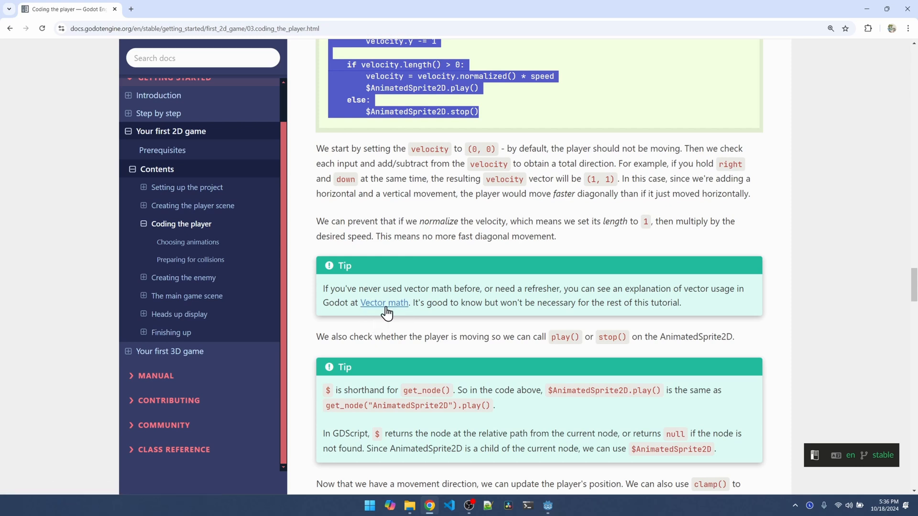
{"action": "mouse_move", "coordinate": [387, 308]}
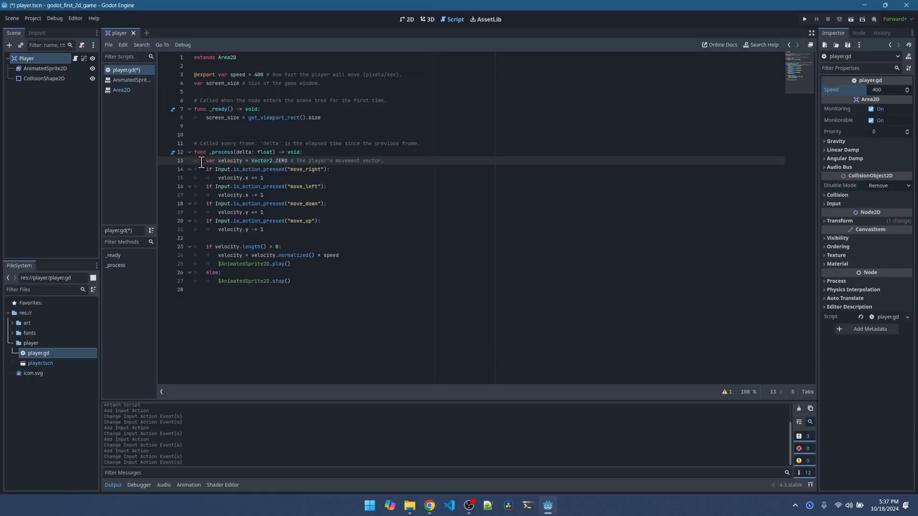
{"action": "mouse_move", "coordinate": [232, 163]}
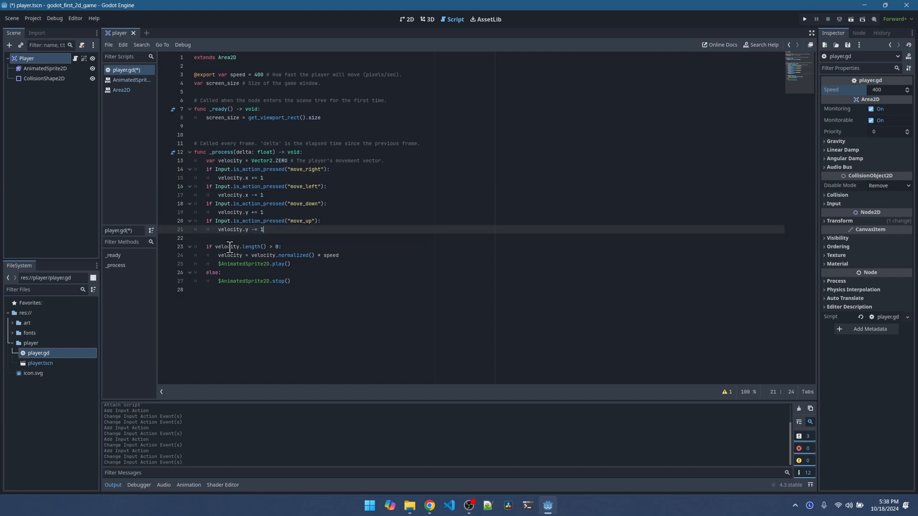
{"action": "mouse_move", "coordinate": [286, 246]}
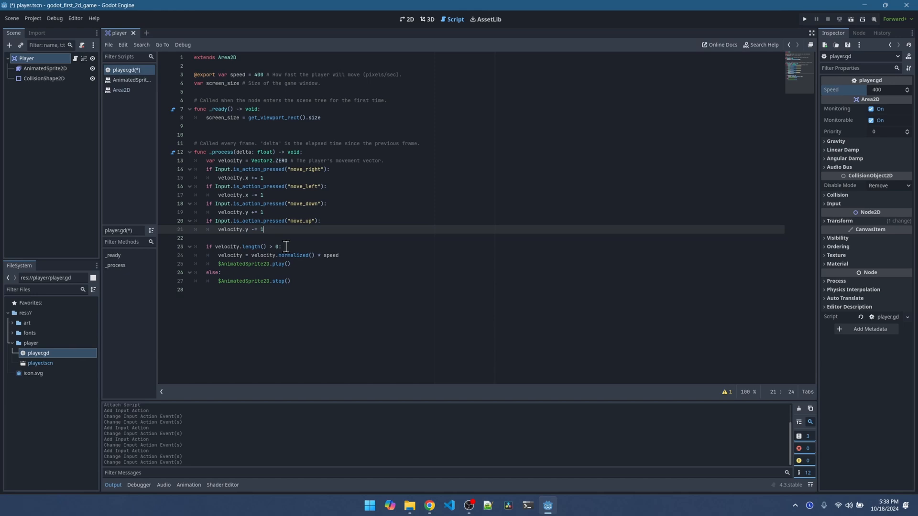
{"action": "mouse_move", "coordinate": [298, 265]}
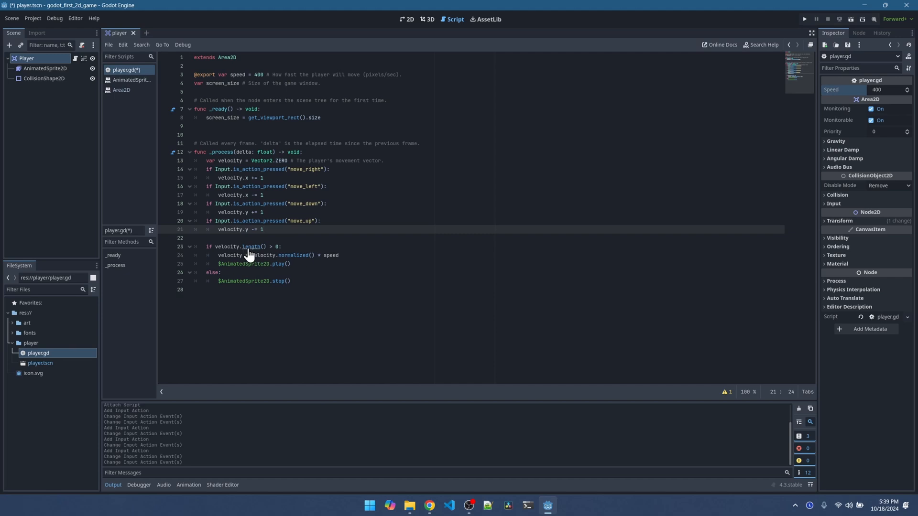
Open the built-in Vector2 reference at the length() method from the script.
{"action": "left_click", "coordinate": [249, 247]}
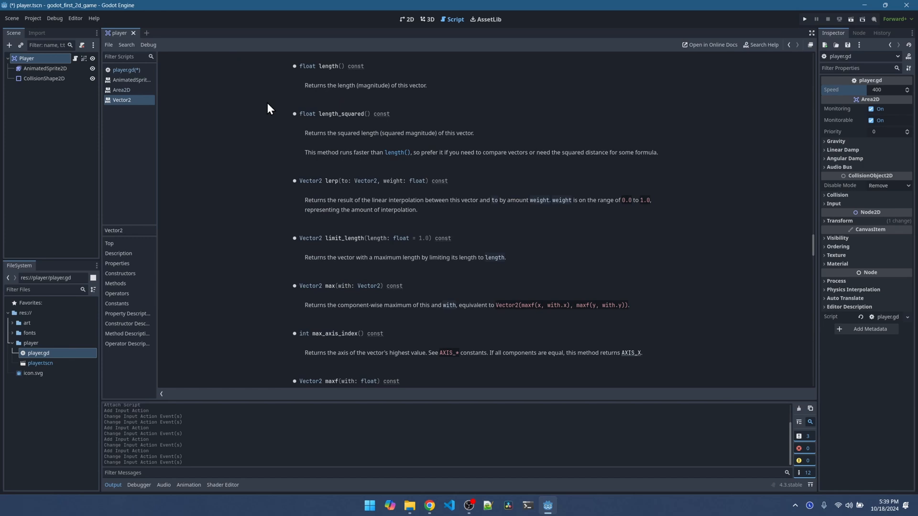
{"action": "mouse_move", "coordinate": [325, 89]}
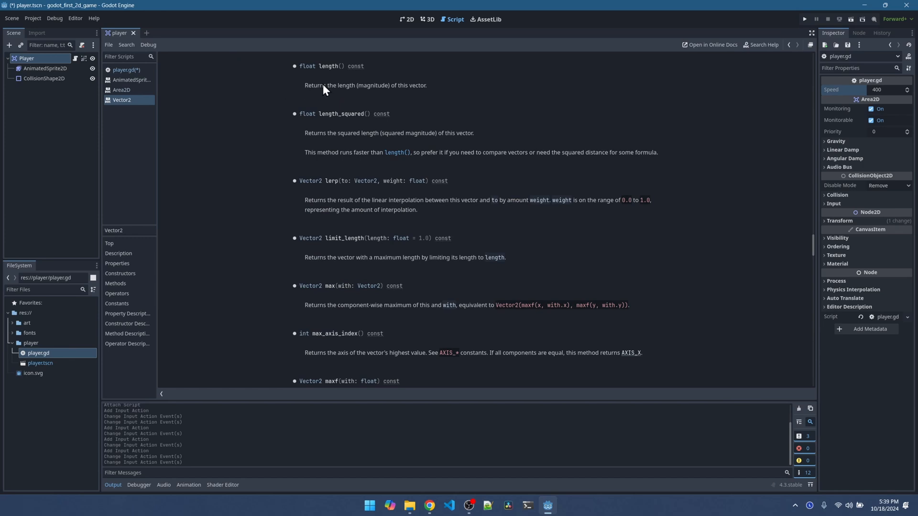
{"action": "mouse_move", "coordinate": [406, 93]}
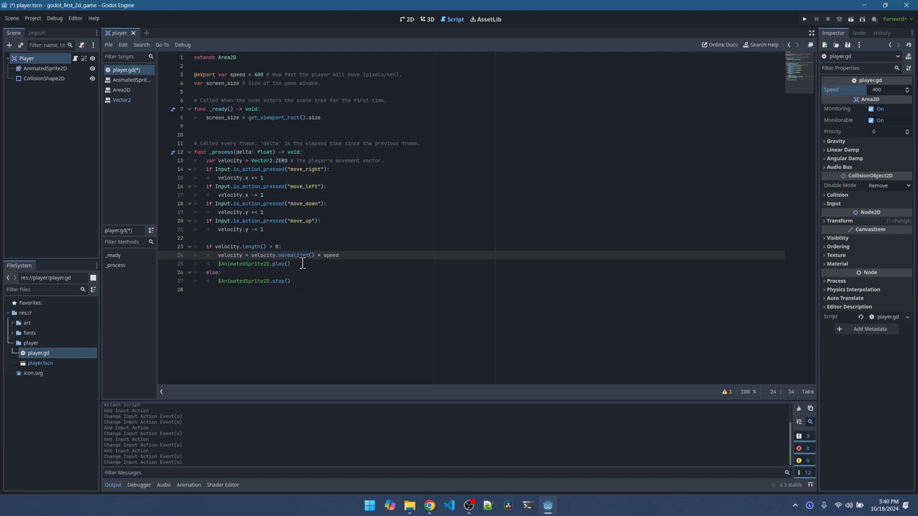
Return from the Vector2 reference to the player.gd script in the editor.
{"action": "left_click", "coordinate": [328, 187]}
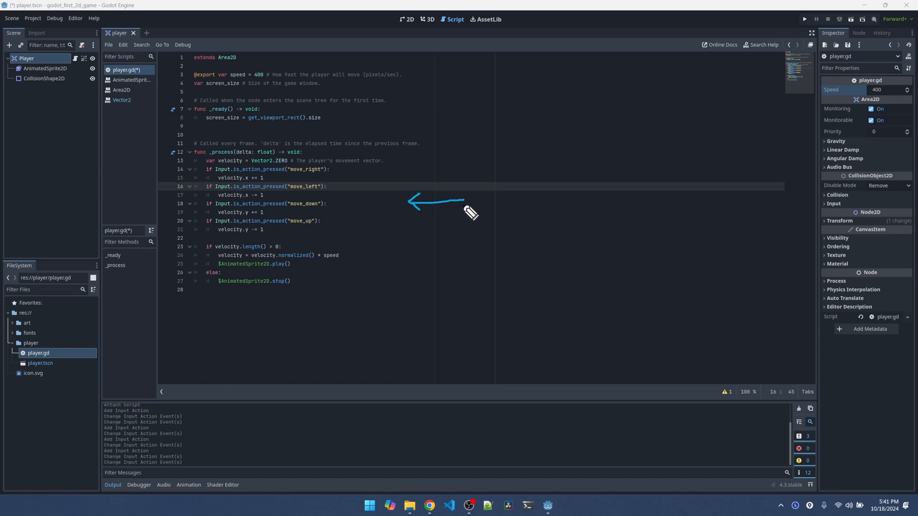
{"action": "mouse_move", "coordinate": [469, 212]}
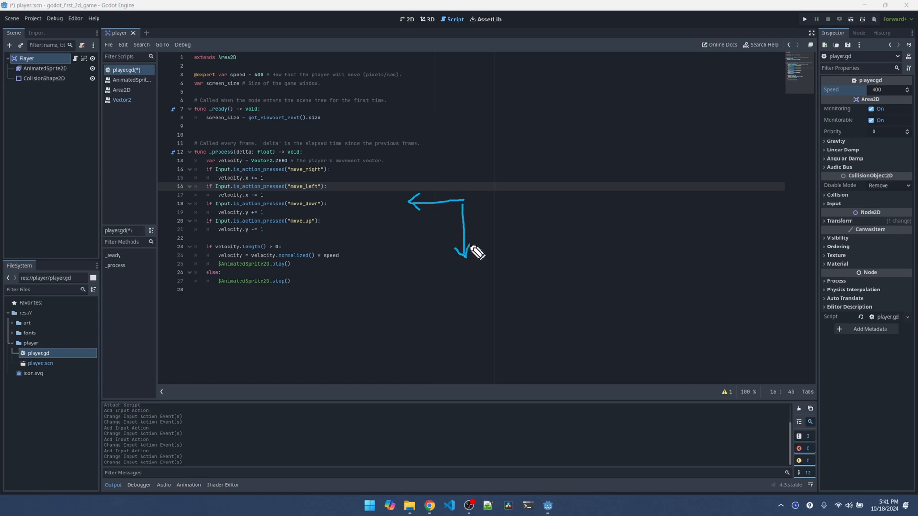
{"action": "mouse_move", "coordinate": [464, 213]}
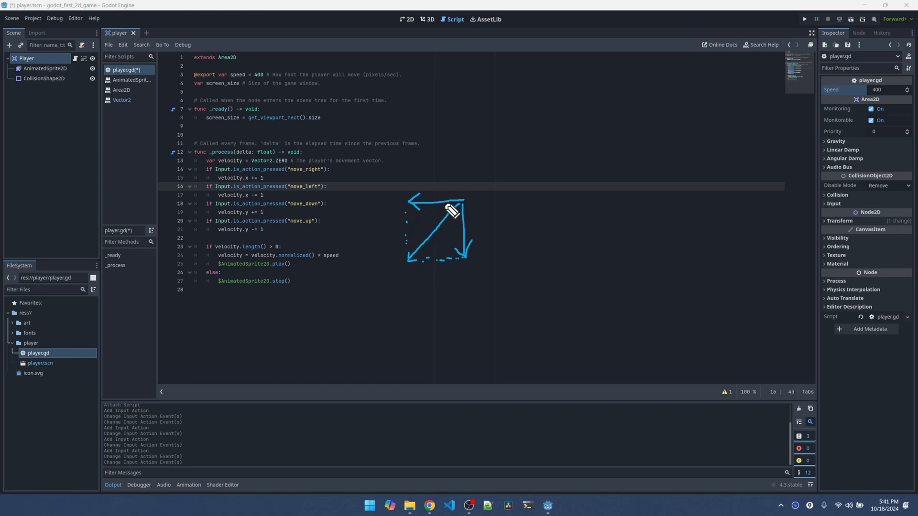
{"action": "mouse_move", "coordinate": [428, 212]}
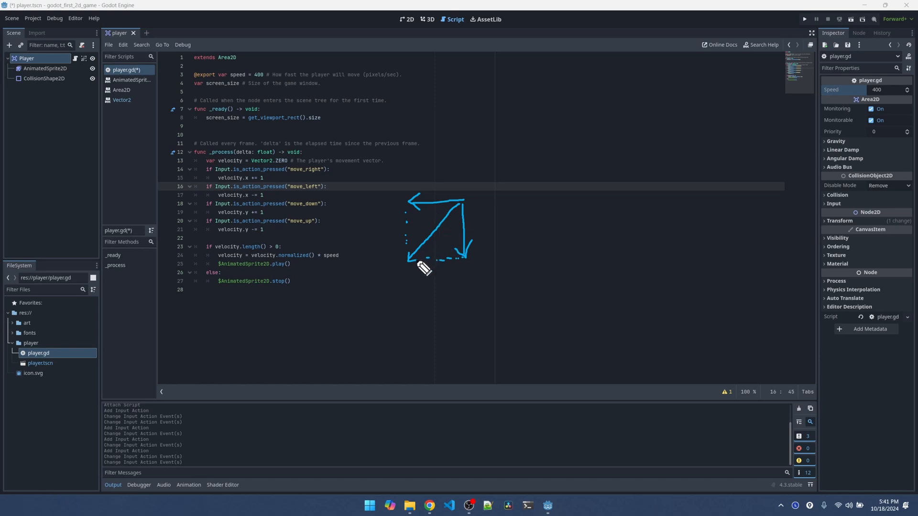
{"action": "mouse_move", "coordinate": [452, 213]}
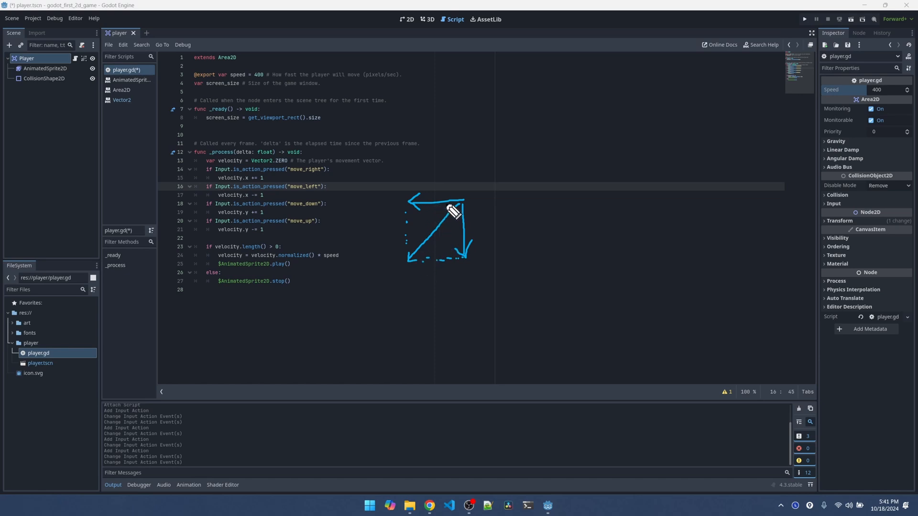
{"action": "mouse_move", "coordinate": [466, 285]}
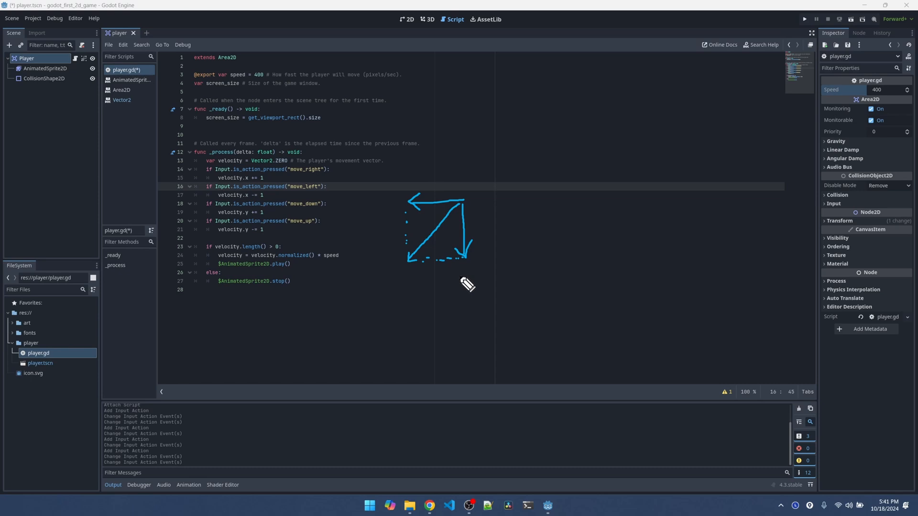
{"action": "mouse_move", "coordinate": [312, 270]}
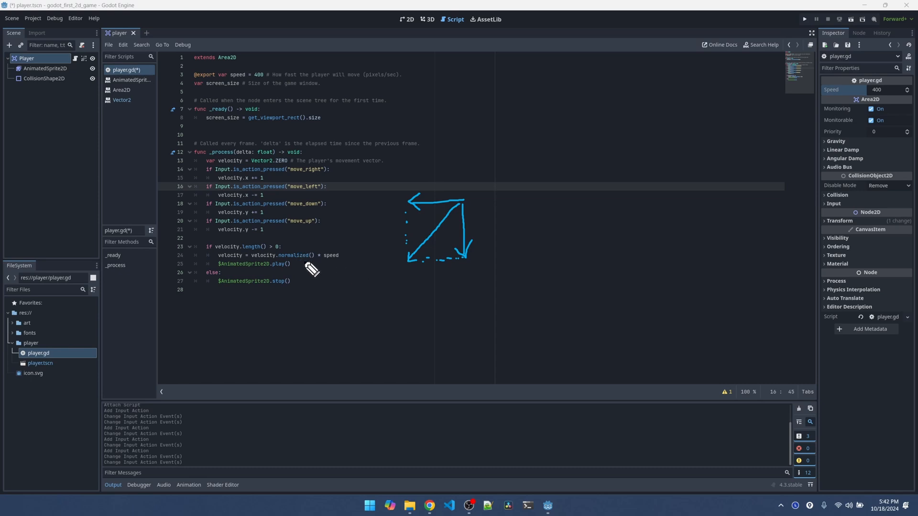
{"action": "mouse_move", "coordinate": [427, 241]}
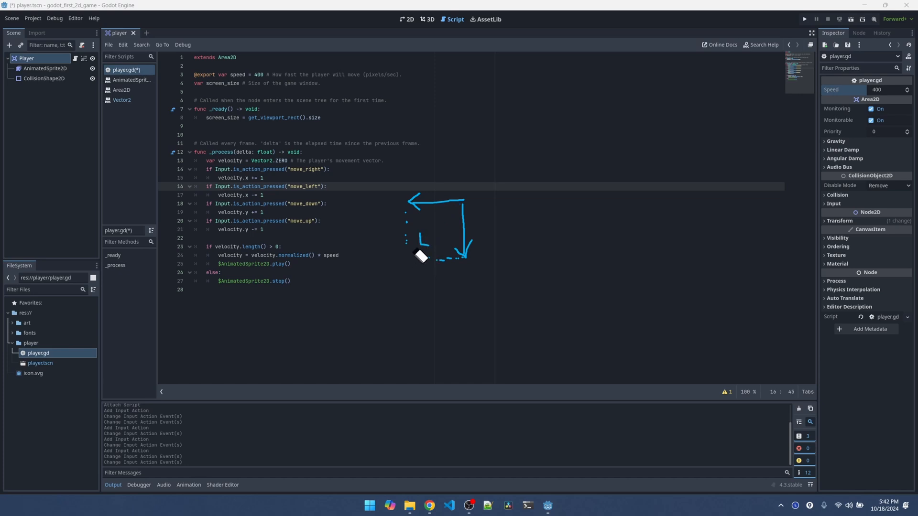
{"action": "mouse_move", "coordinate": [471, 213]}
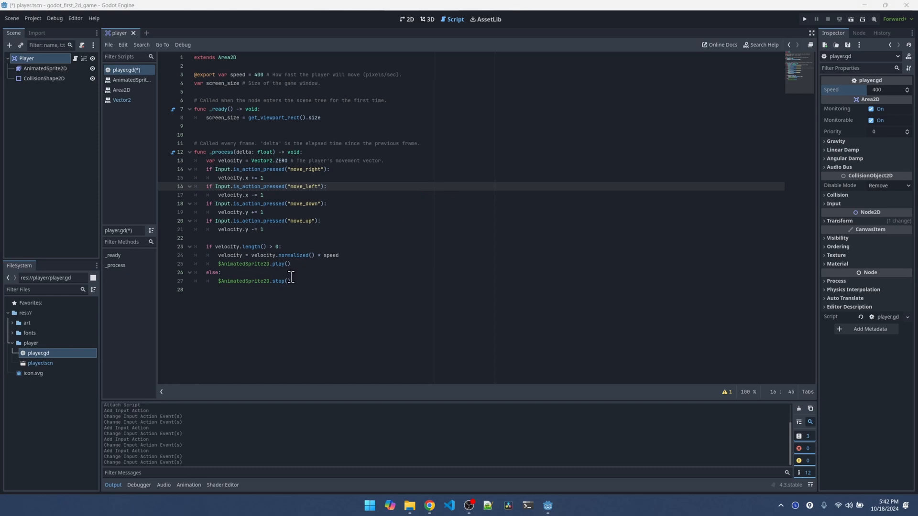
{"action": "mouse_move", "coordinate": [52, 77]}
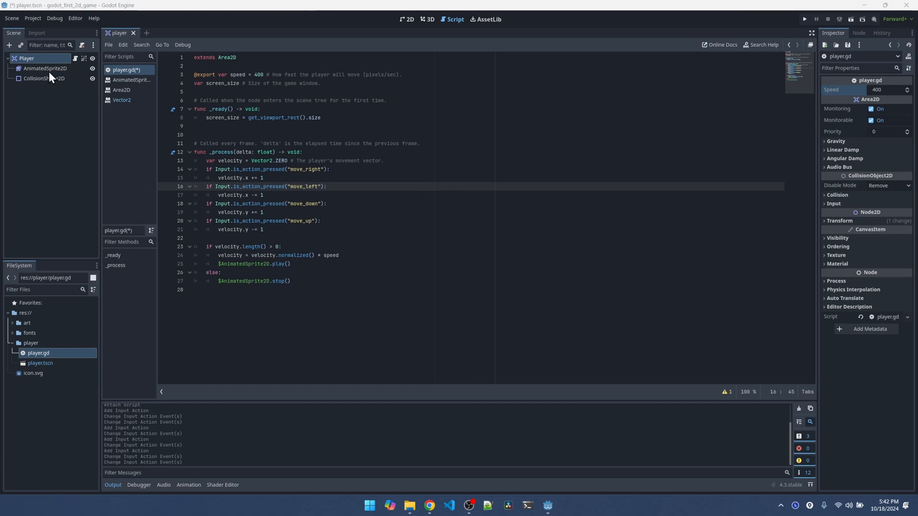
Select AnimatedSprite2D and view its walk and up animations with the walk frames.
{"action": "left_click", "coordinate": [45, 69]}
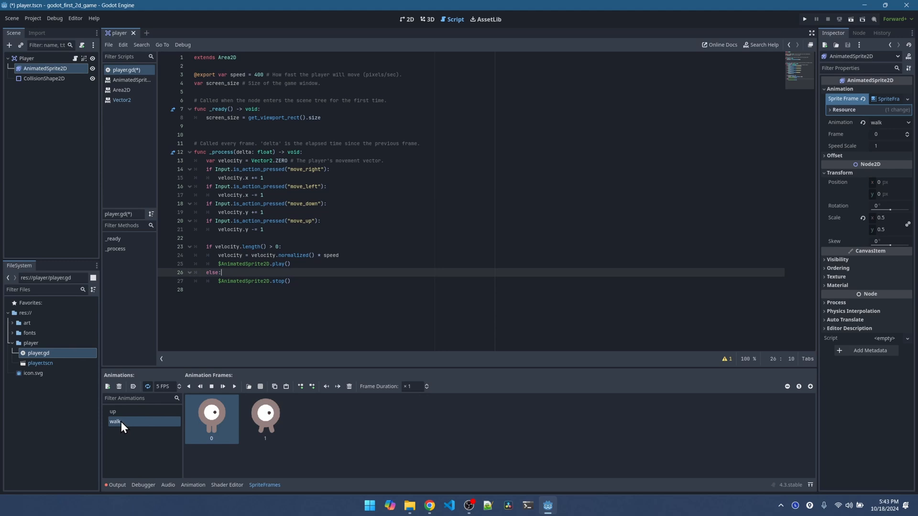
{"action": "left_click", "coordinate": [231, 264]}
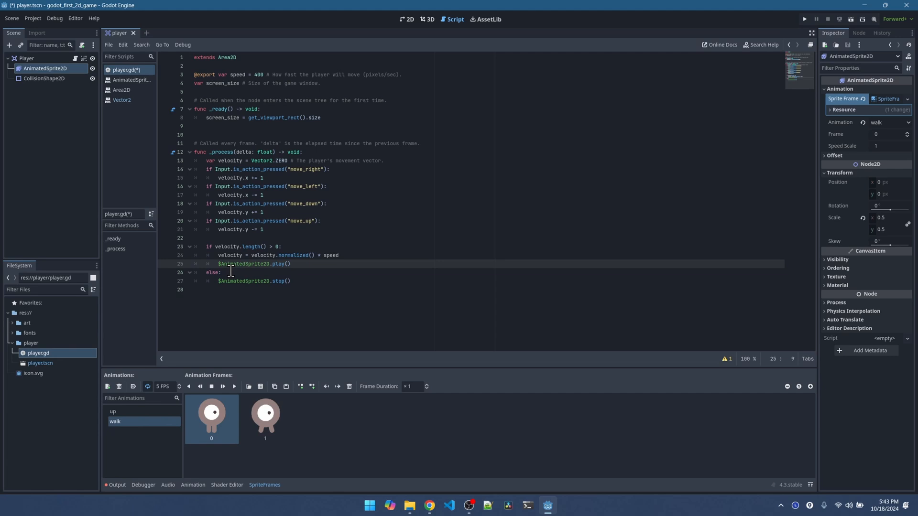
{"action": "double_click", "coordinate": [242, 264]}
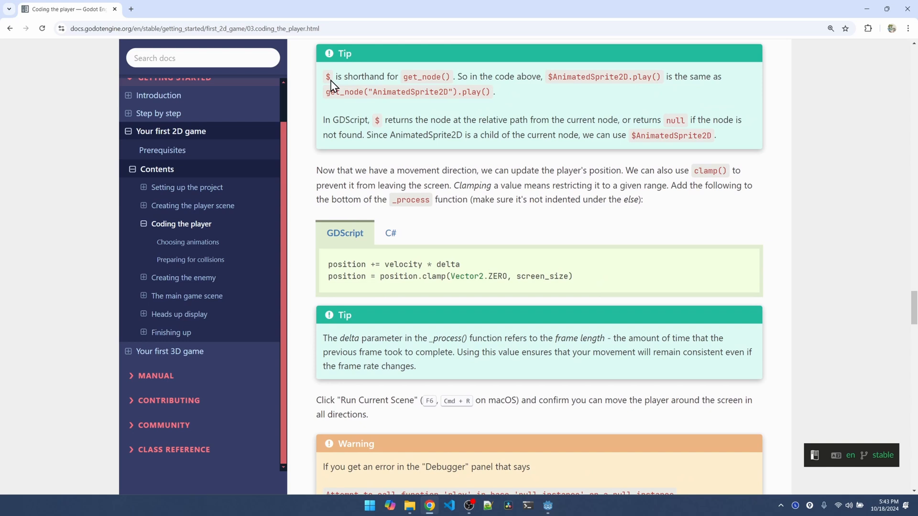
Highlight get_node() in the $ shorthand tip and select the position clamp snippet.
{"action": "double_click", "coordinate": [426, 77]}
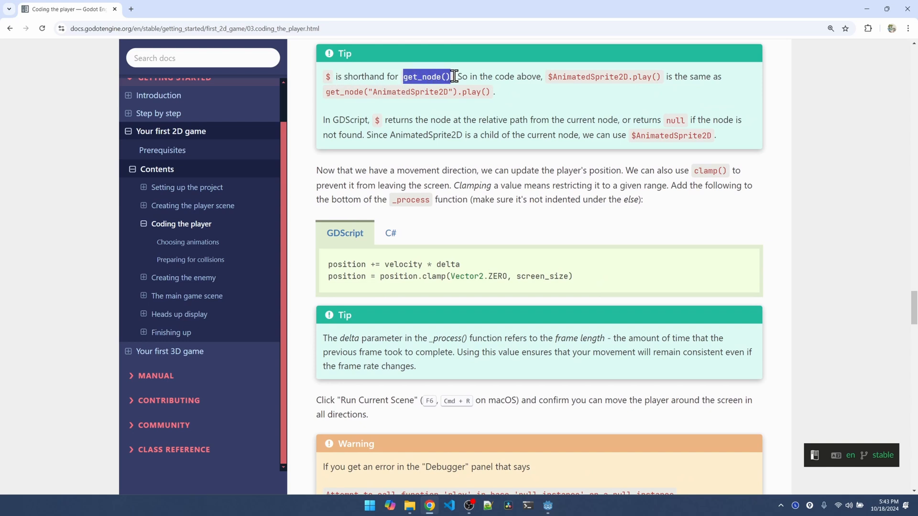
{"action": "mouse_move", "coordinate": [591, 91]}
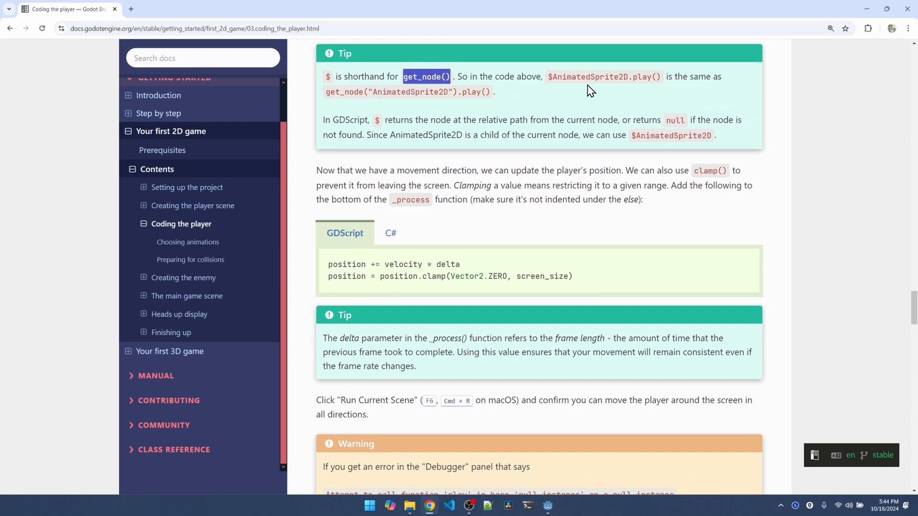
{"action": "mouse_move", "coordinate": [694, 81]}
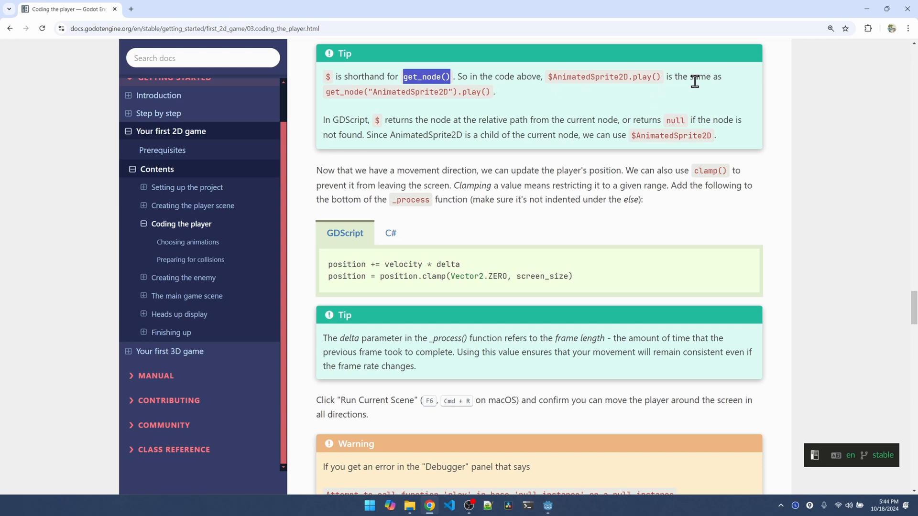
{"action": "mouse_move", "coordinate": [367, 105]}
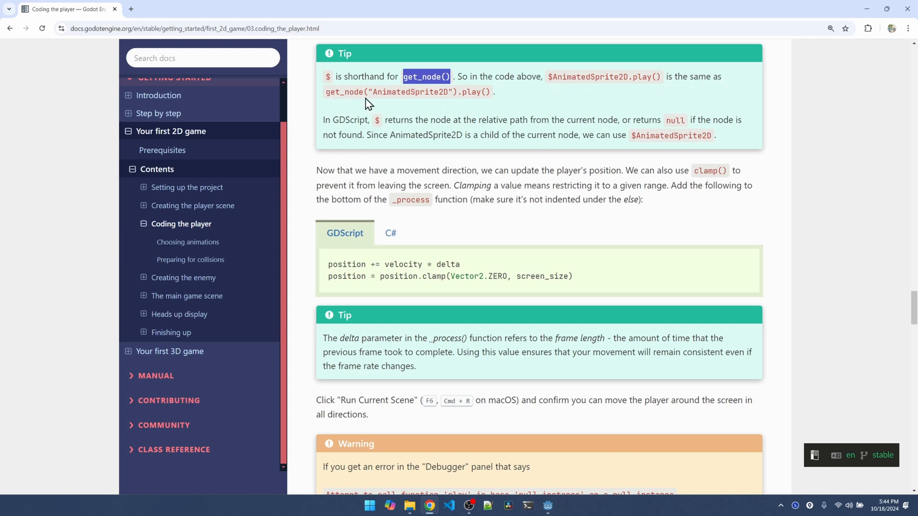
{"action": "mouse_move", "coordinate": [475, 104]}
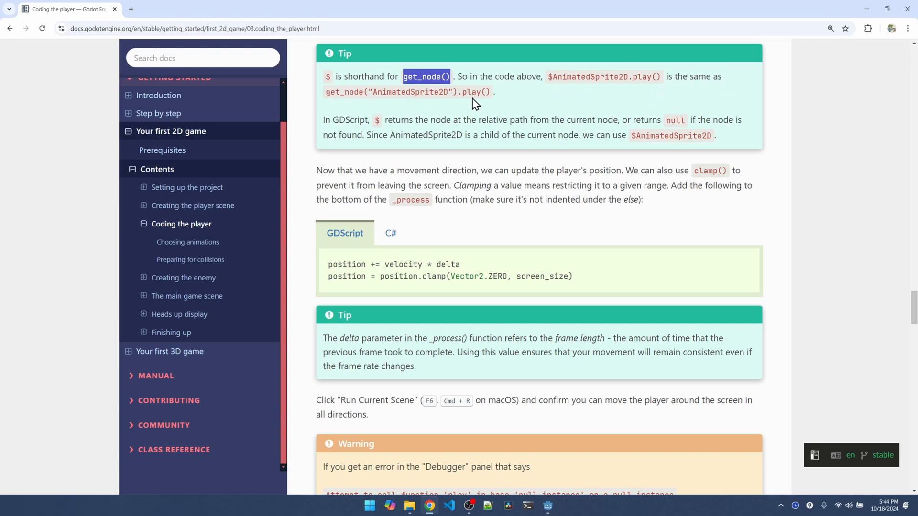
{"action": "mouse_move", "coordinate": [467, 226]}
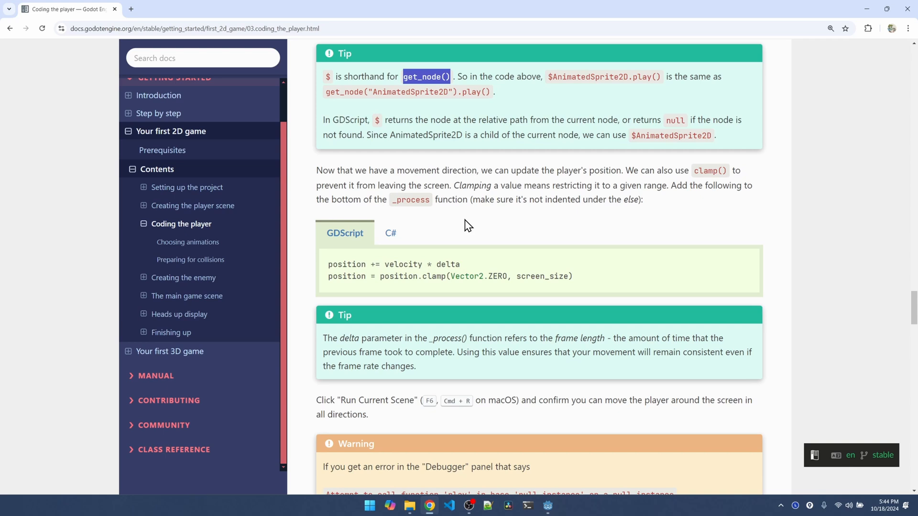
{"action": "mouse_move", "coordinate": [457, 217]}
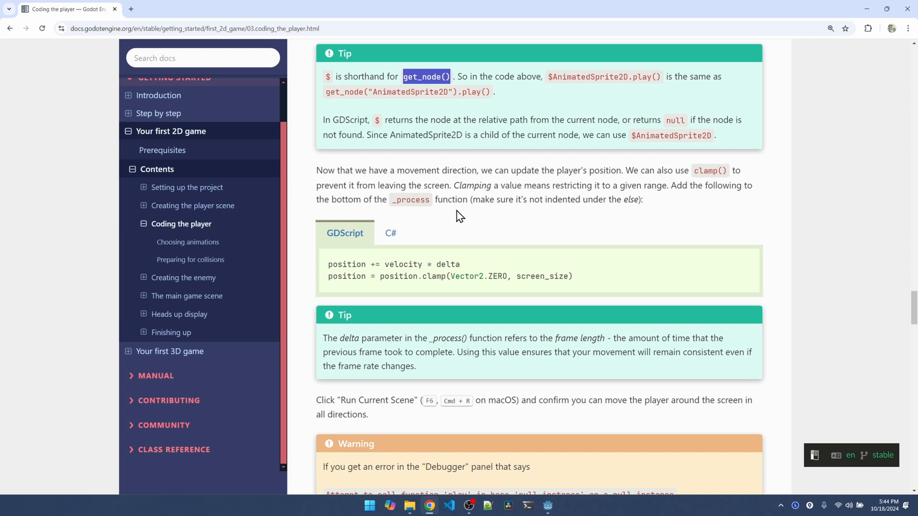
{"action": "left_click_drag", "start_coordinate": [330, 264], "coordinate": [573, 277]}
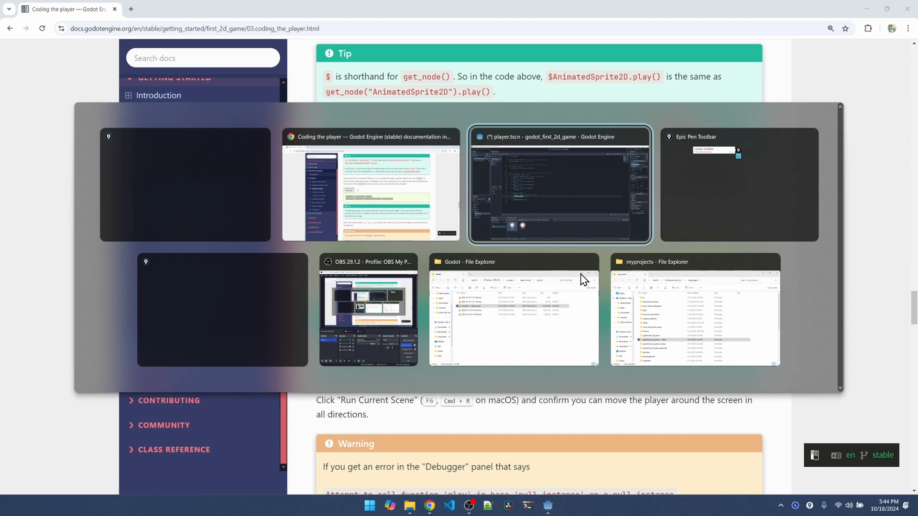
Add 'position += velocity * delta' with the comment '# pixels/sec * sec = pixels' in _process().
{"action": "left_click", "coordinate": [560, 185]}
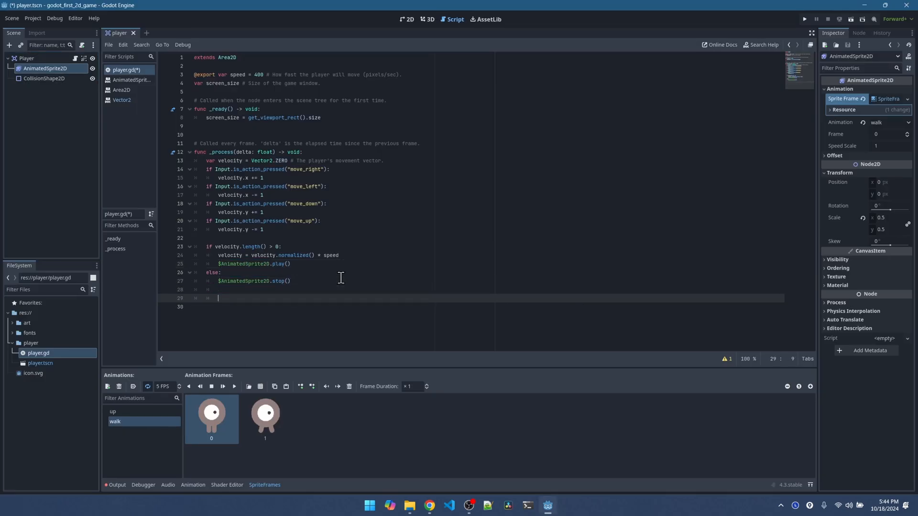
{"action": "type", "text": "position += velocity * delta"}
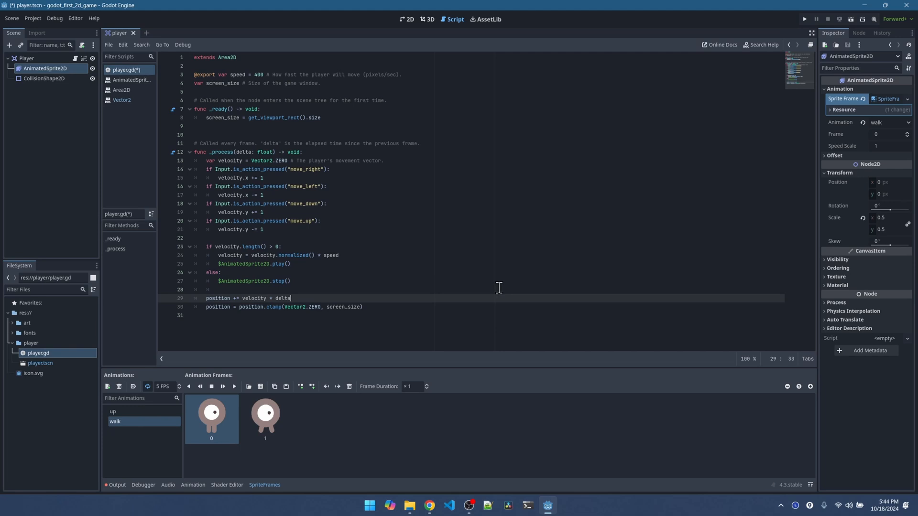
{"action": "type", "text": "#"}
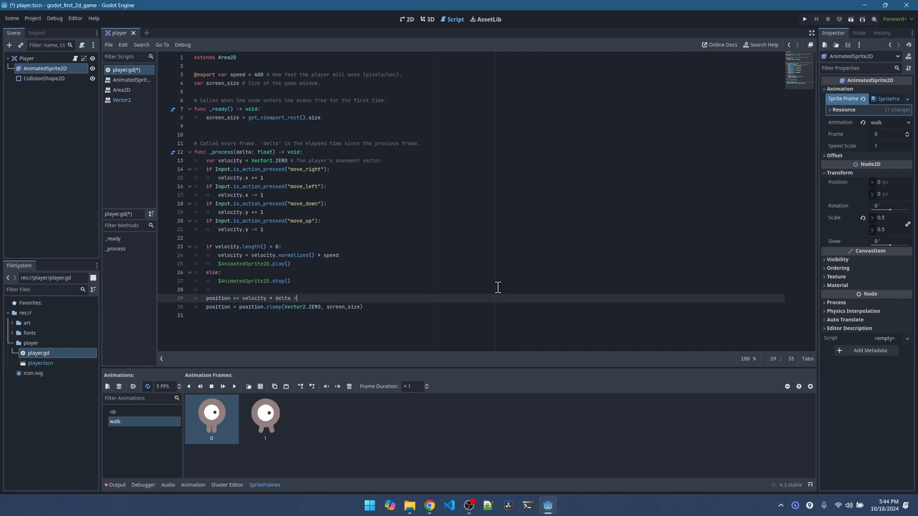
{"action": "type", "text": "pixels"}
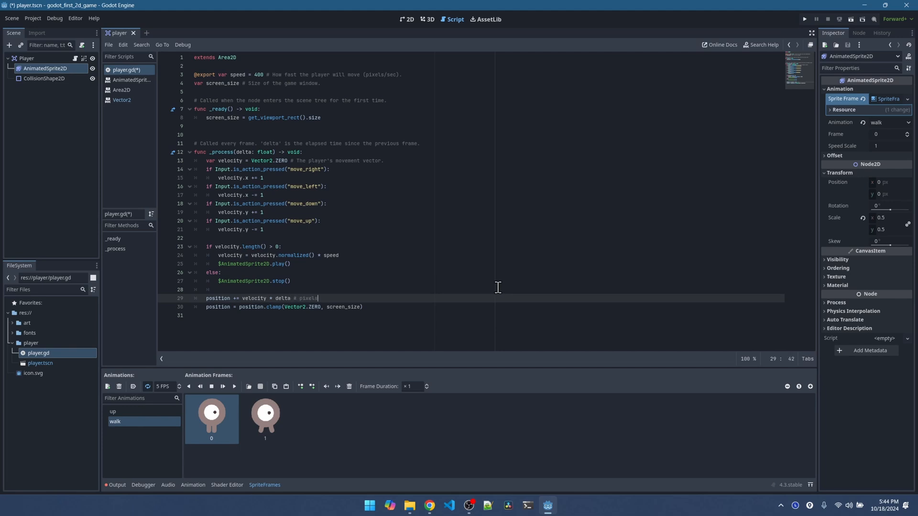
{"action": "type", "text": "/sec"}
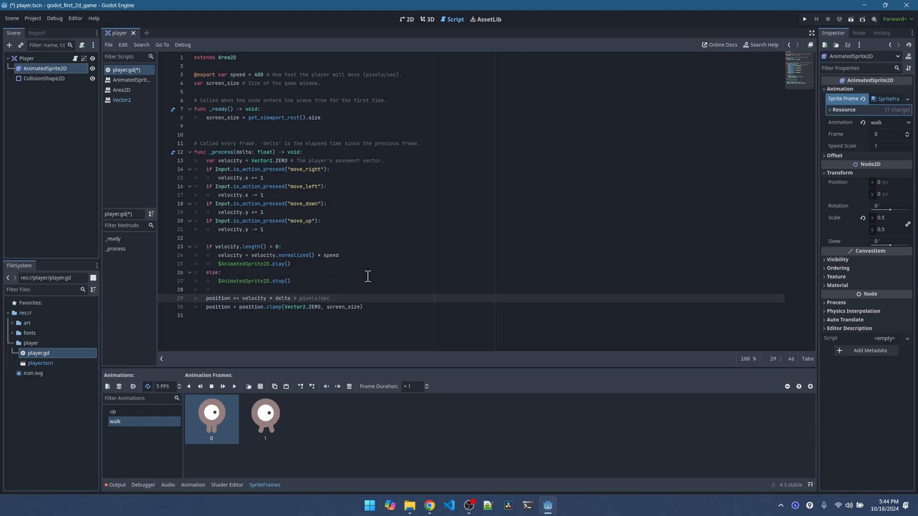
{"action": "mouse_move", "coordinate": [360, 283]}
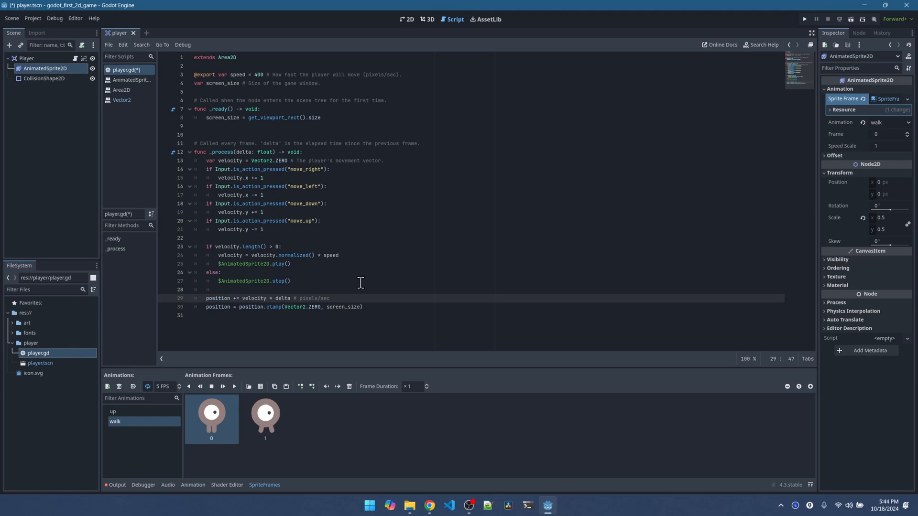
{"action": "type", "text": "sec = pixels"}
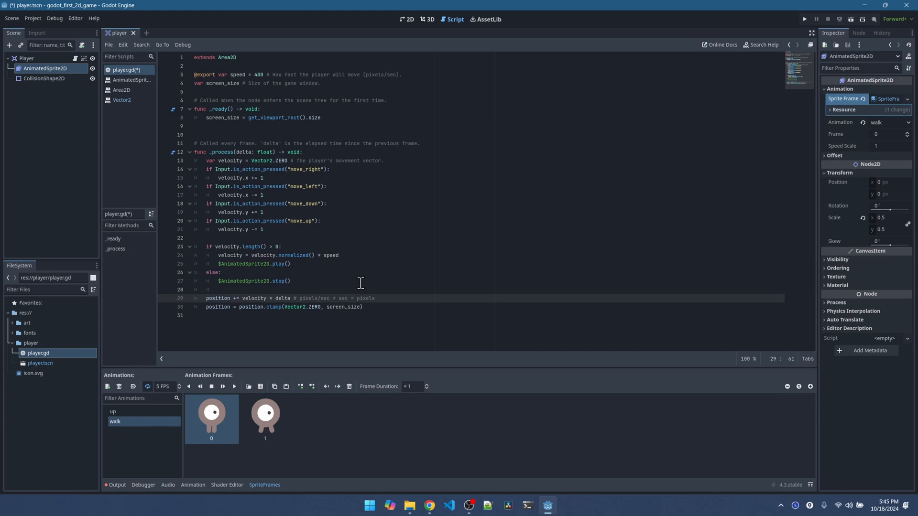
{"action": "mouse_move", "coordinate": [224, 298]}
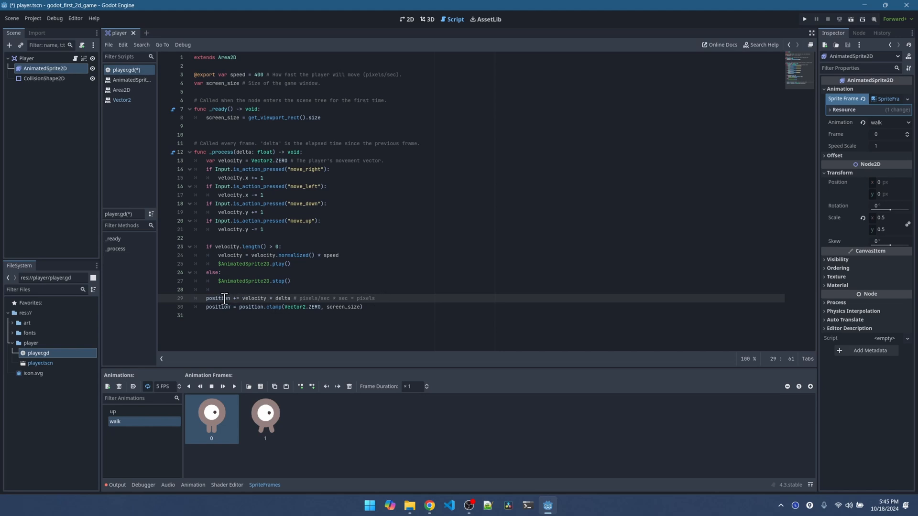
Highlight position on line 29 and the end of the units comment while explaining.
{"action": "double_click", "coordinate": [218, 298]}
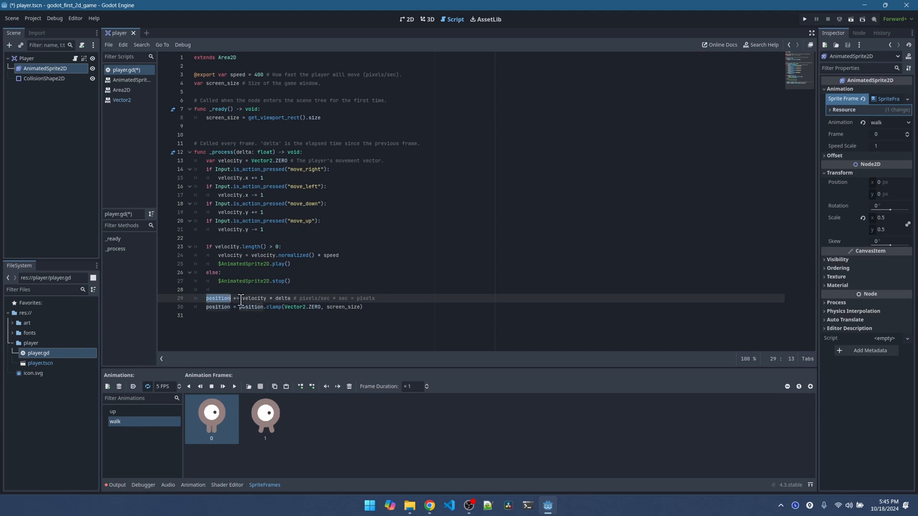
{"action": "left_click", "coordinate": [348, 298]}
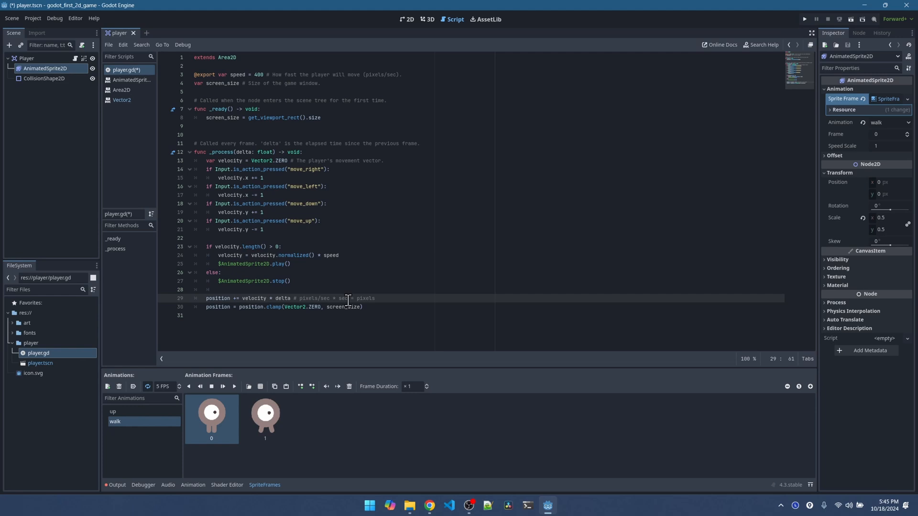
{"action": "double_click", "coordinate": [365, 298]}
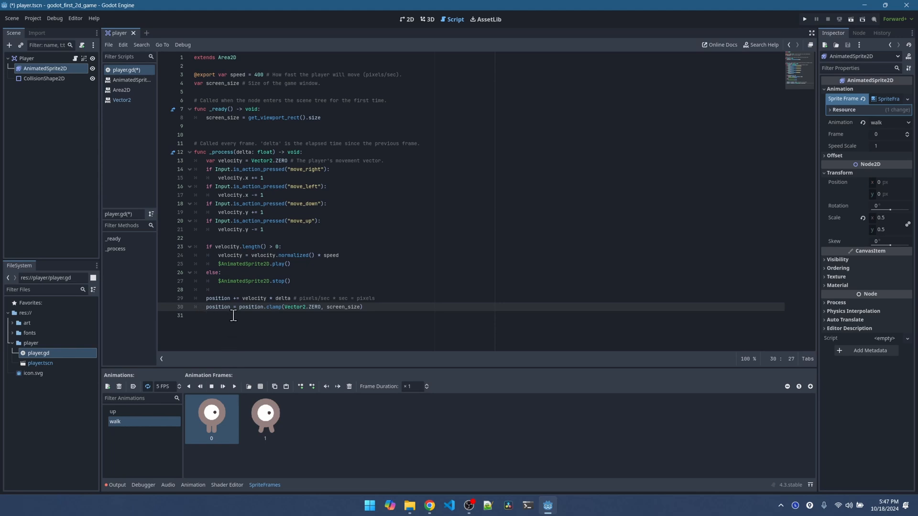
{"action": "mouse_move", "coordinate": [268, 318]}
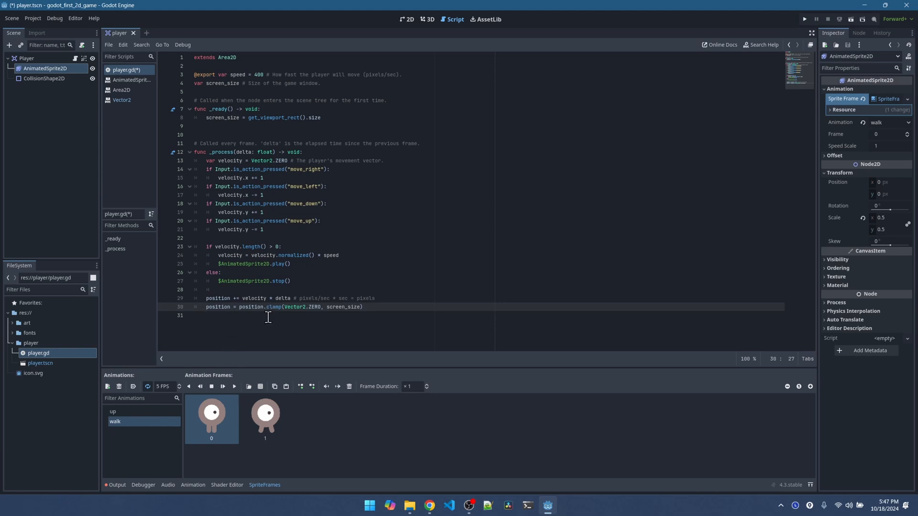
{"action": "mouse_move", "coordinate": [311, 319]}
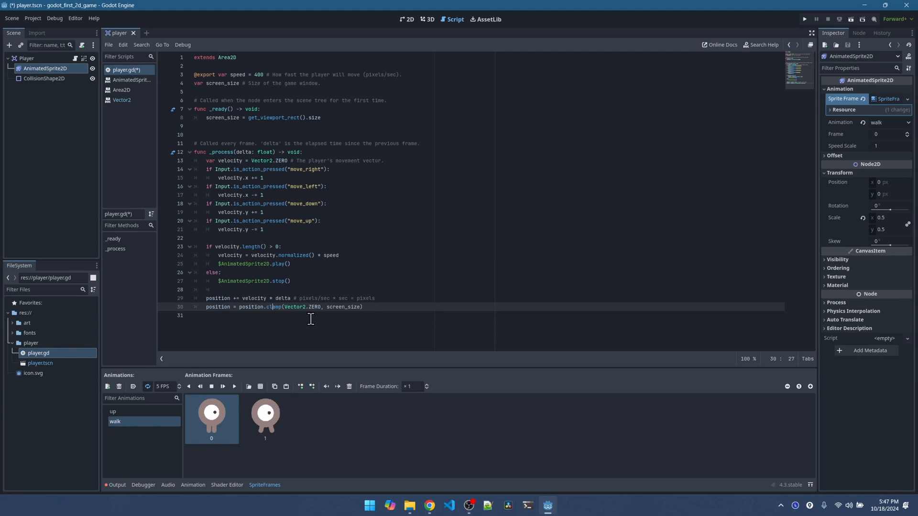
{"action": "mouse_move", "coordinate": [249, 333]}
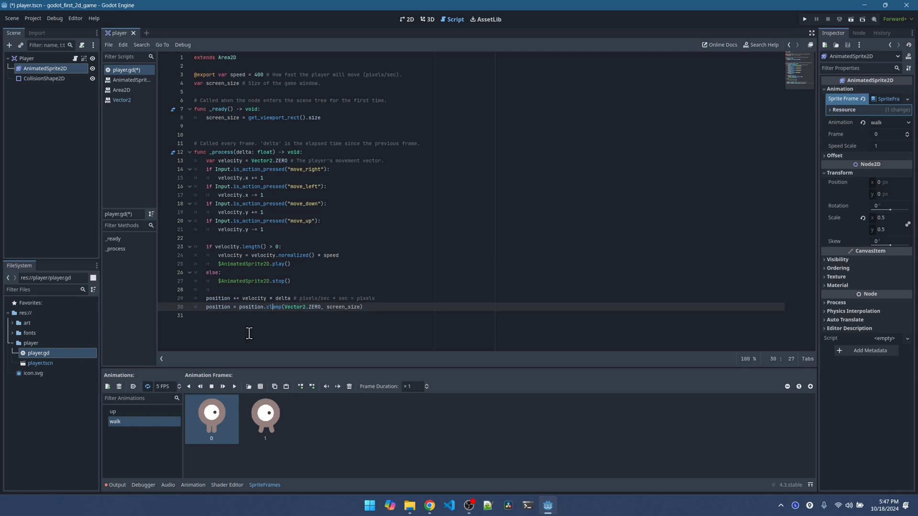
View the player scene in 2D, then bring up the tutorial documentation.
{"action": "left_click", "coordinate": [406, 19]}
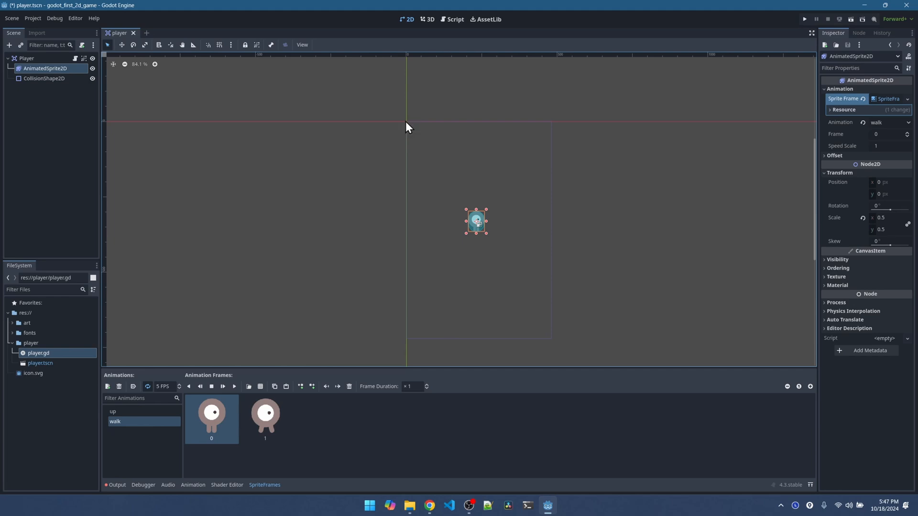
{"action": "mouse_move", "coordinate": [463, 19]}
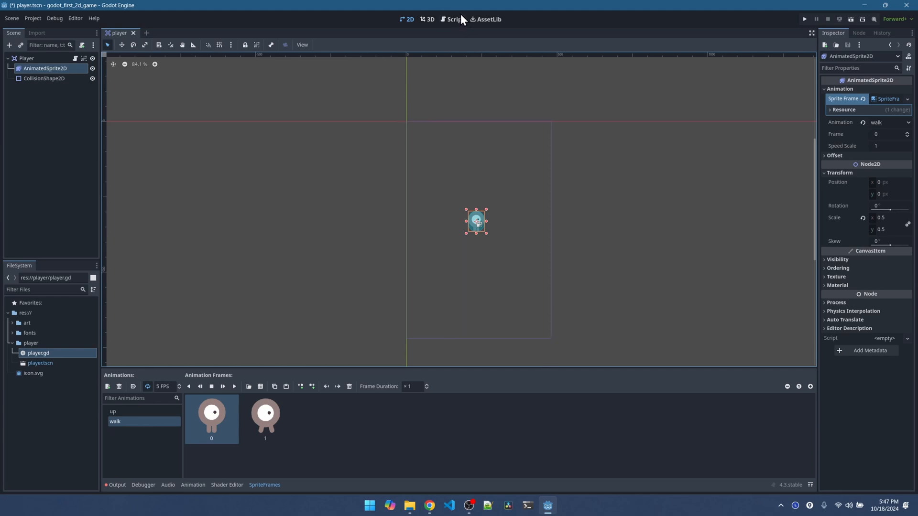
{"action": "left_click", "coordinate": [455, 19]}
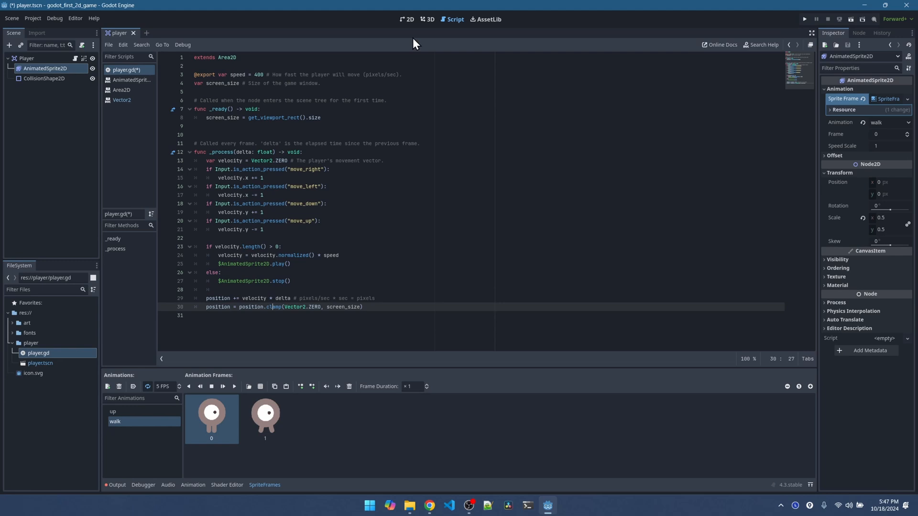
{"action": "left_click", "coordinate": [407, 19]}
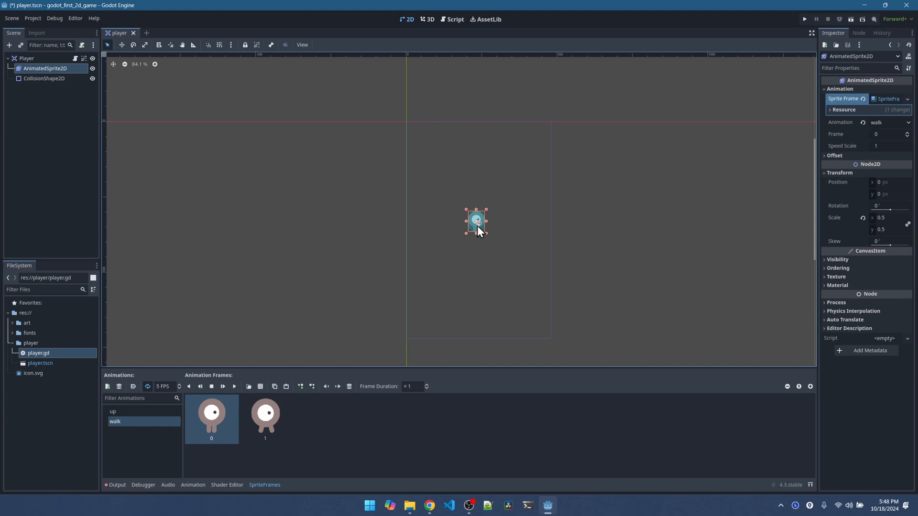
{"action": "mouse_move", "coordinate": [490, 238]}
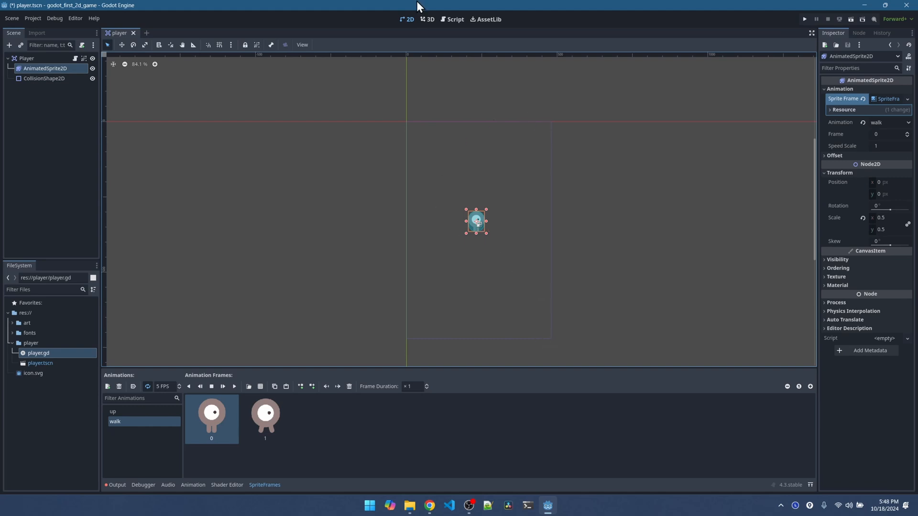
{"action": "left_click", "coordinate": [452, 19]}
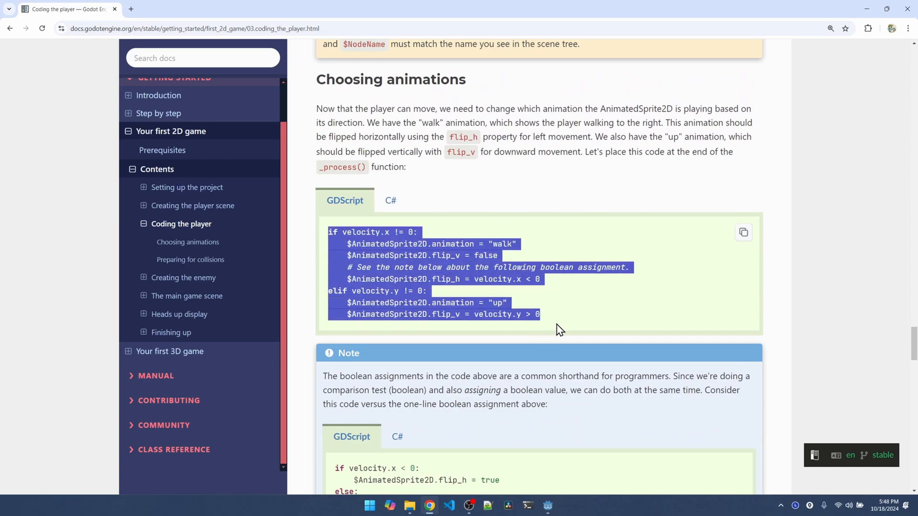
Return to the Godot editor with the Choosing animations code copied.
{"action": "left_click", "coordinate": [547, 505]}
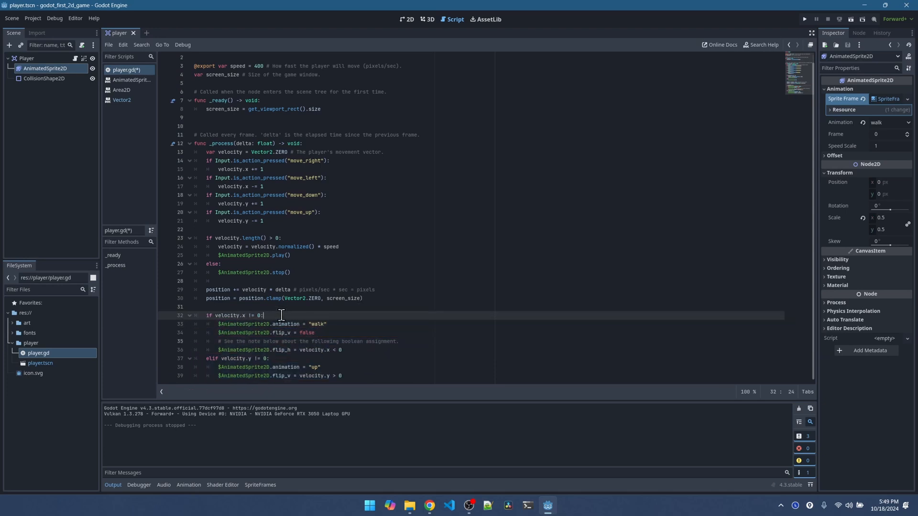
Review the pasted animation code and inspect the AnimatedSprite2D's up animation frames.
{"action": "left_click", "coordinate": [282, 324]}
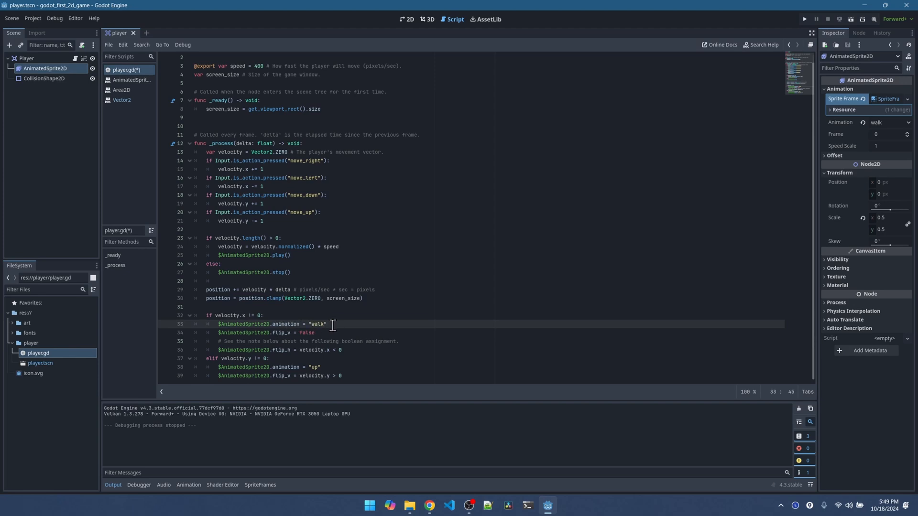
{"action": "left_click", "coordinate": [408, 19]}
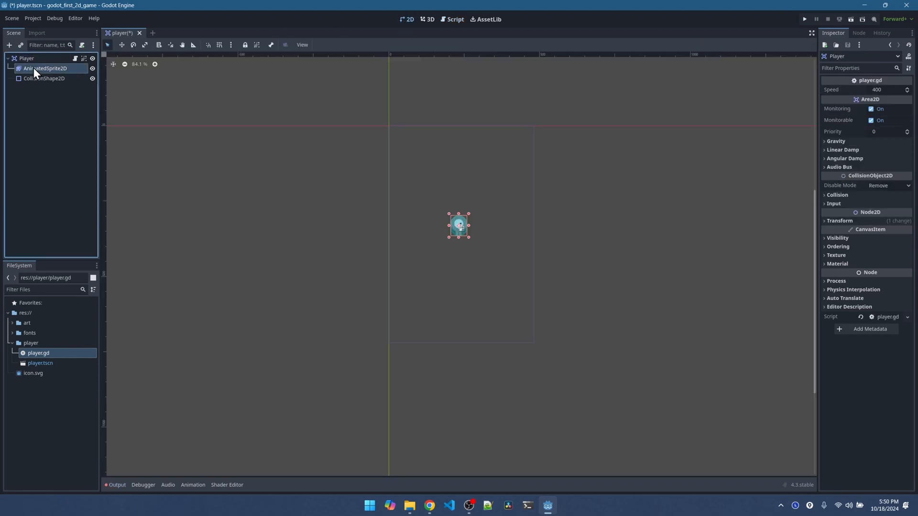
{"action": "left_click", "coordinate": [46, 68]}
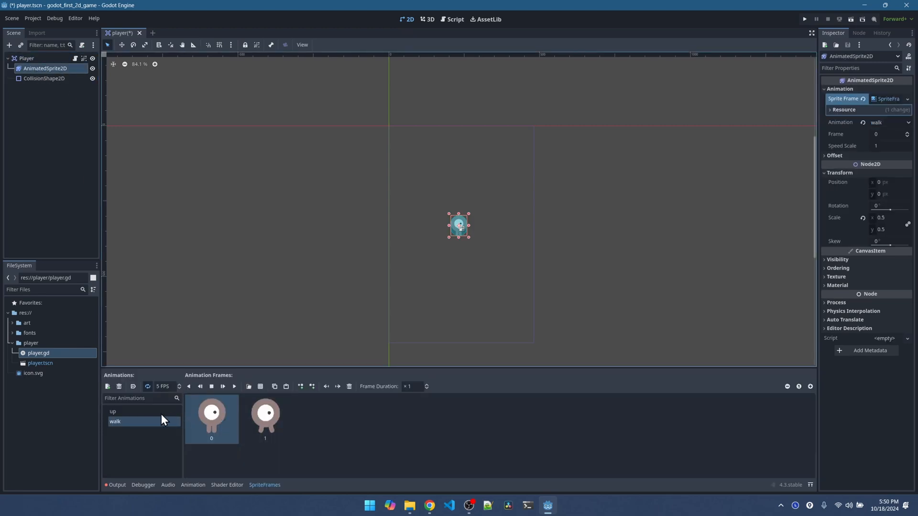
{"action": "mouse_move", "coordinate": [138, 419]}
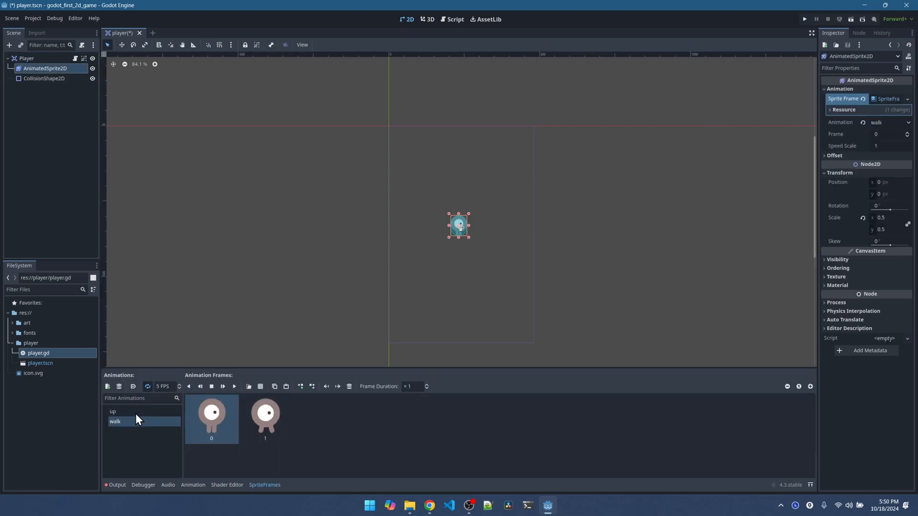
{"action": "left_click", "coordinate": [455, 19]}
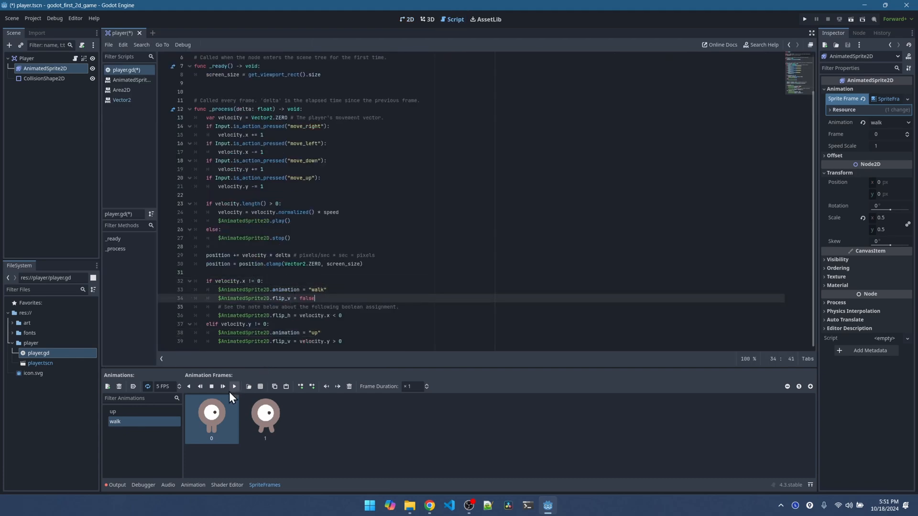
{"action": "mouse_move", "coordinate": [211, 413]}
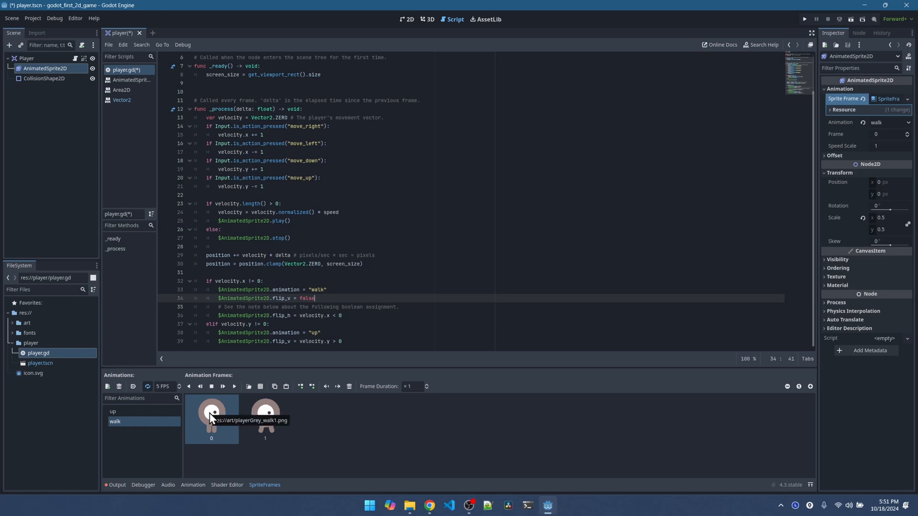
{"action": "mouse_move", "coordinate": [242, 424]}
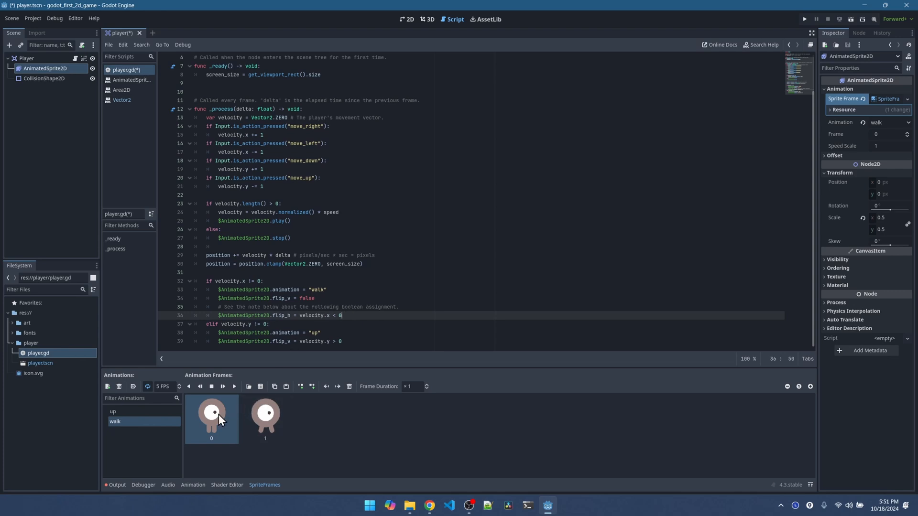
{"action": "mouse_move", "coordinate": [213, 416]}
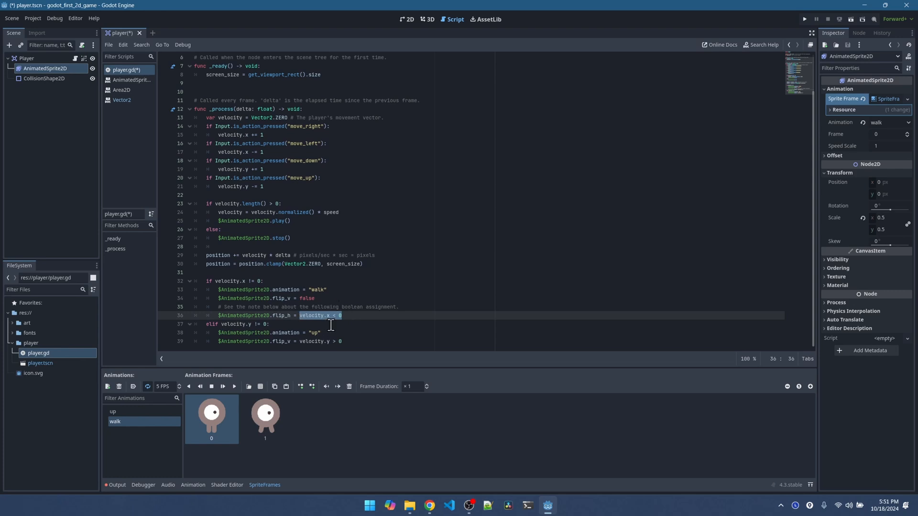
{"action": "mouse_move", "coordinate": [351, 314]}
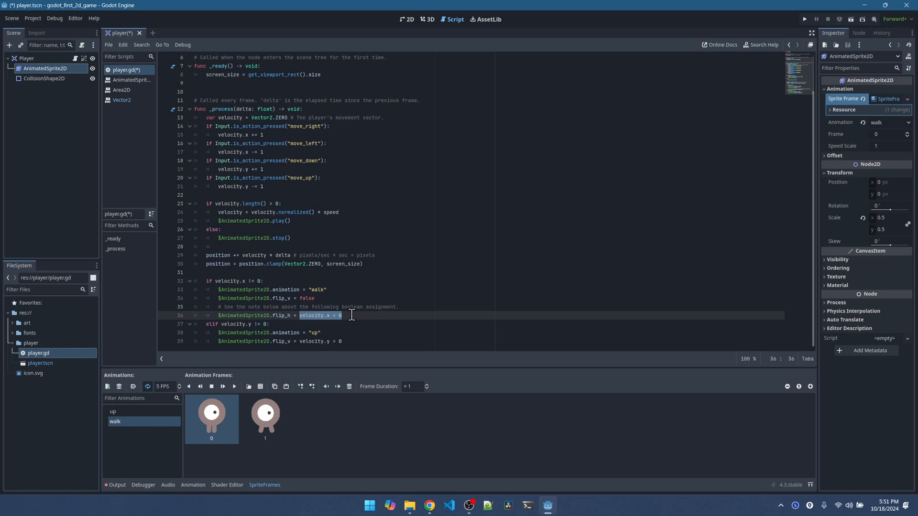
{"action": "mouse_move", "coordinate": [286, 316]}
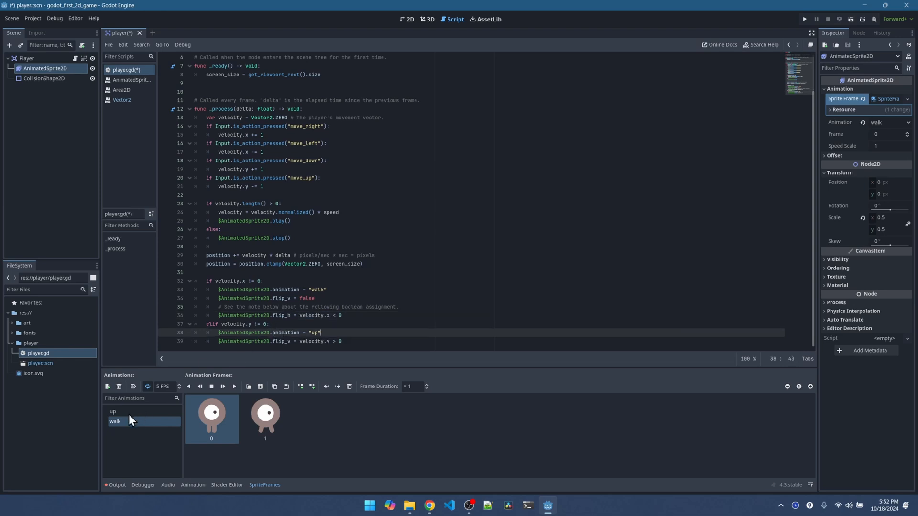
{"action": "left_click", "coordinate": [113, 411]}
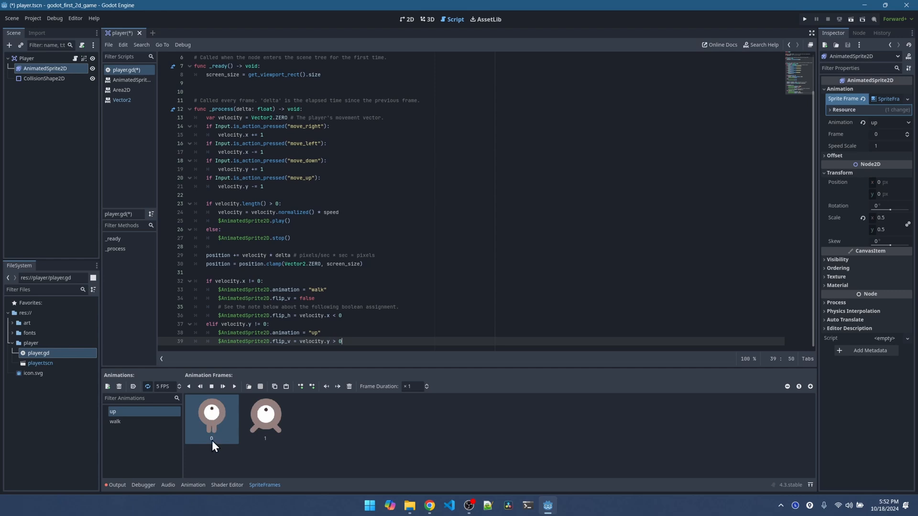
{"action": "mouse_move", "coordinate": [489, 293]}
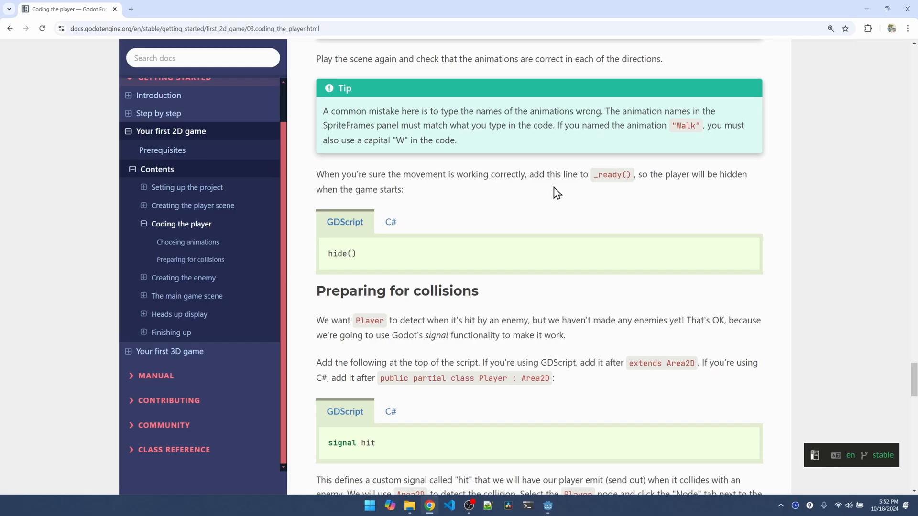
{"action": "mouse_move", "coordinate": [366, 262]}
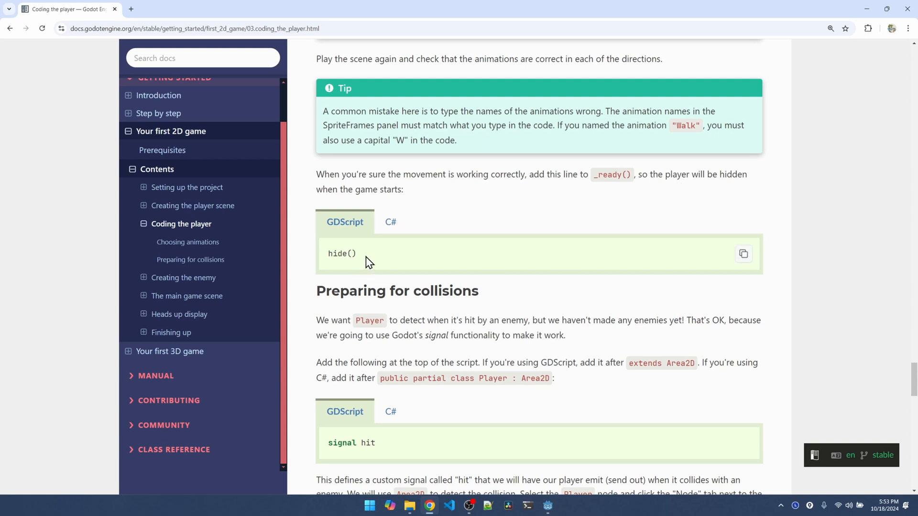
Add hide() to _ready() in player.gd and scroll the docs to Preparing for collisions.
{"action": "double_click", "coordinate": [343, 253]}
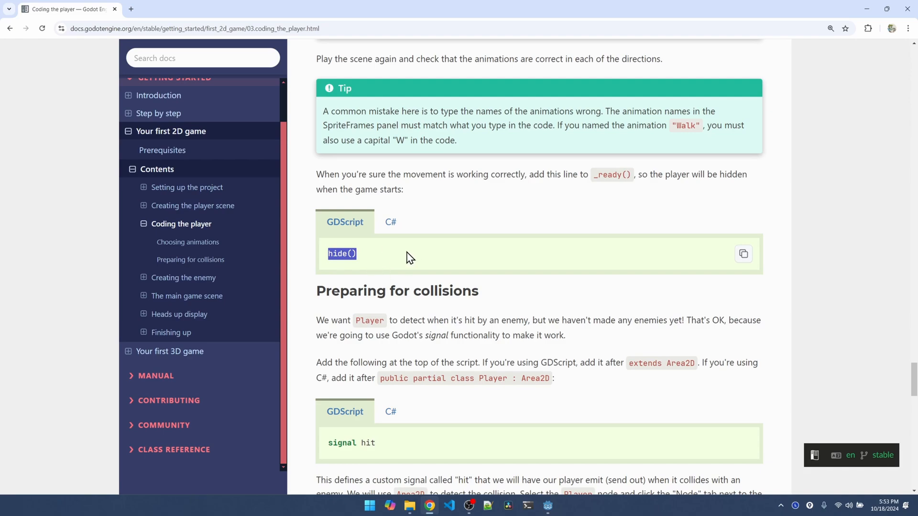
{"action": "left_click", "coordinate": [547, 505]}
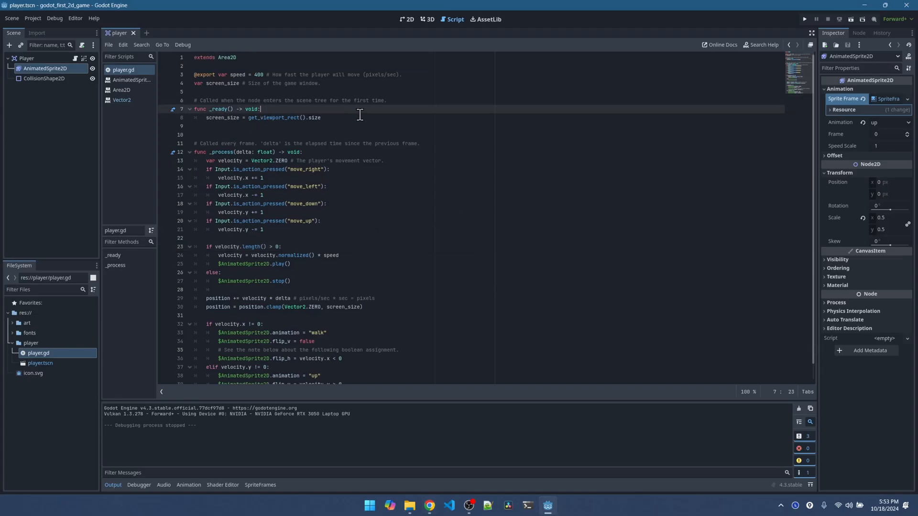
{"action": "type", "text": "hide()"}
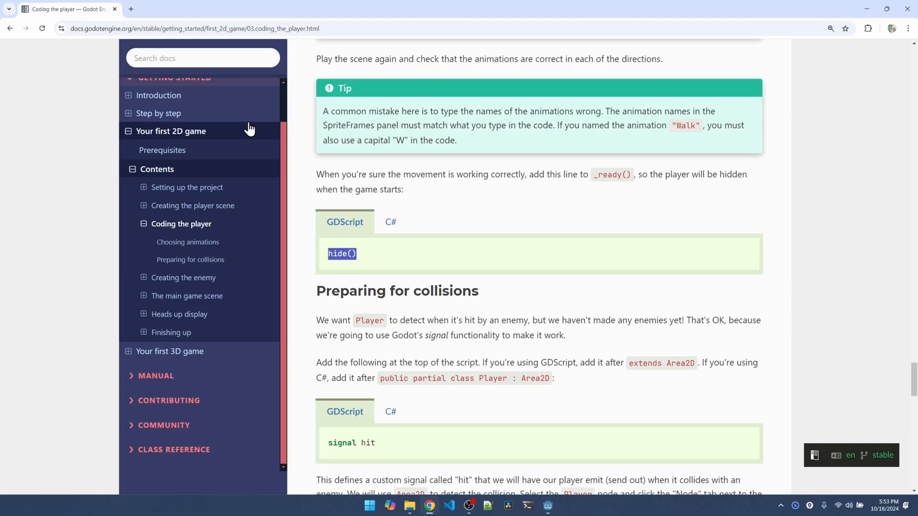
{"action": "scroll", "scroll_direction": "down", "scroll_amount": 3}
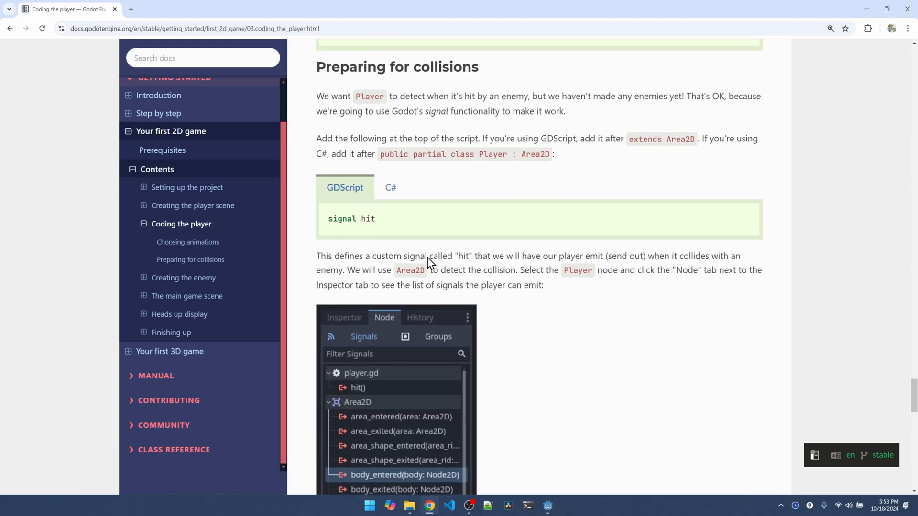
{"action": "mouse_move", "coordinate": [421, 81]}
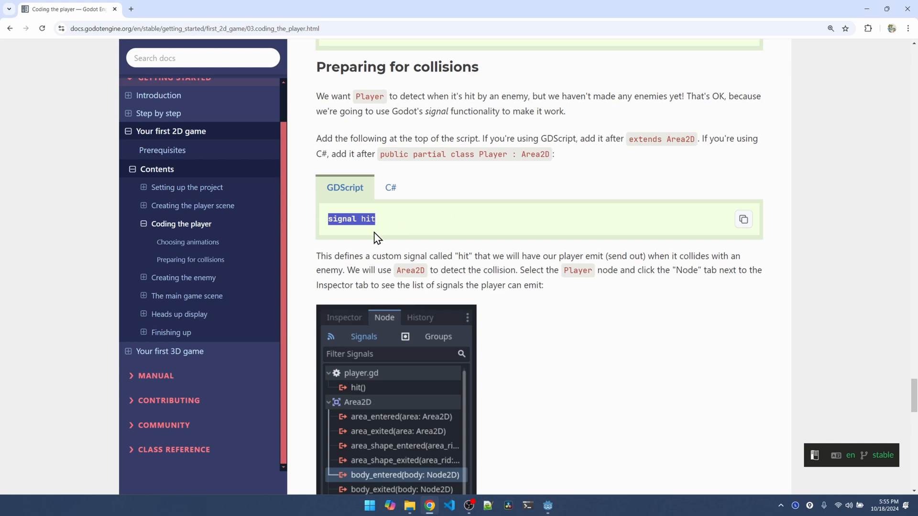
Declare 'signal hit' below the variables and select it in the Player node's Signals list.
{"action": "left_click", "coordinate": [546, 504]}
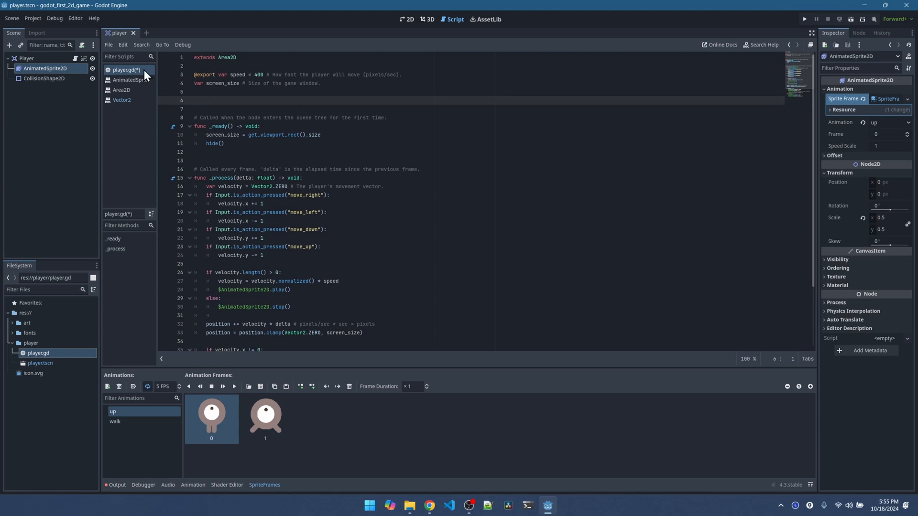
{"action": "type", "text": "signal hit"}
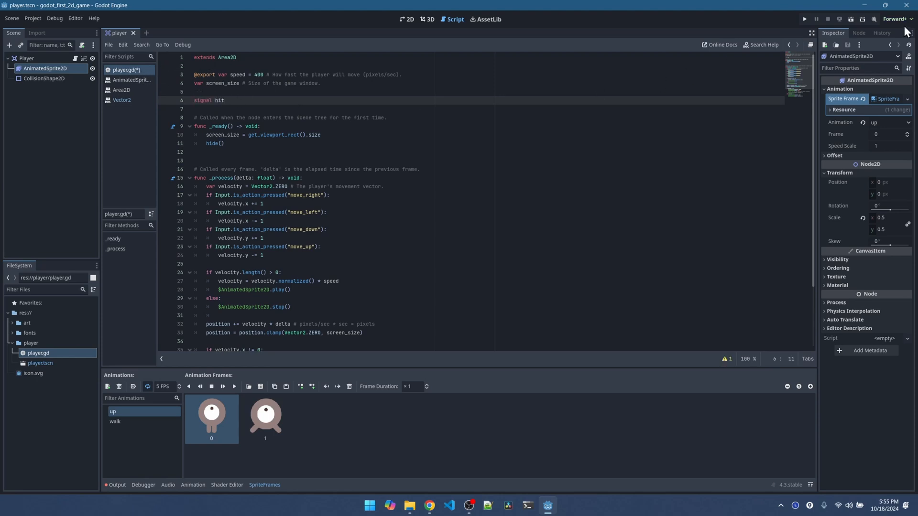
{"action": "left_click", "coordinate": [858, 32]}
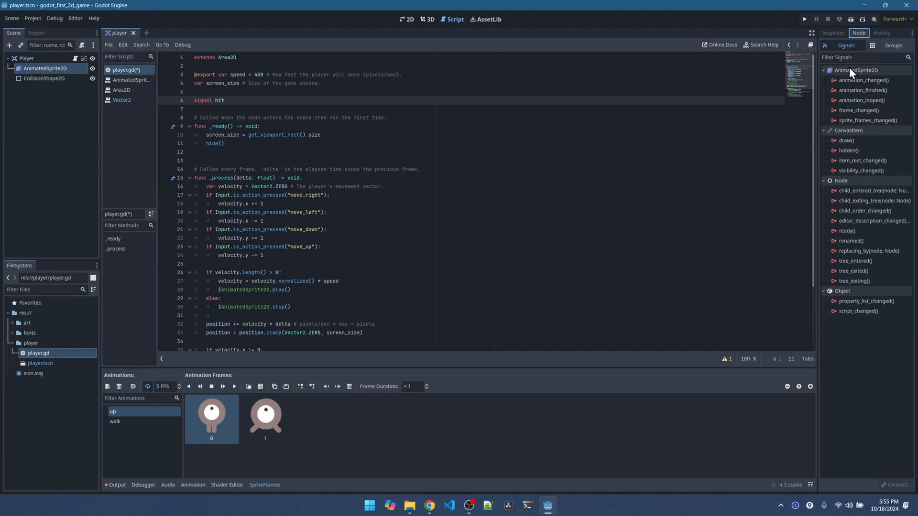
{"action": "mouse_move", "coordinate": [27, 58]}
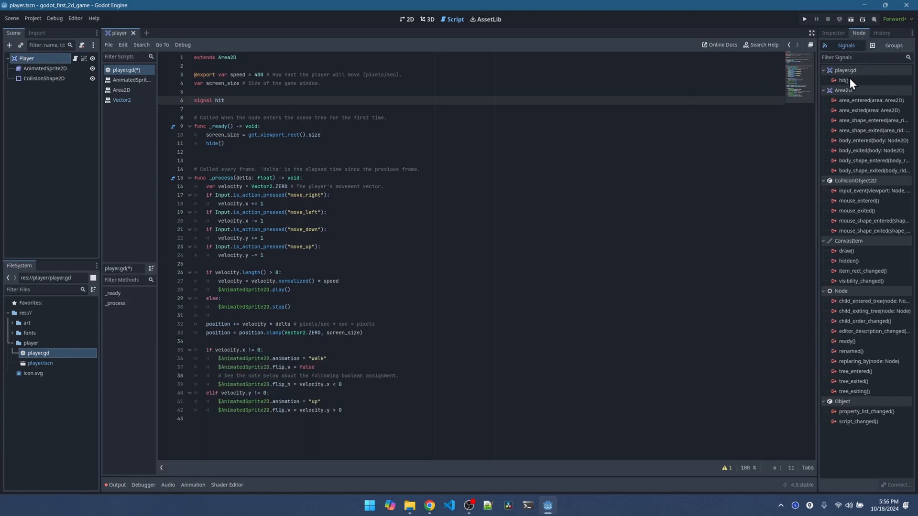
{"action": "left_click", "coordinate": [843, 79]}
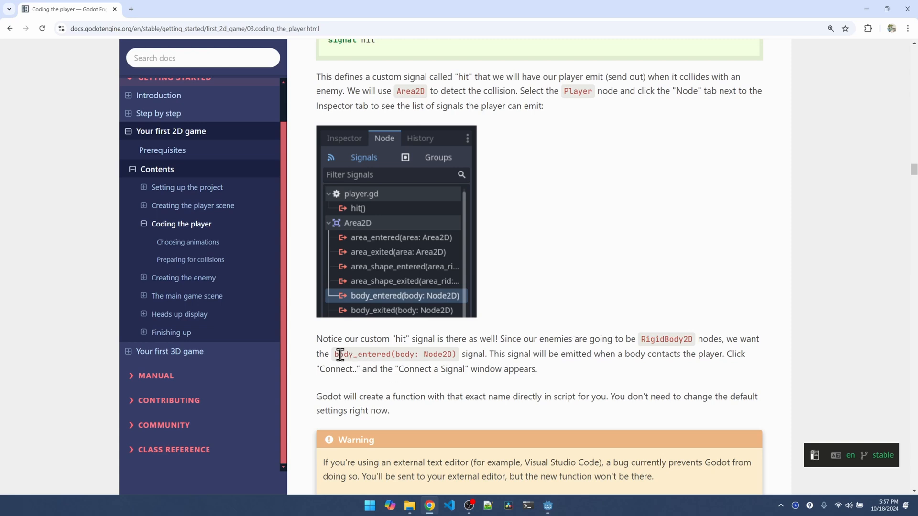
Select body_entered(body: Node2D) as the signal to connect in the docs.
{"action": "double_click", "coordinate": [395, 354]}
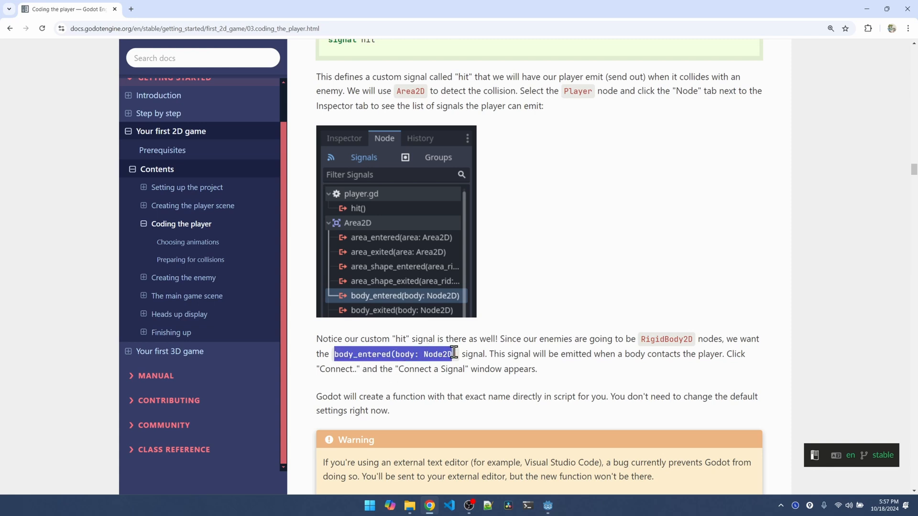
{"action": "mouse_move", "coordinate": [460, 357]}
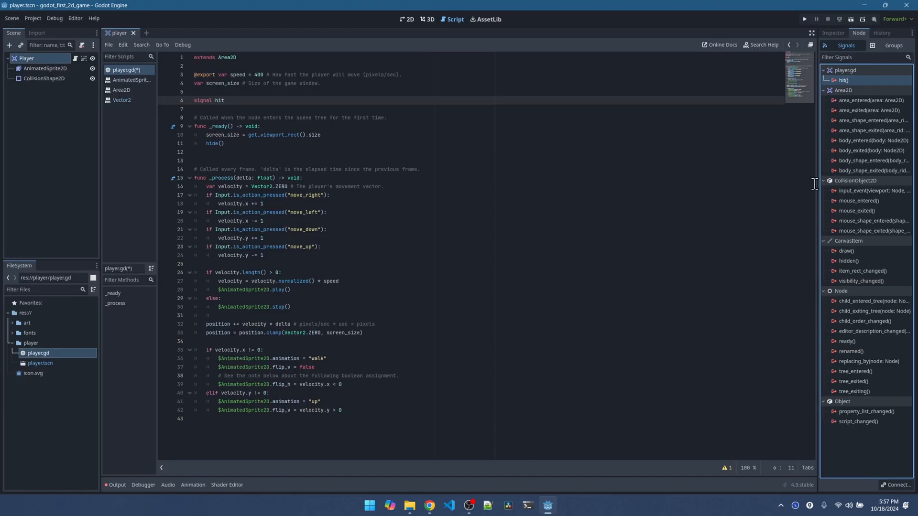
Filter signals by 'body' and connect body_entered to a new _on_body_entered handler in player.gd.
{"action": "left_click", "coordinate": [863, 57]}
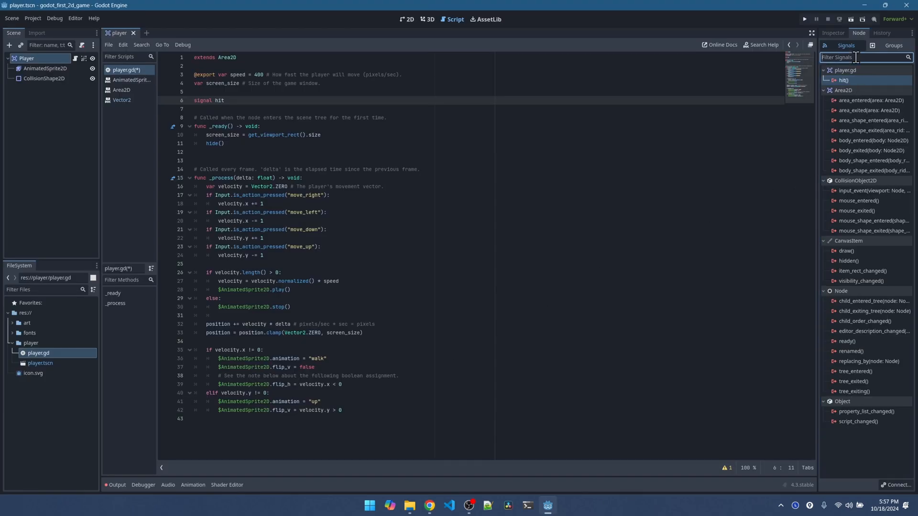
{"action": "type", "text": "body"}
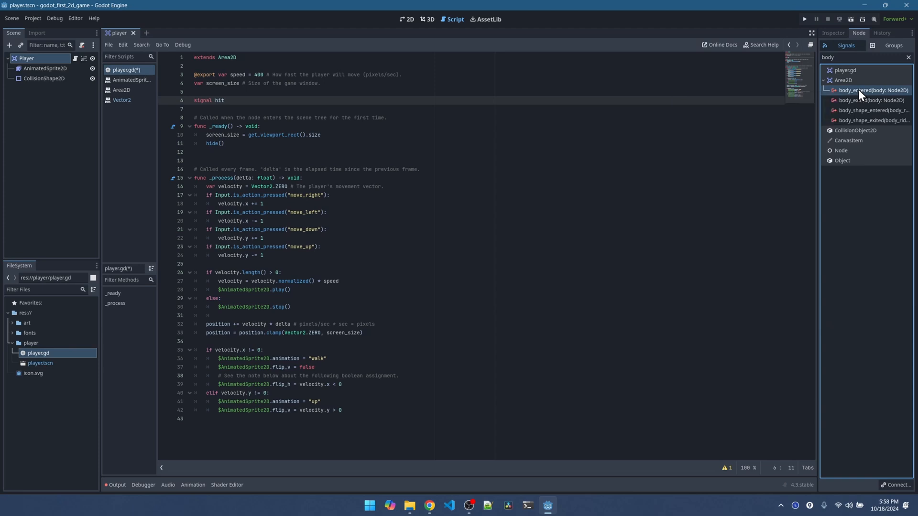
{"action": "double_click", "coordinate": [871, 90]}
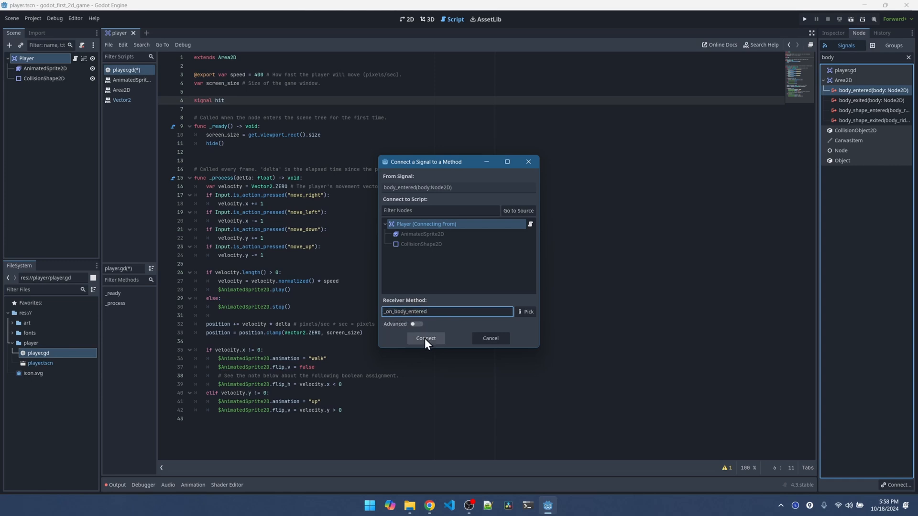
{"action": "left_click", "coordinate": [425, 338]}
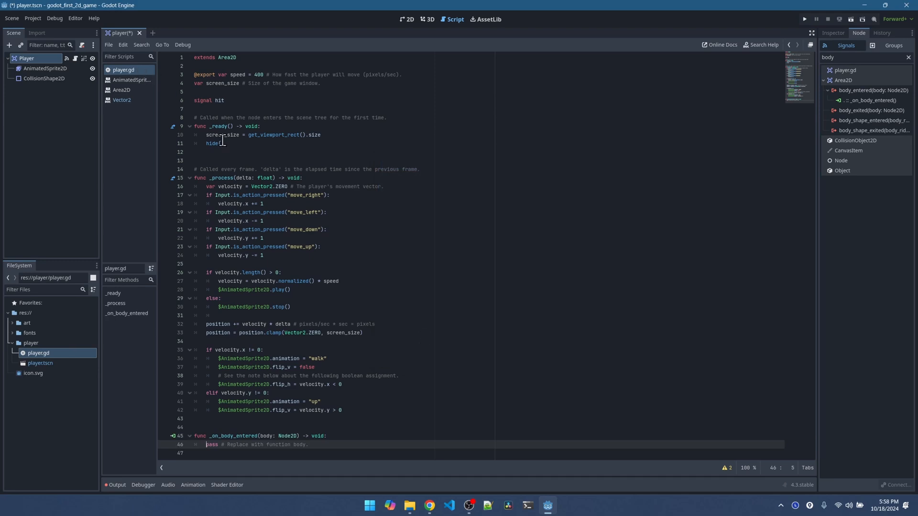
Review the connections summary for the new handler and dismiss it.
{"action": "left_click", "coordinate": [228, 436]}
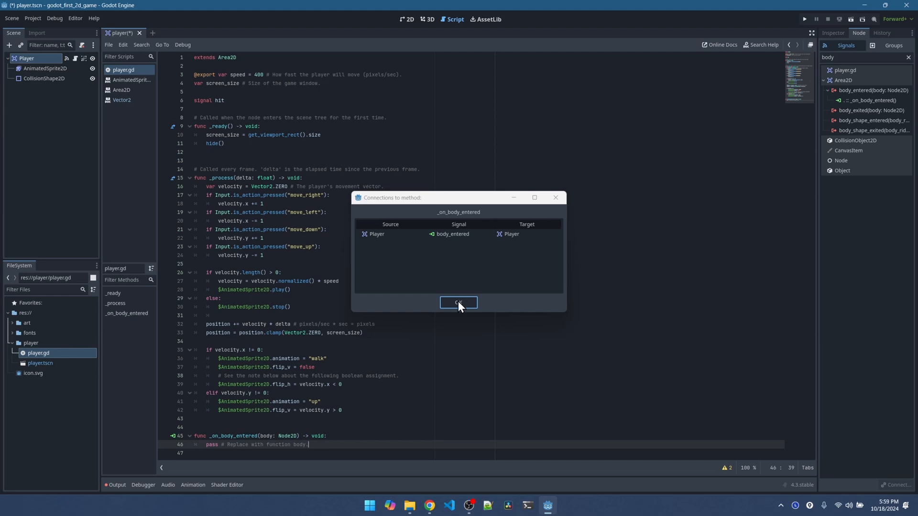
{"action": "left_click", "coordinate": [458, 302]}
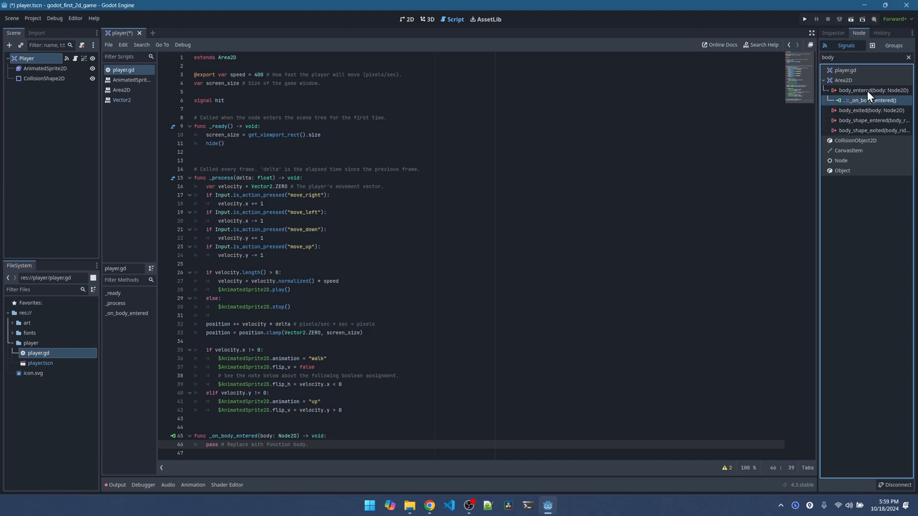
{"action": "mouse_move", "coordinate": [877, 103]}
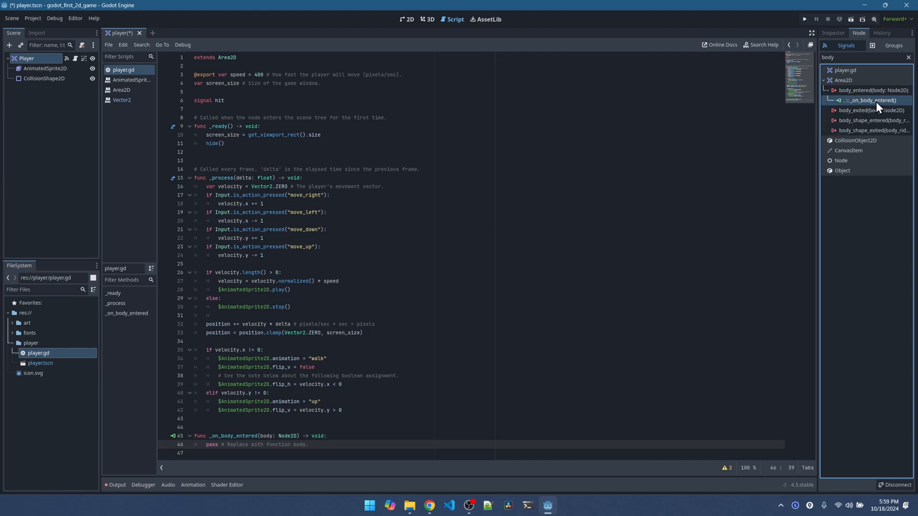
Copy the tutorial's _on_body_entered code that hides the player, emits hit and disables the collision shape.
{"action": "left_click", "coordinate": [429, 505]}
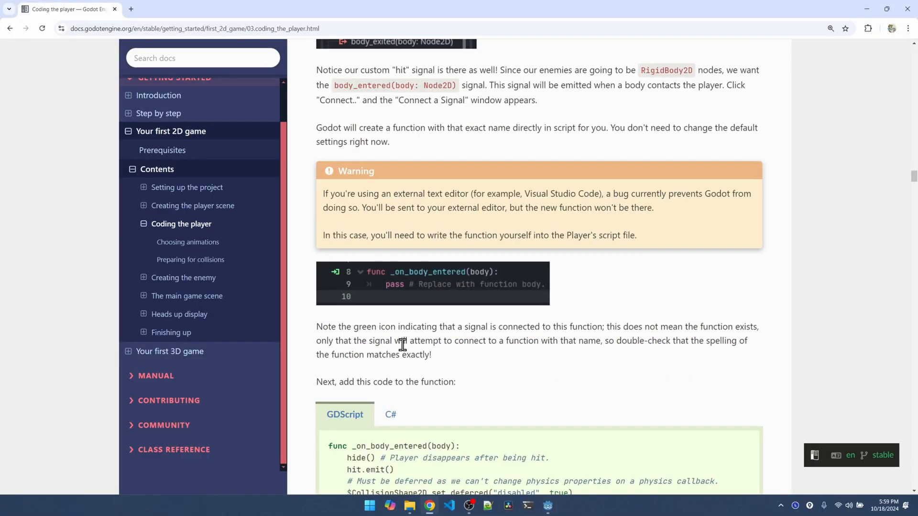
{"action": "scroll", "scroll_direction": "down", "scroll_amount": 3}
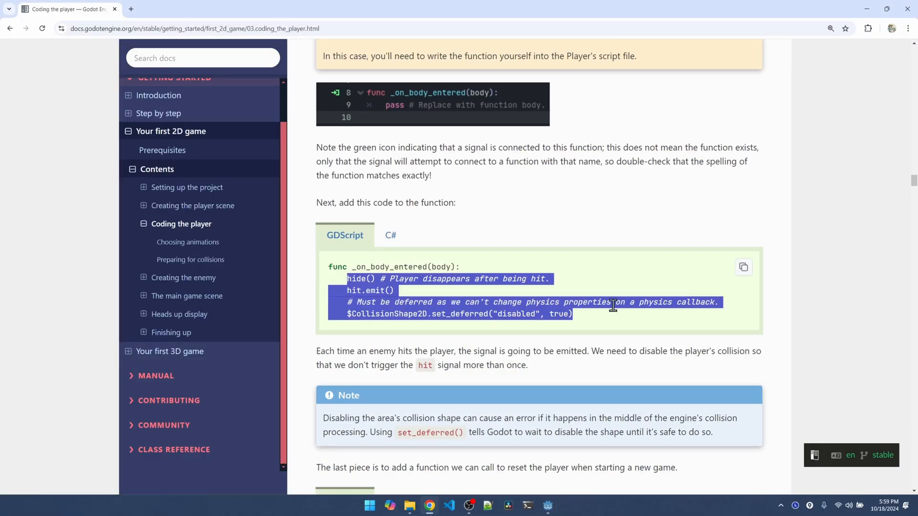
{"action": "left_click", "coordinate": [546, 505]}
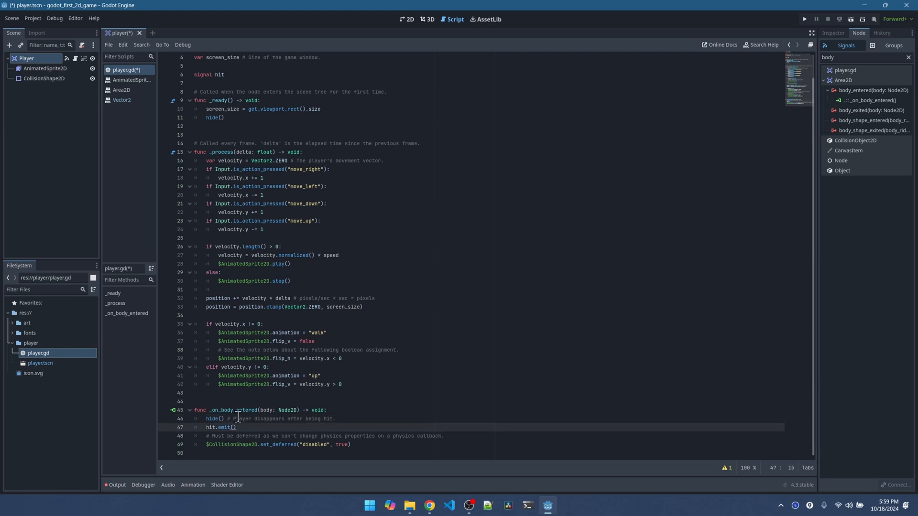
Check the pasted hit.emit() call against the signal hit declaration at the top of player.gd.
{"action": "double_click", "coordinate": [220, 427]}
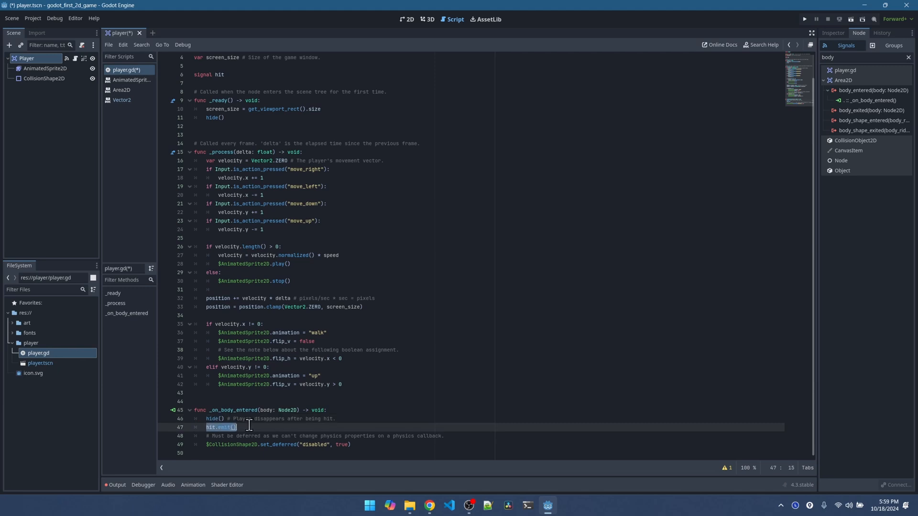
{"action": "left_click", "coordinate": [223, 74]}
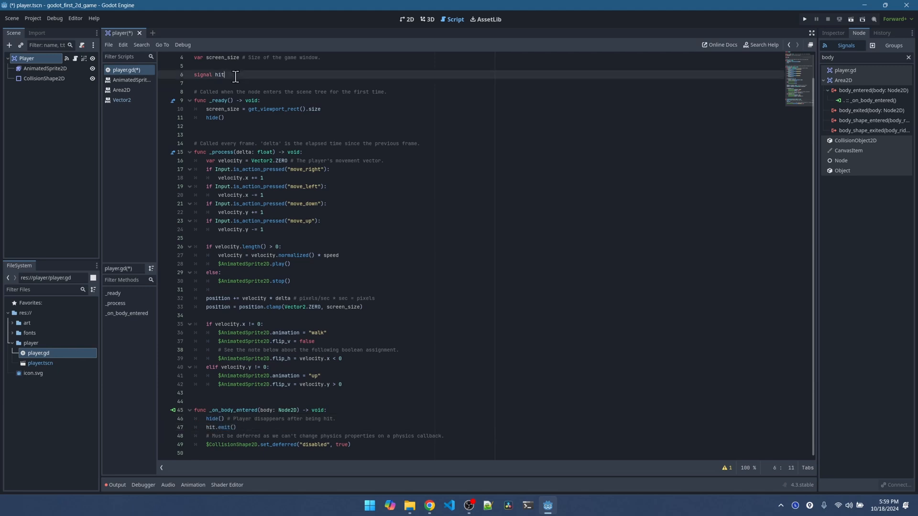
{"action": "left_click", "coordinate": [220, 428]}
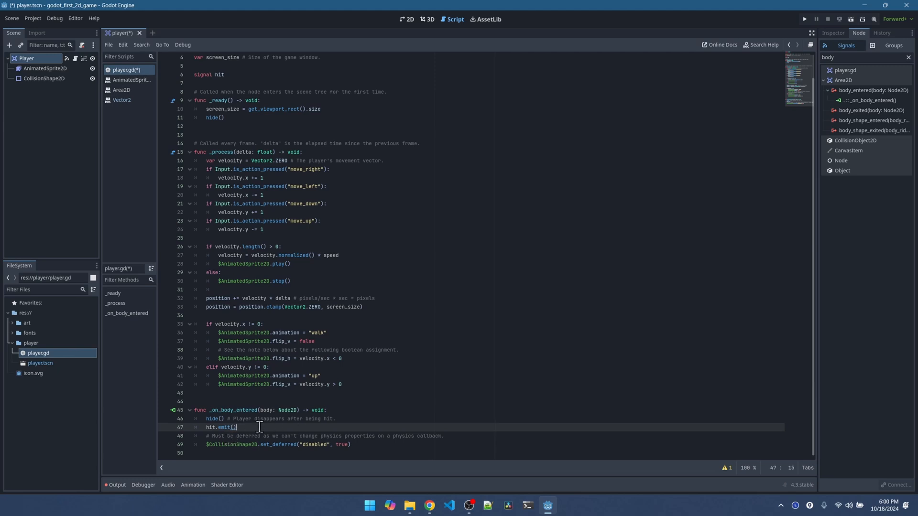
{"action": "mouse_move", "coordinate": [285, 435]}
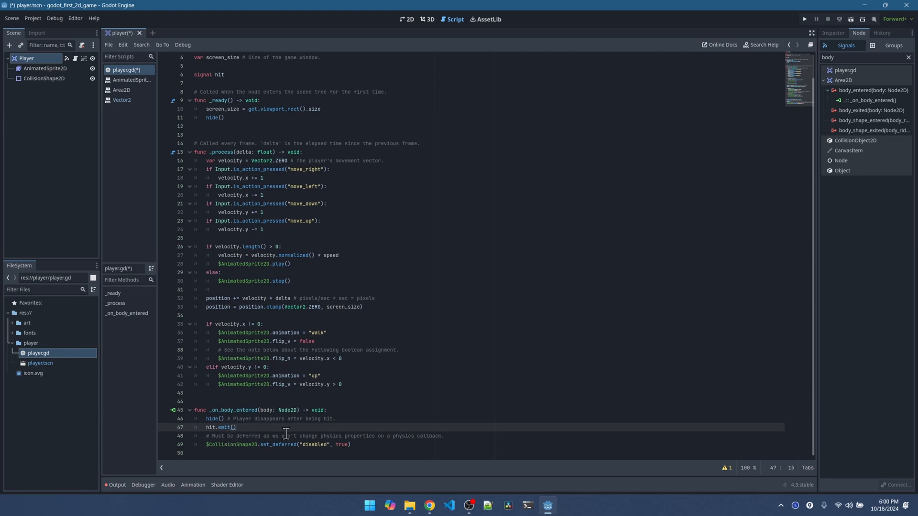
{"action": "mouse_move", "coordinate": [351, 423]}
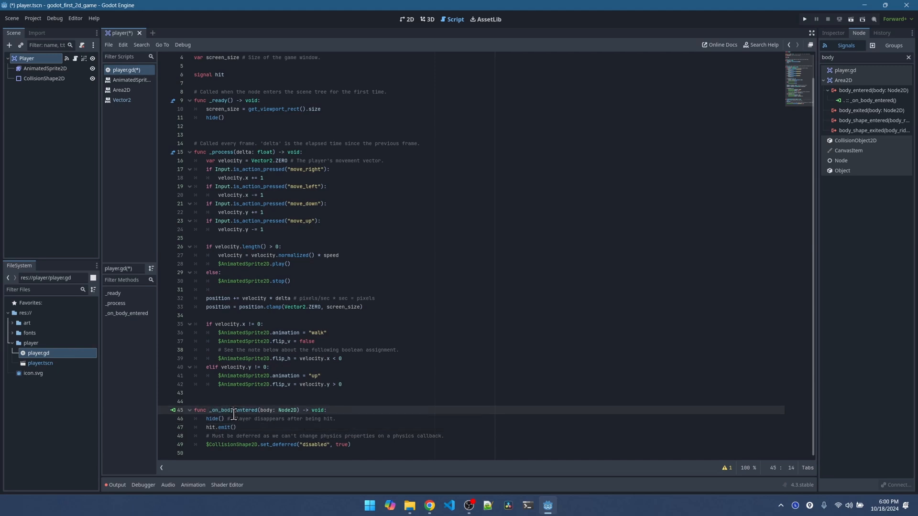
Review the _on_body_entered name and the deferred CollisionShape2D disabled call.
{"action": "double_click", "coordinate": [231, 410]}
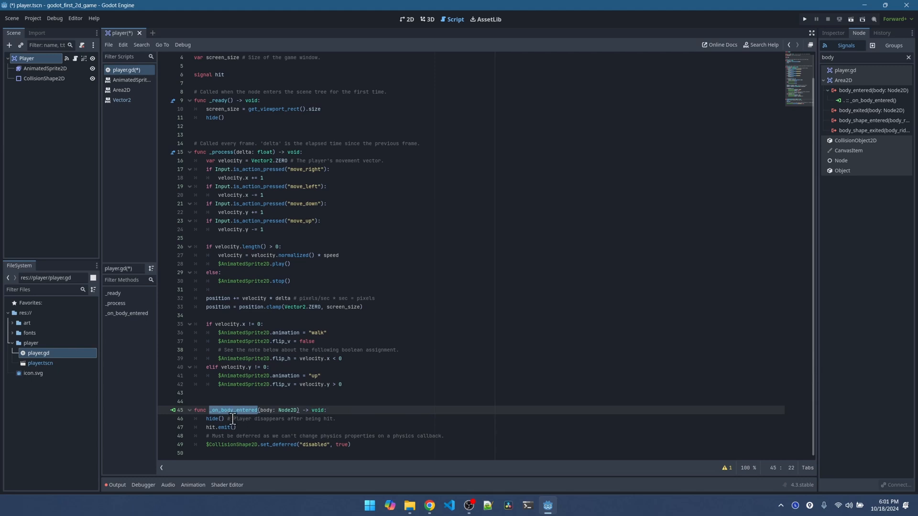
{"action": "left_click", "coordinate": [243, 419]}
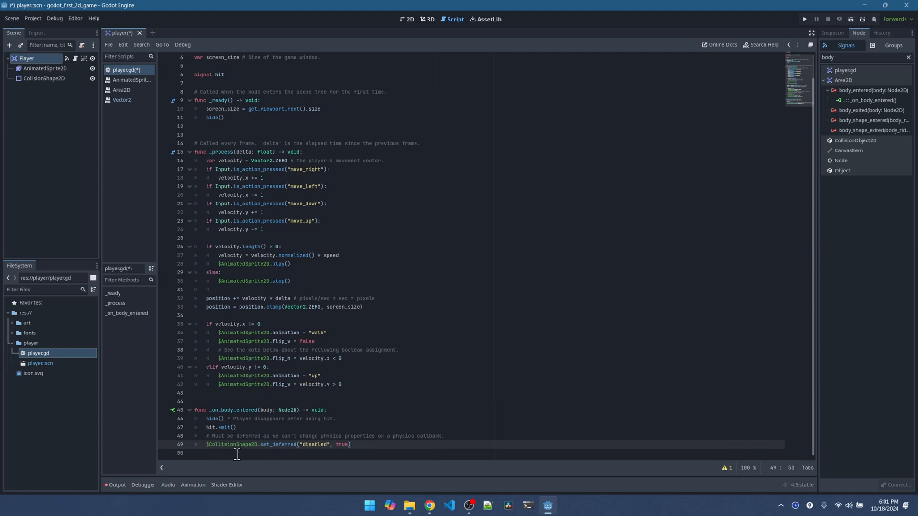
{"action": "mouse_move", "coordinate": [38, 87]}
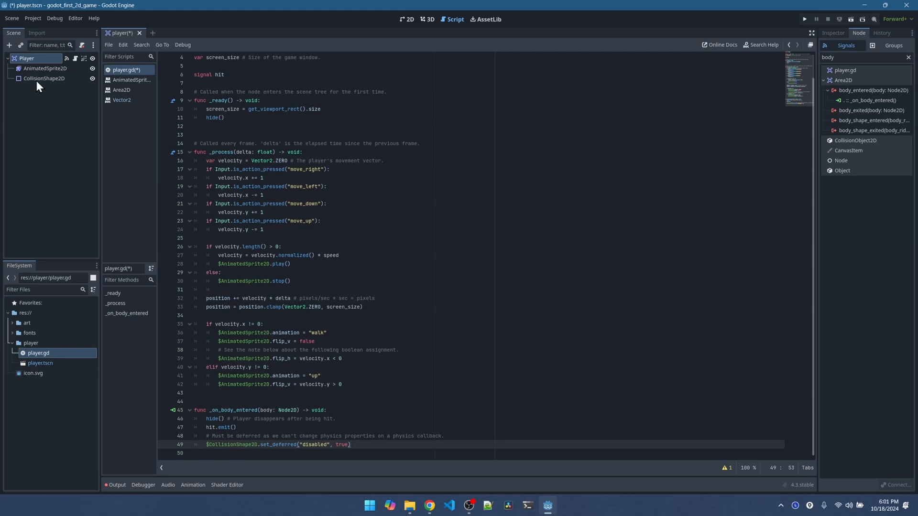
{"action": "mouse_move", "coordinate": [57, 86]}
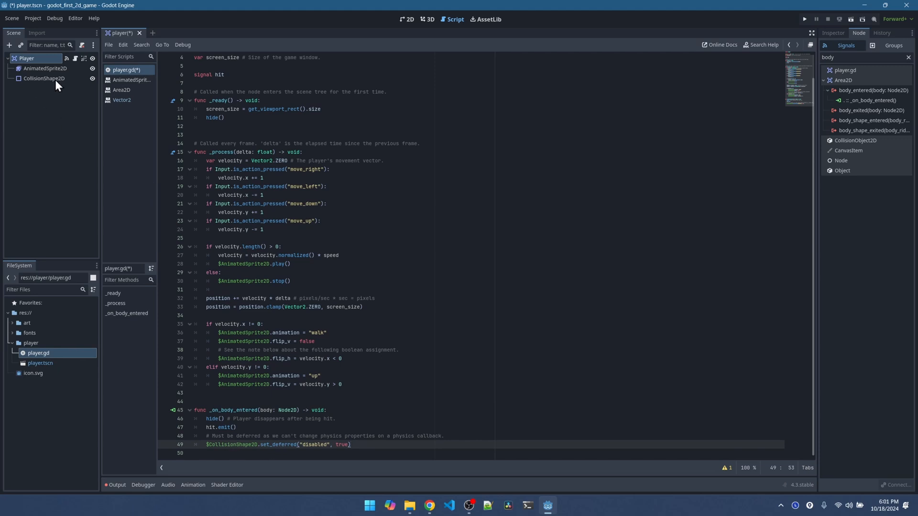
{"action": "double_click", "coordinate": [314, 444]}
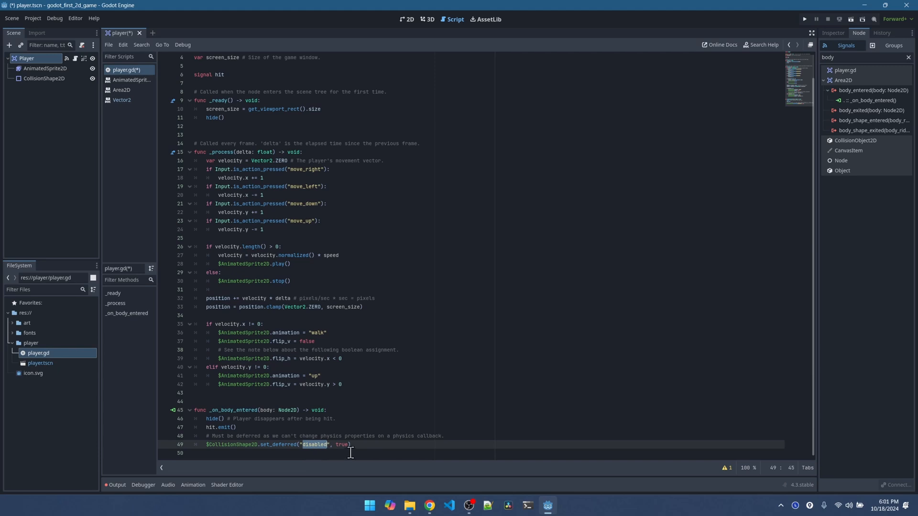
{"action": "mouse_move", "coordinate": [267, 449]}
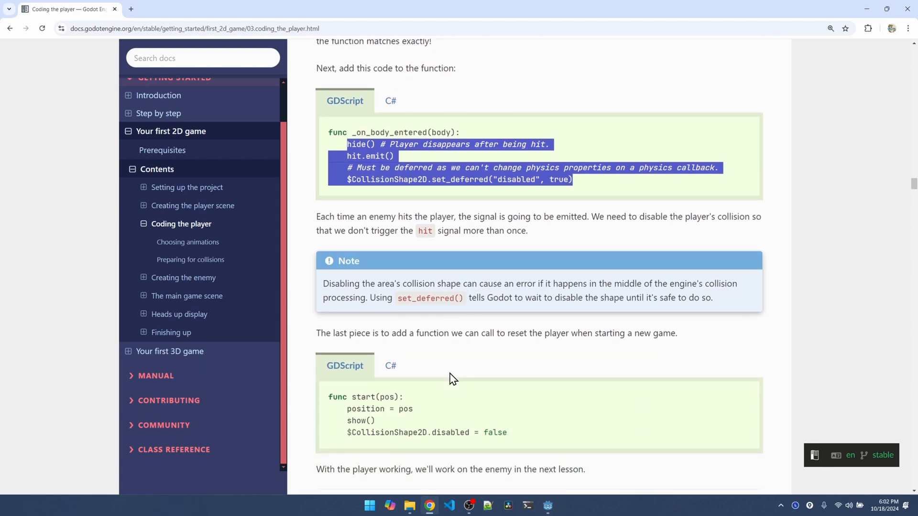
Copy the start(pos) reset snippet from the docs and return to player.gd.
{"action": "scroll", "scroll_direction": "down", "scroll_amount": 3}
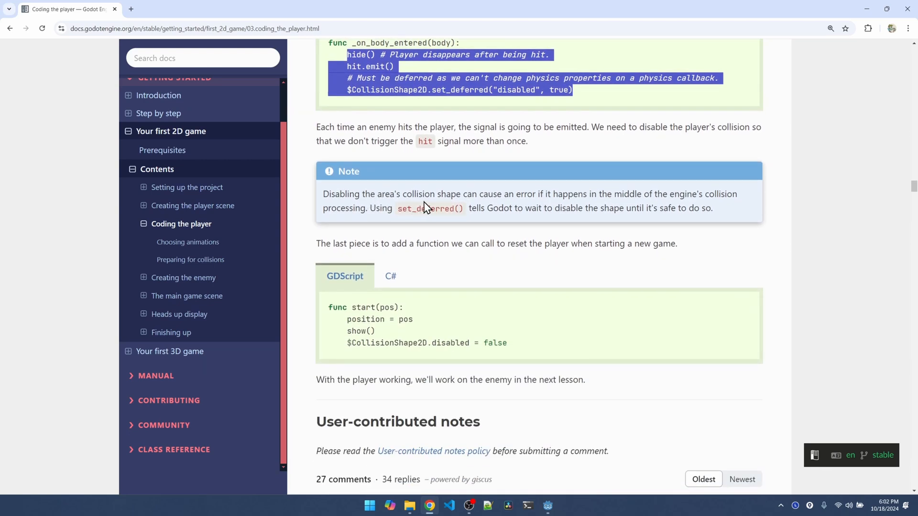
{"action": "mouse_move", "coordinate": [744, 208]}
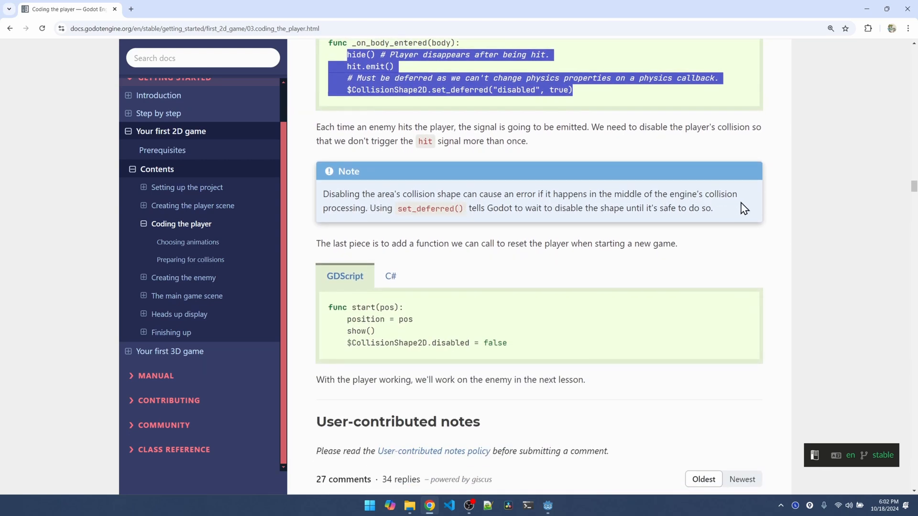
{"action": "mouse_move", "coordinate": [392, 224]}
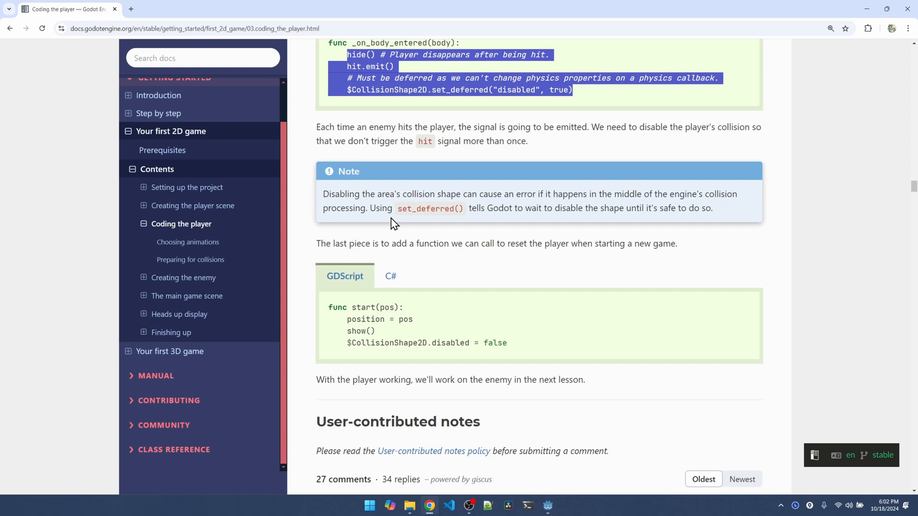
{"action": "mouse_move", "coordinate": [448, 224]}
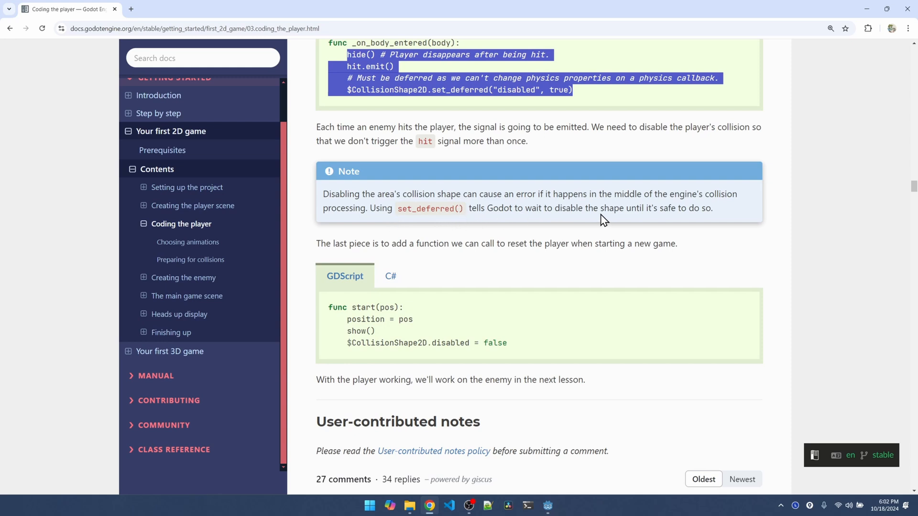
{"action": "mouse_move", "coordinate": [486, 226]}
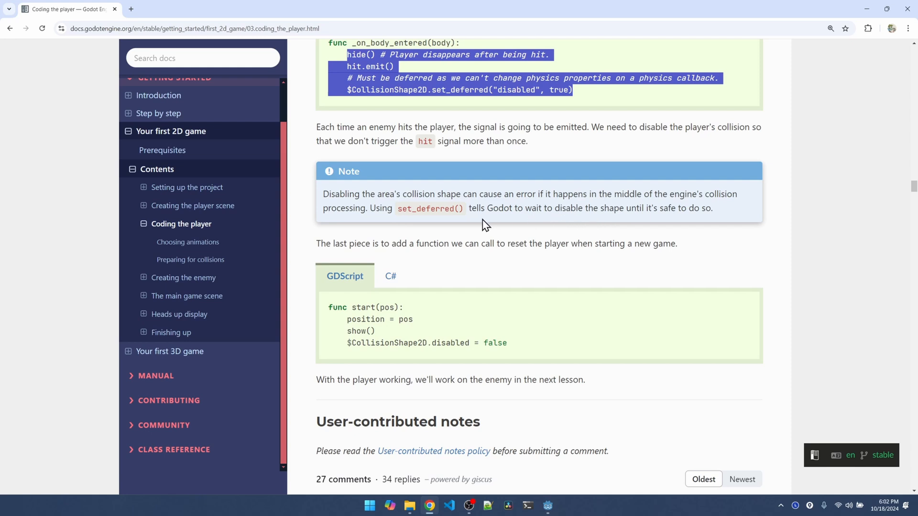
{"action": "mouse_move", "coordinate": [443, 257]}
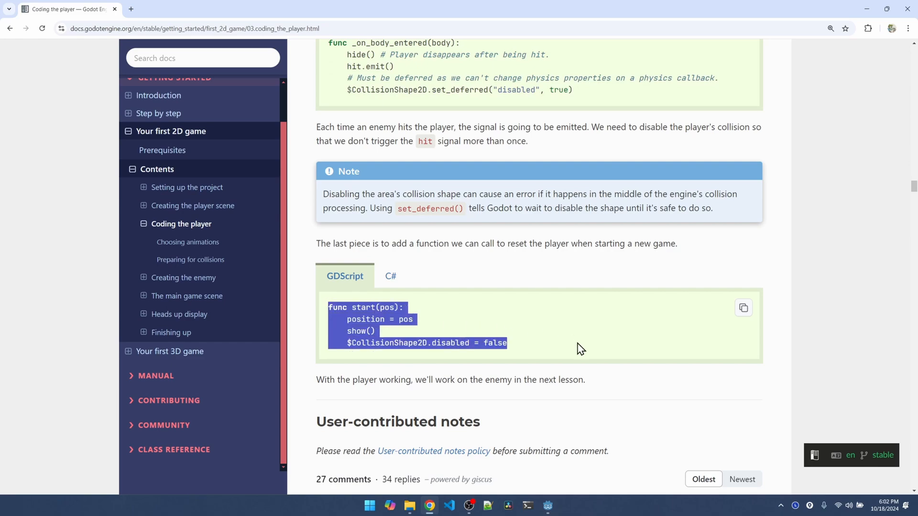
{"action": "left_click", "coordinate": [546, 505]}
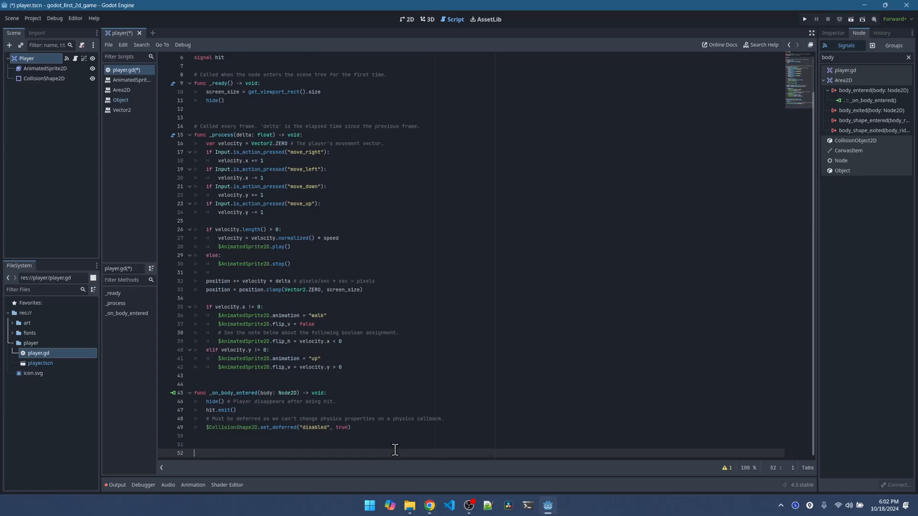
Add func start(pos): setting position = pos, show() and CollisionShape2D.disabled = false.
{"action": "type", "text": "func start(pos):"}
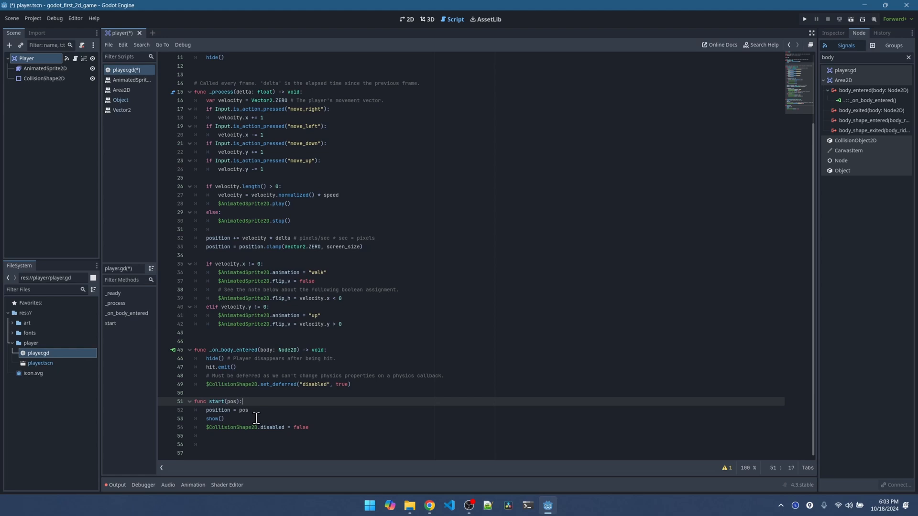
{"action": "left_click", "coordinate": [242, 410]}
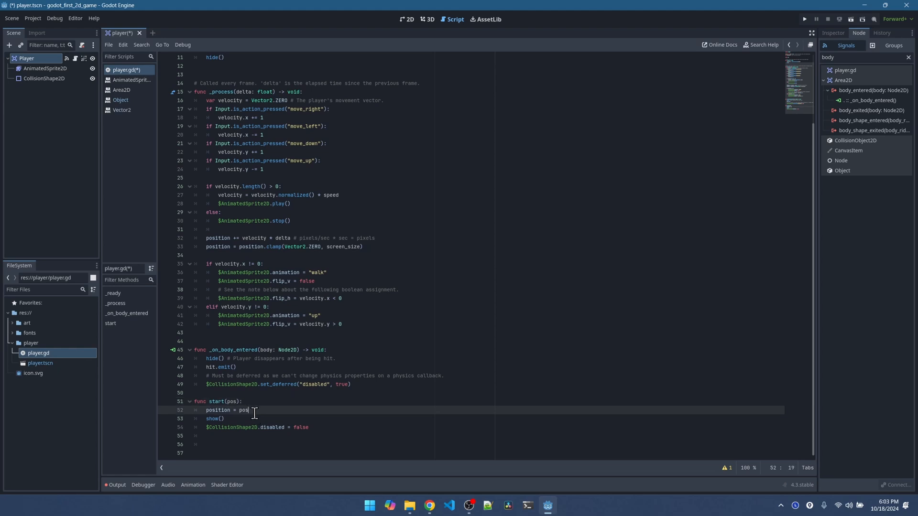
{"action": "left_click", "coordinate": [226, 418]}
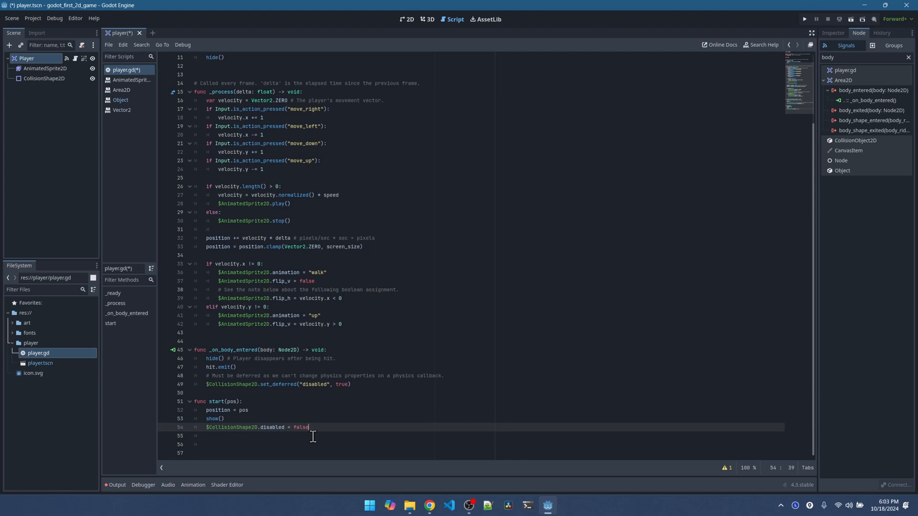
{"action": "mouse_move", "coordinate": [322, 438]}
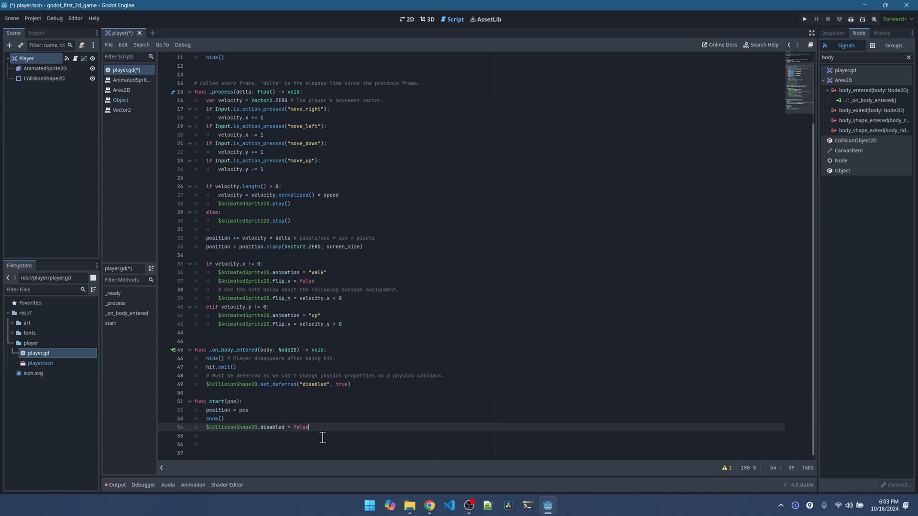
{"action": "mouse_move", "coordinate": [257, 439]}
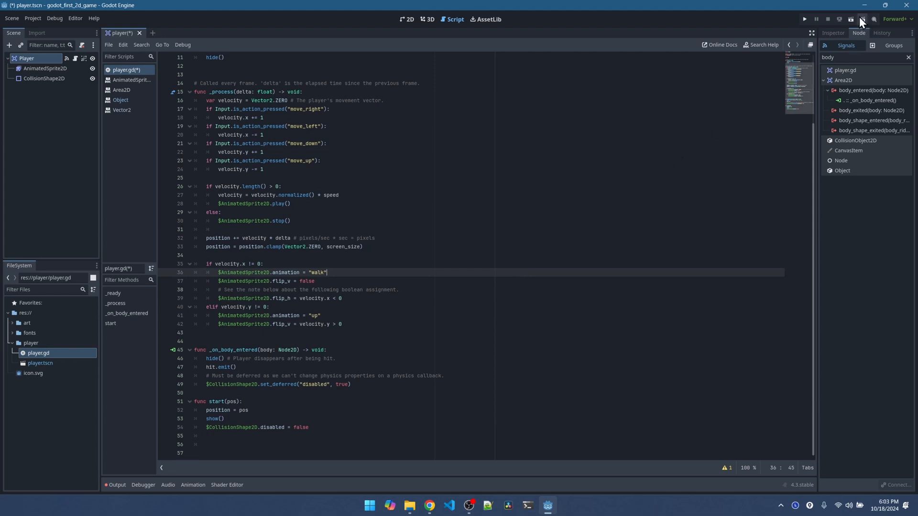
Run the player scene, see the blank game window, and close it.
{"action": "left_click", "coordinate": [804, 19]}
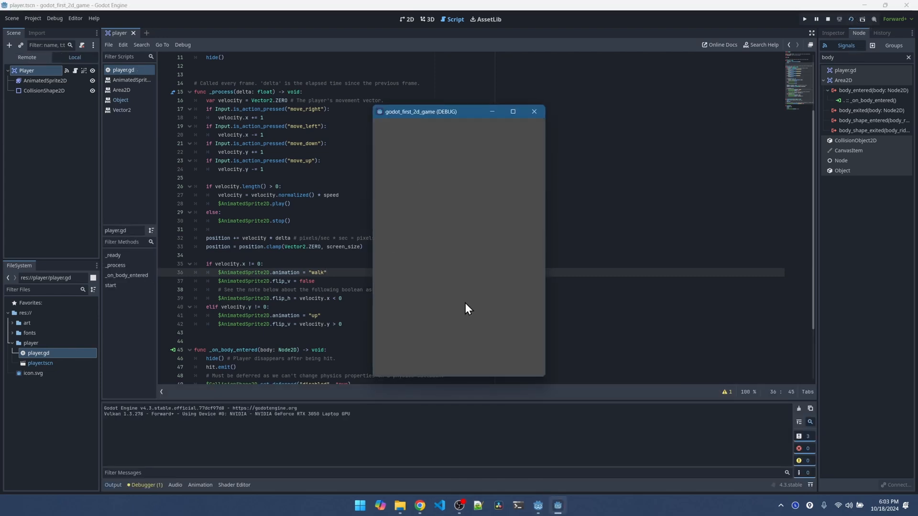
{"action": "mouse_move", "coordinate": [479, 245]}
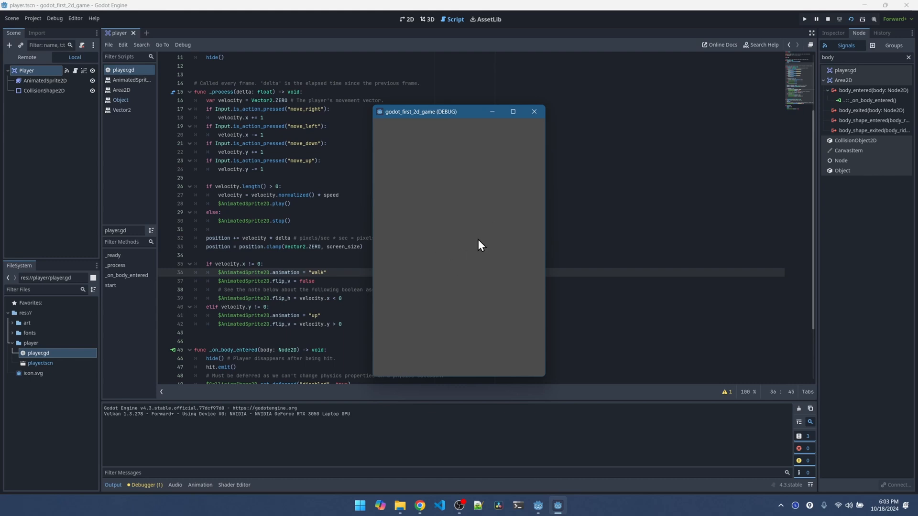
{"action": "mouse_move", "coordinate": [489, 220]}
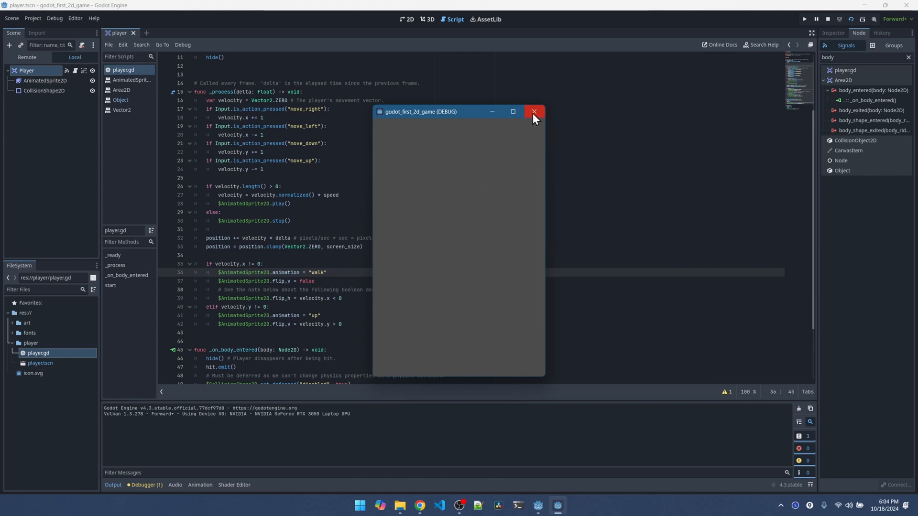
{"action": "left_click", "coordinate": [534, 111]}
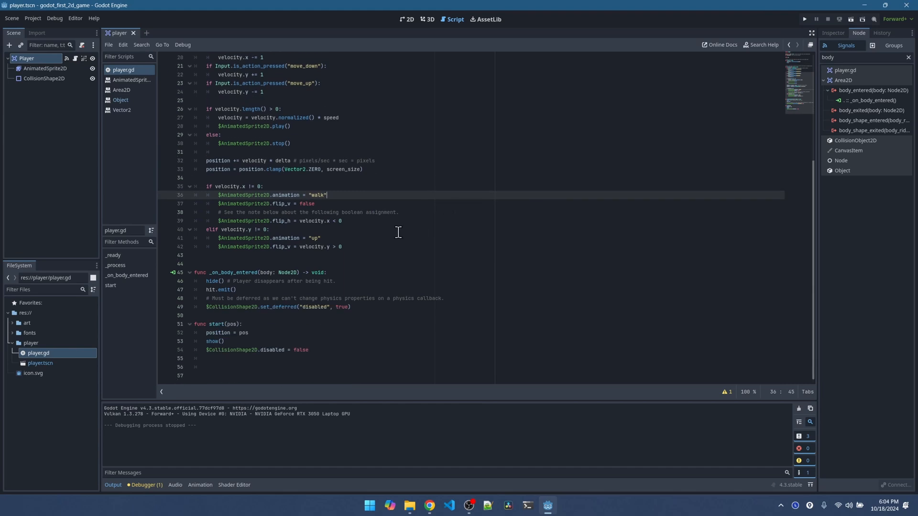
{"action": "mouse_move", "coordinate": [371, 272]}
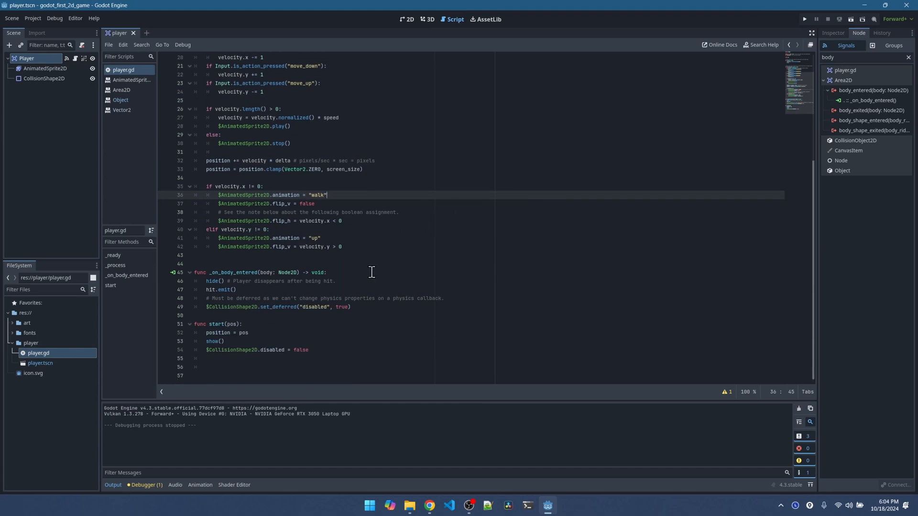